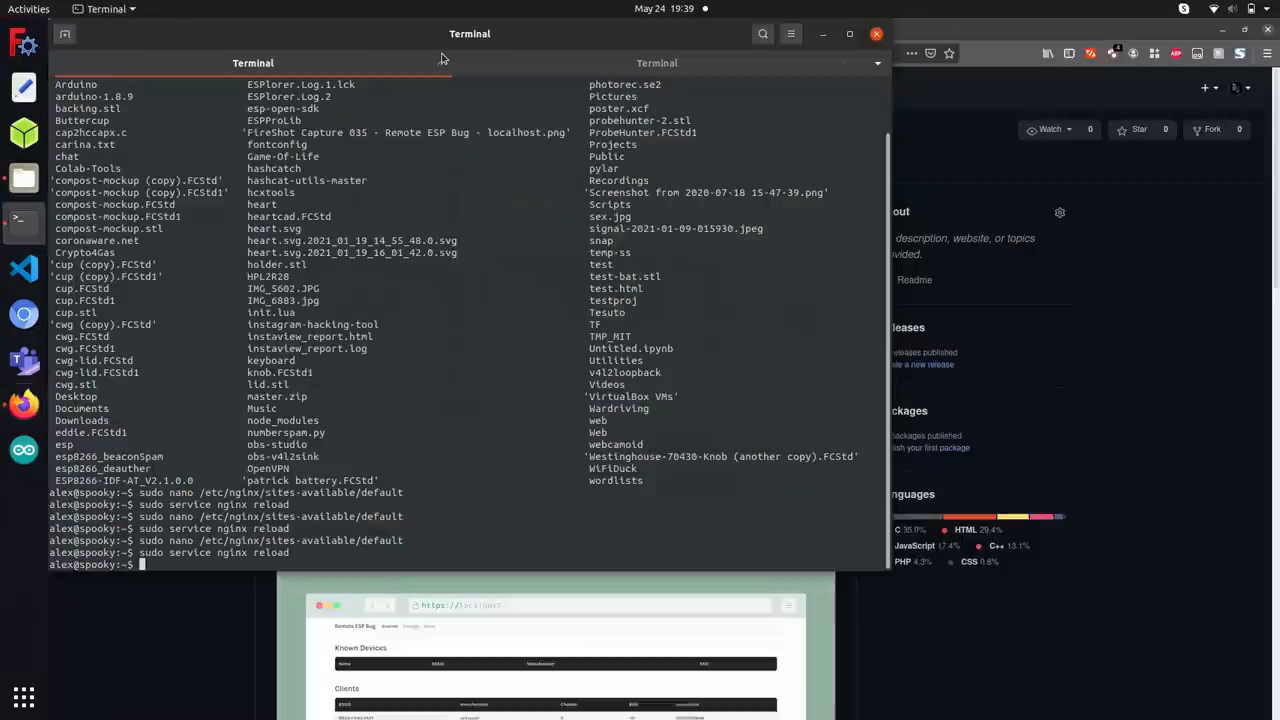
pyautogui.moveTo(443, 58)
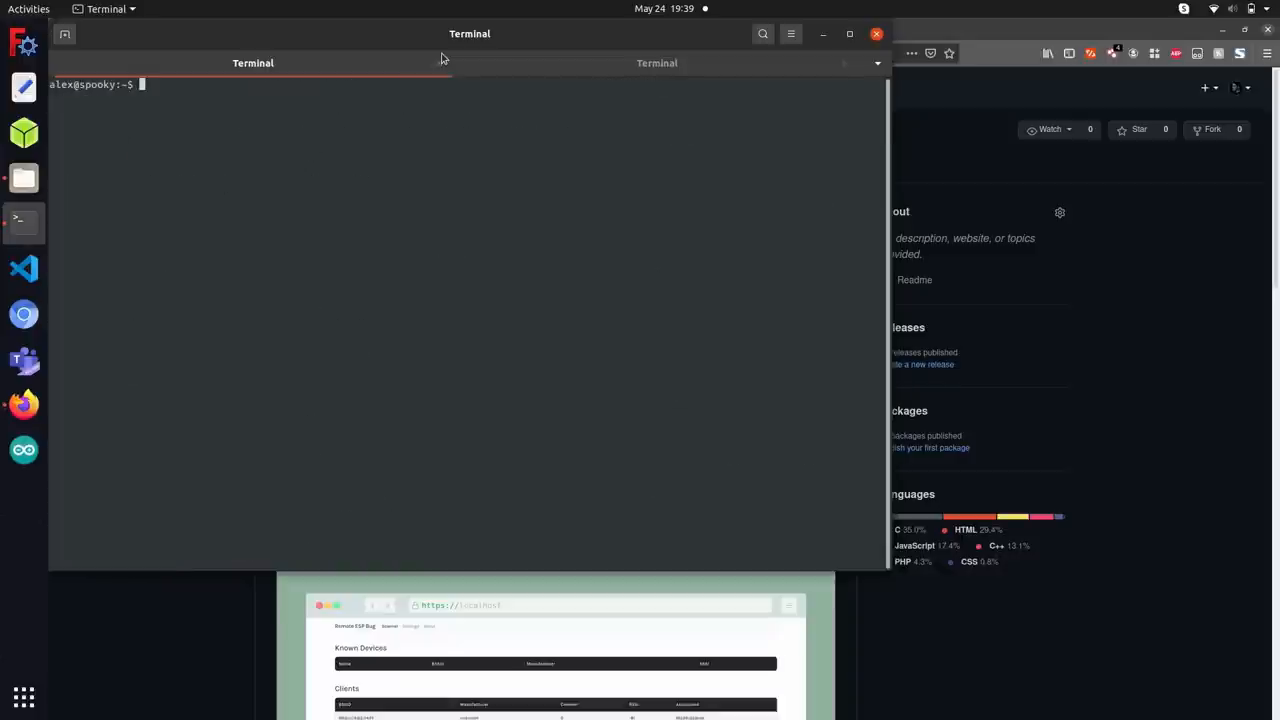
pyautogui.write('sudo git')
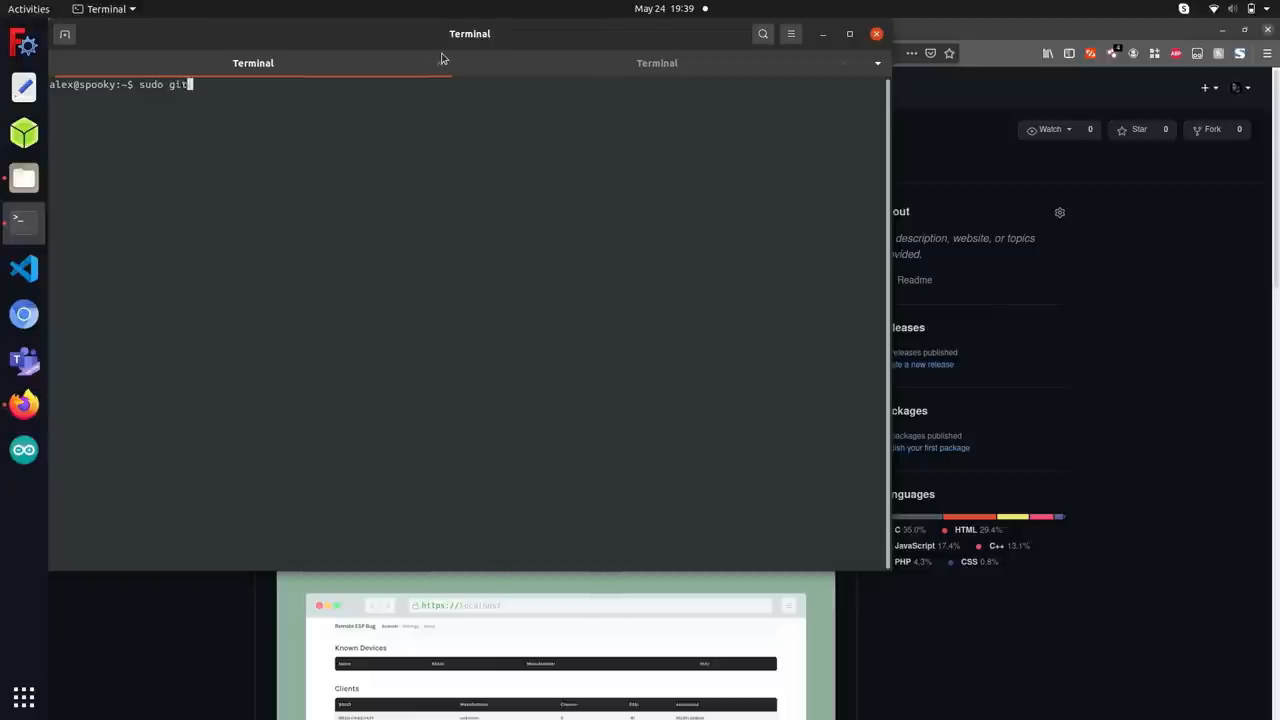
pyautogui.press('ctrl+c')
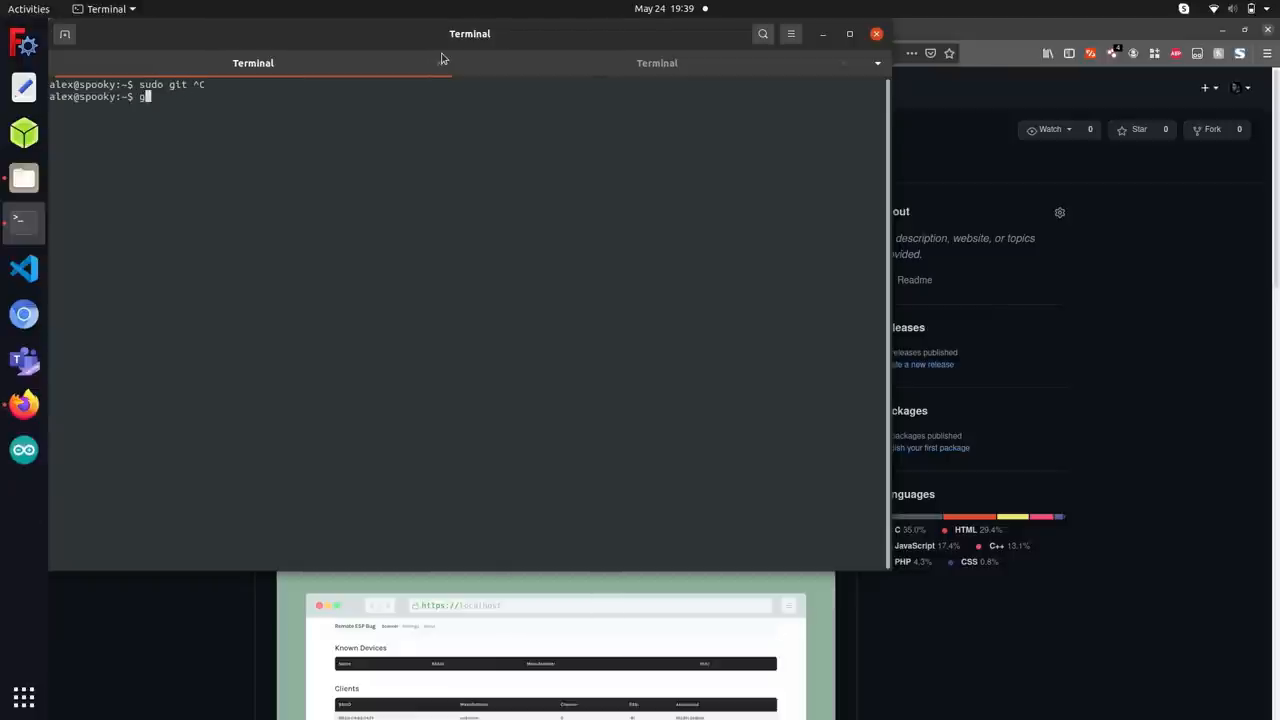
pyautogui.write('git clone https')
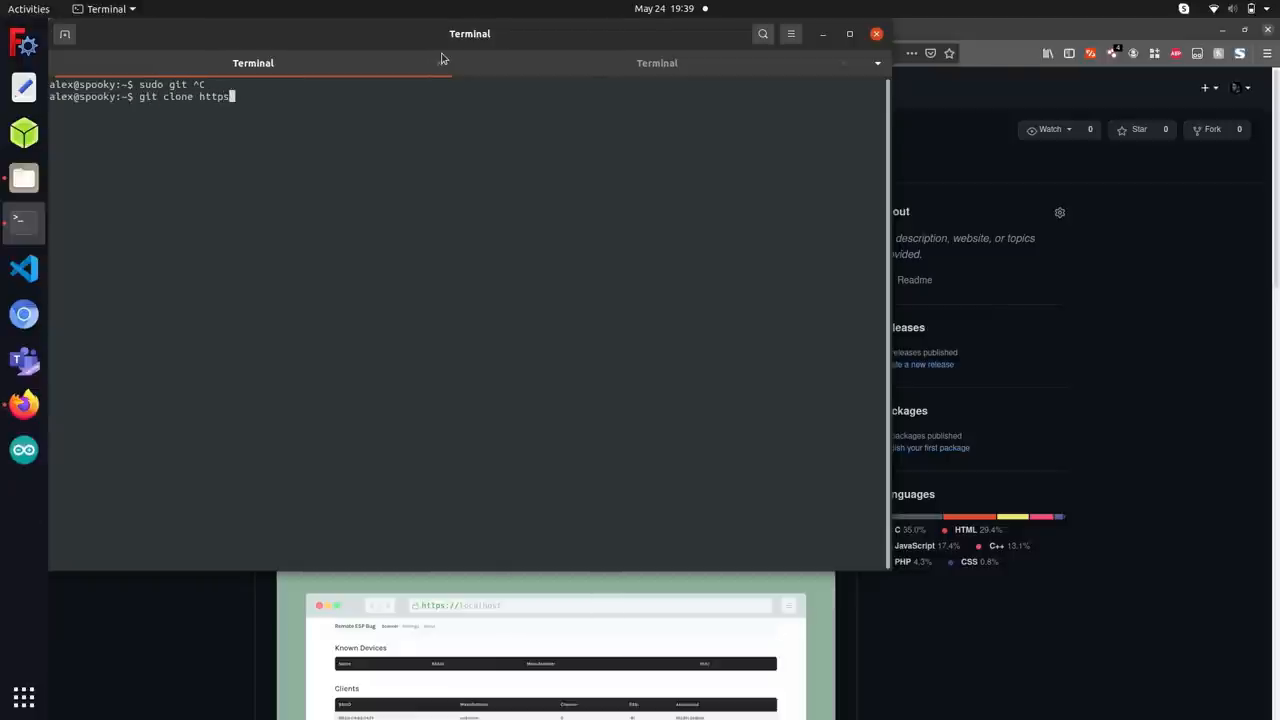
pyautogui.write('://github.com/alexly')
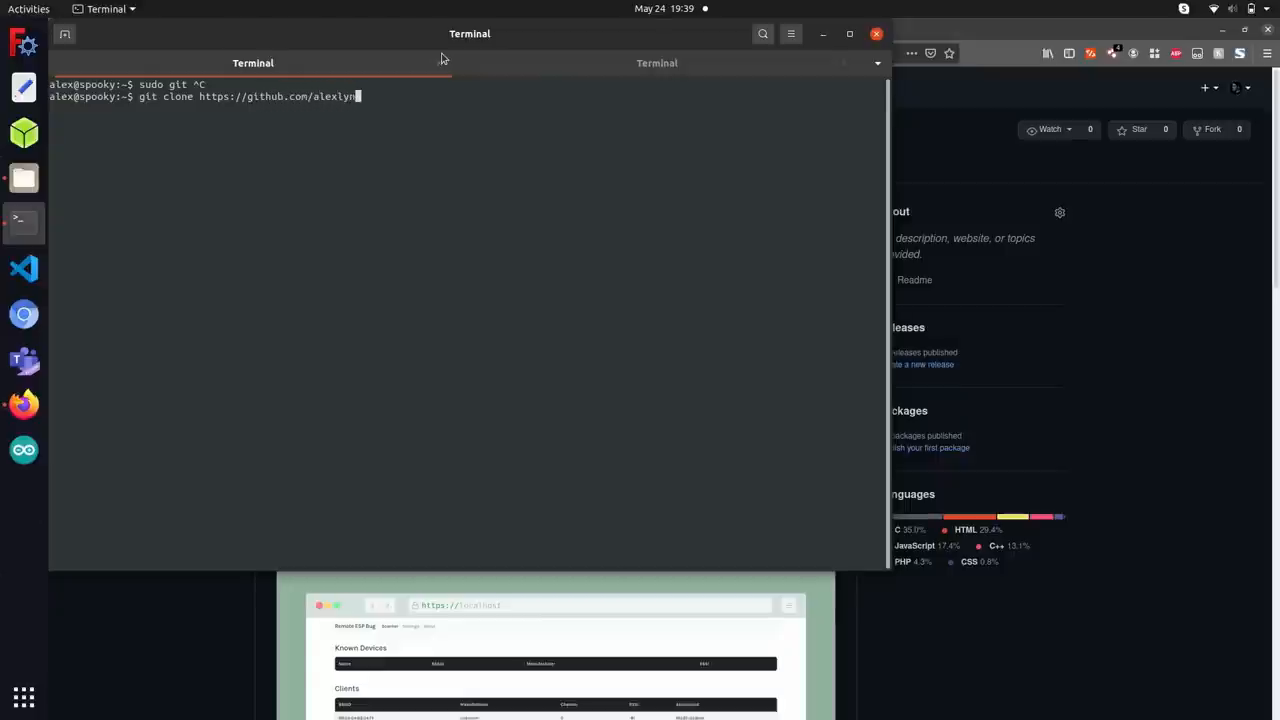
pyautogui.write('nd/esp-bug')
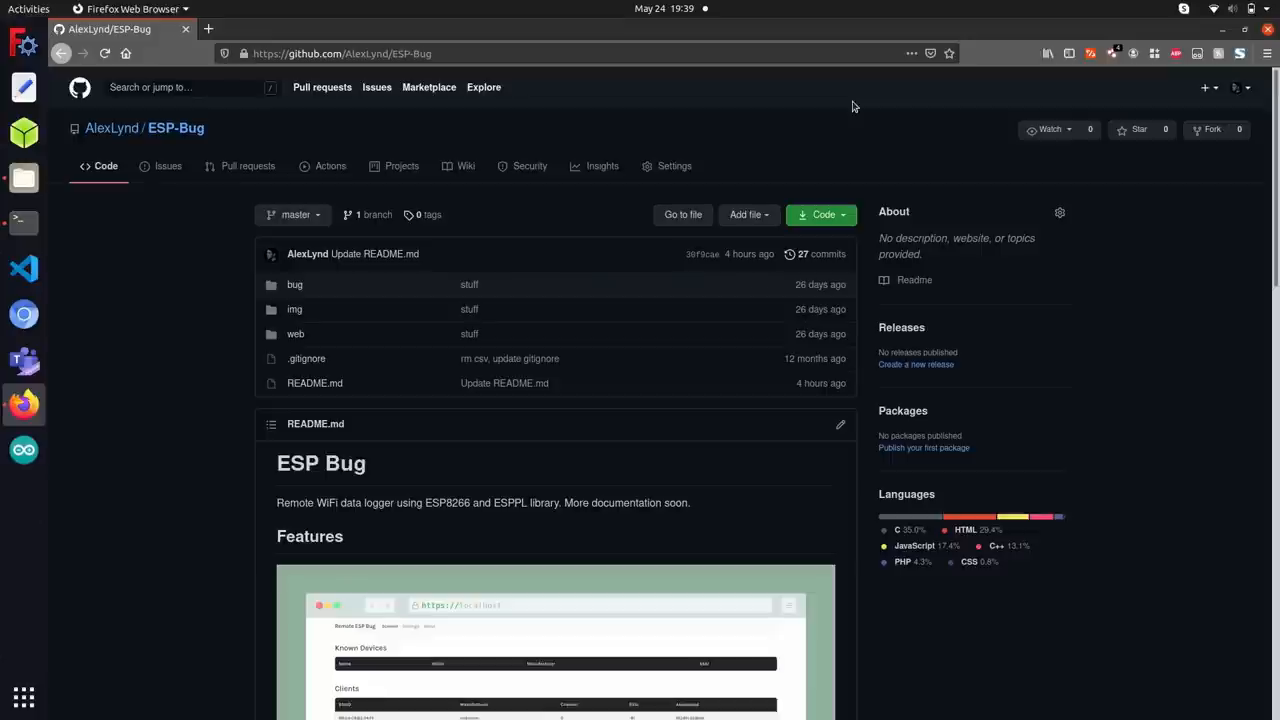
pyautogui.click(24, 222)
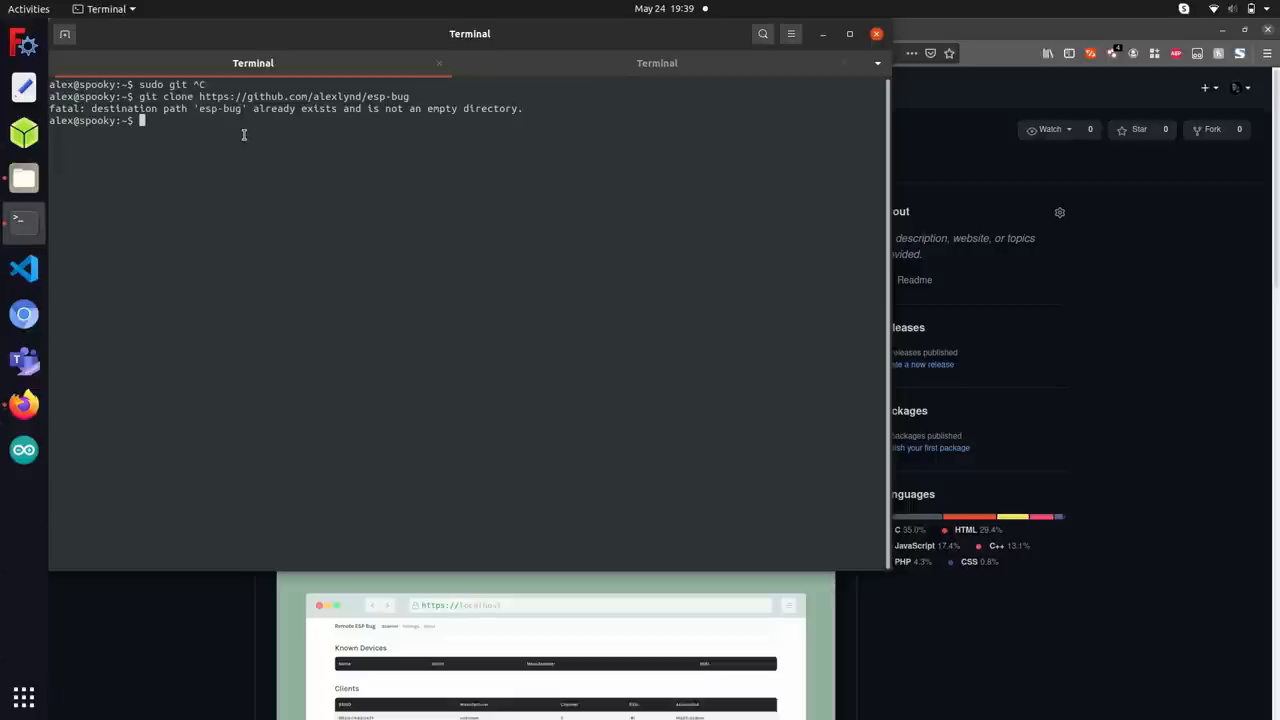
# - Move into the esp-bug folder and list its files
pyautogui.write('cd')
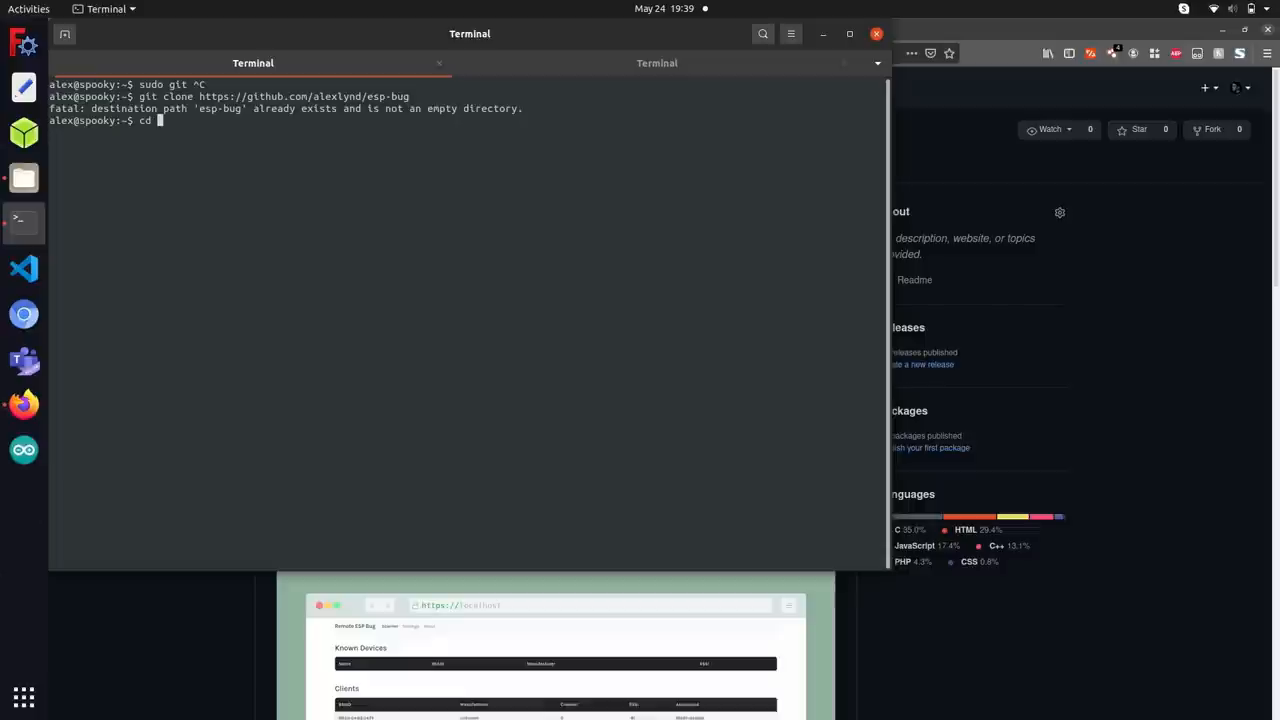
pyautogui.write('esp-')
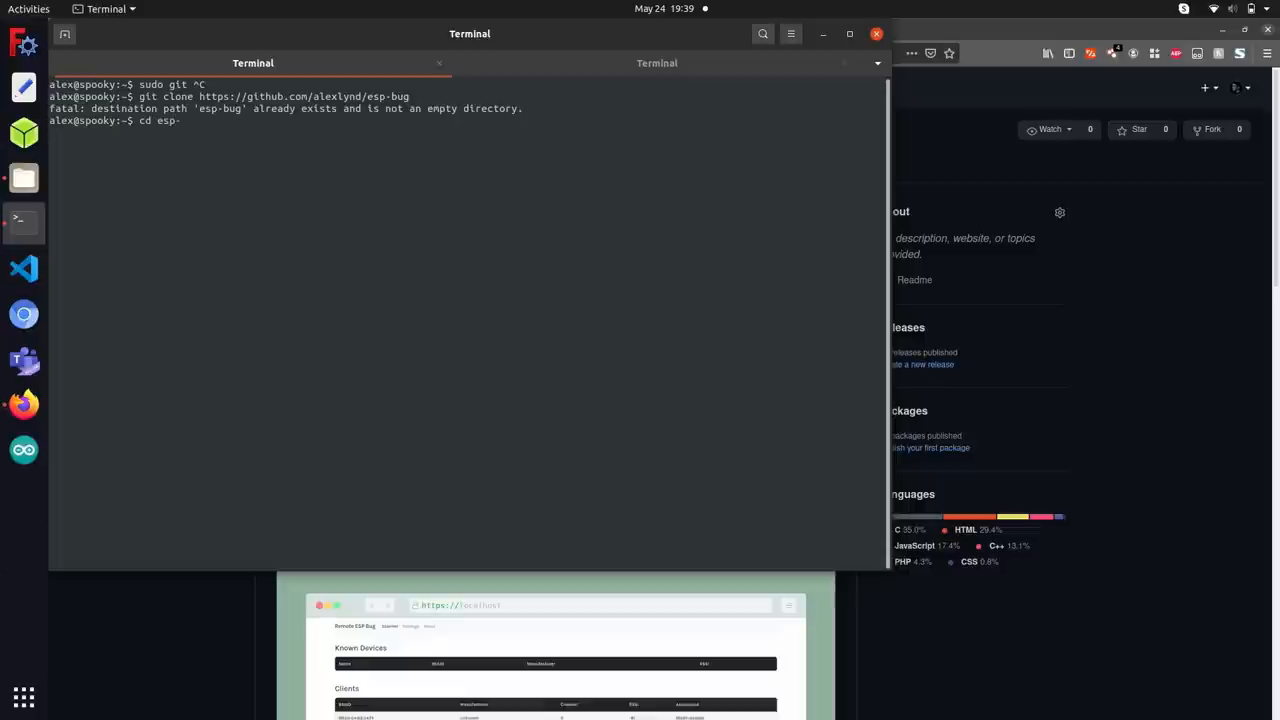
pyautogui.write('bug')
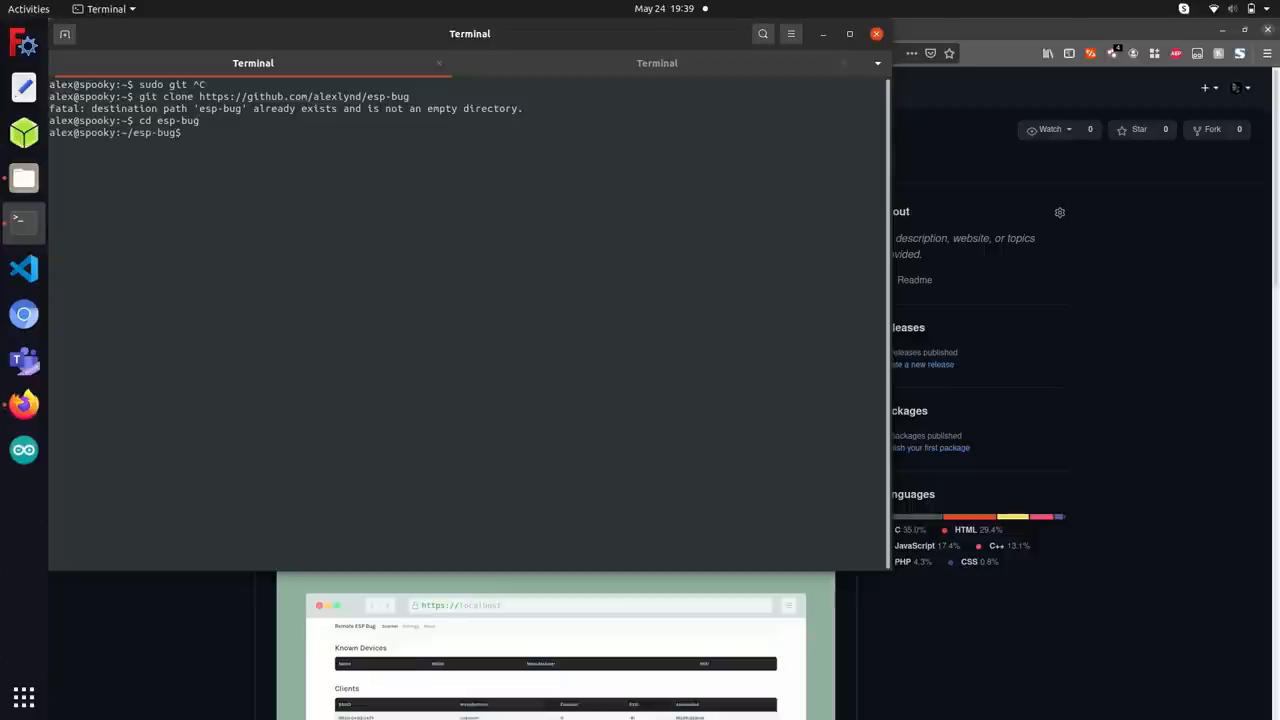
pyautogui.write('ls')
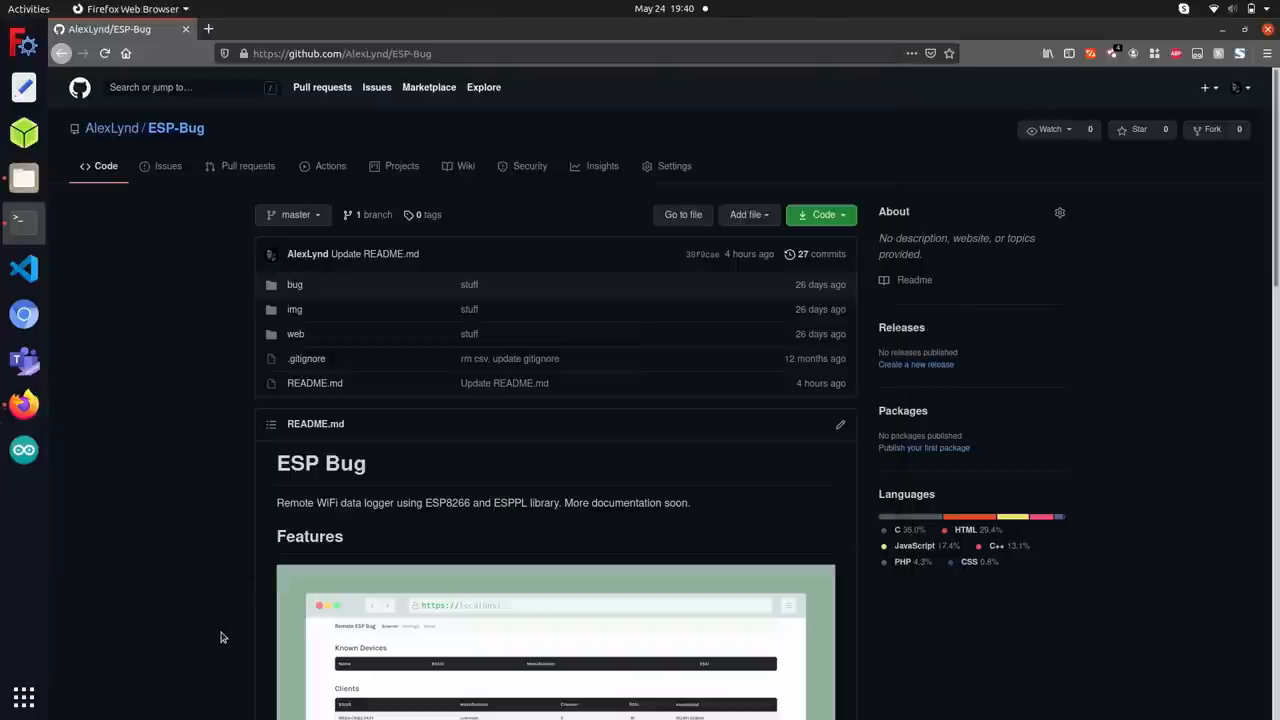
# - Copy the sudo apt update/upgrade block from the README's Linux installation steps into the terminal
pyautogui.scroll(-3)
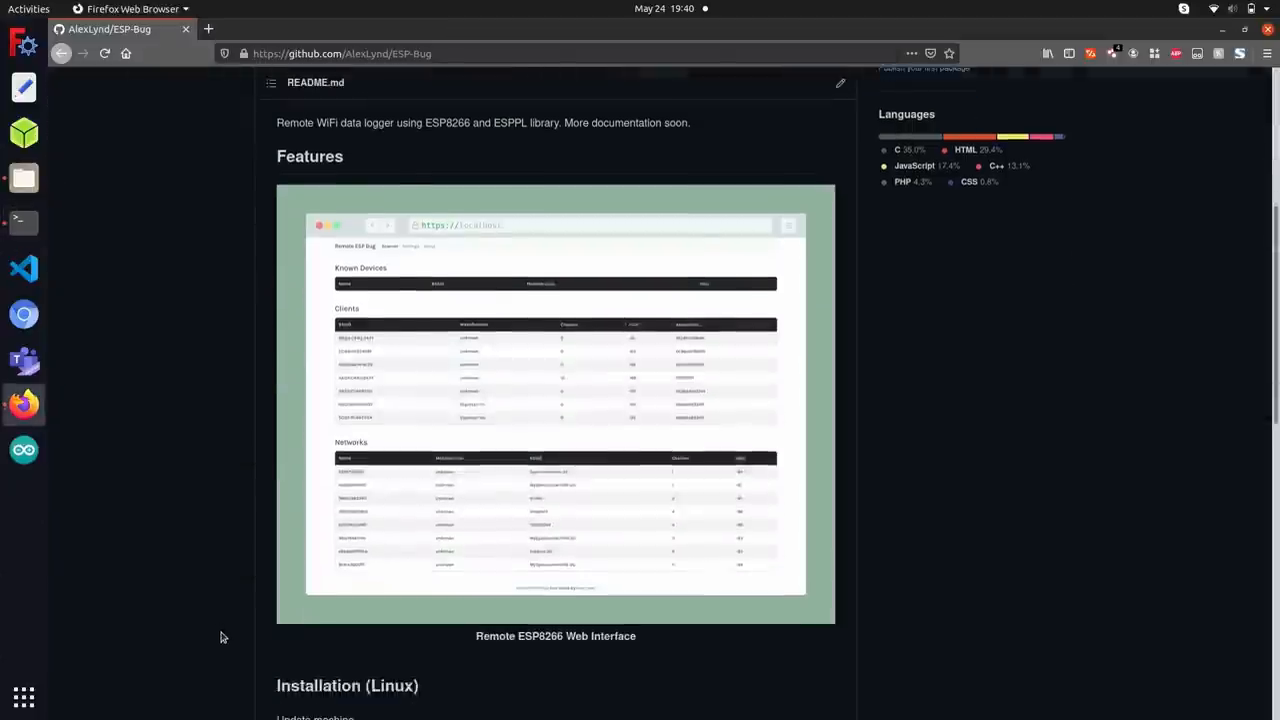
pyautogui.scroll(-3)
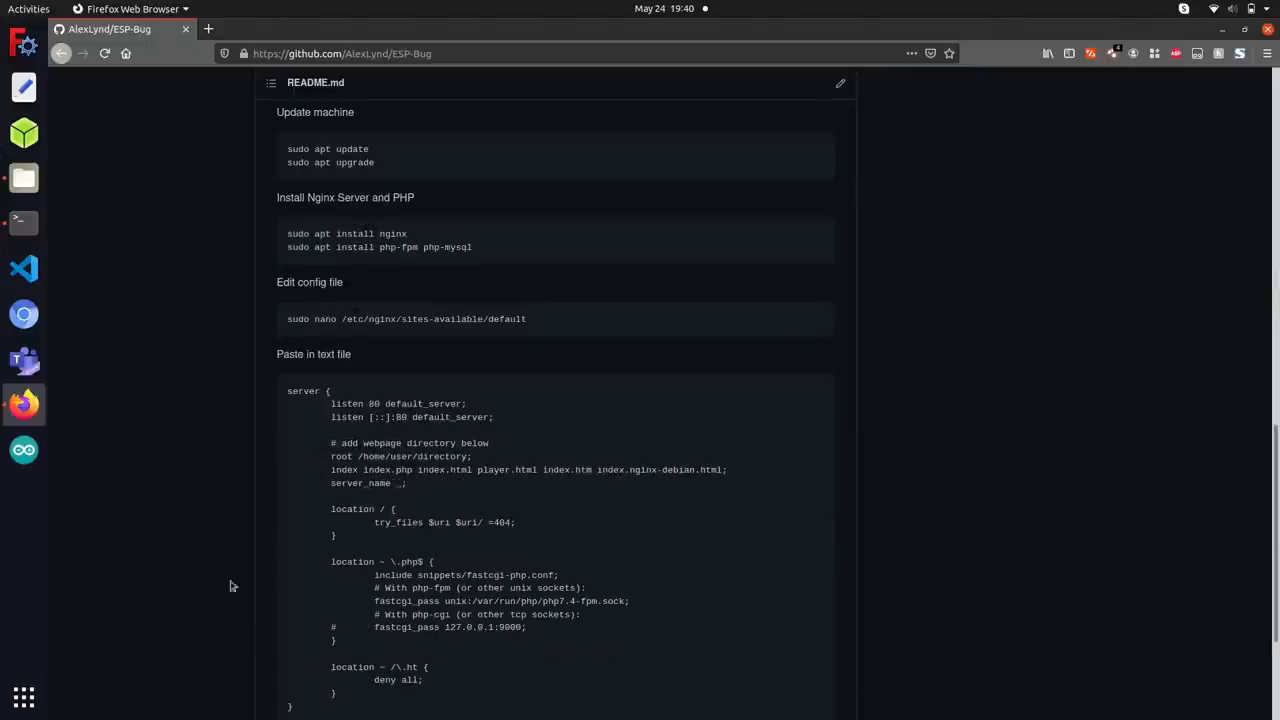
pyautogui.moveTo(399, 179)
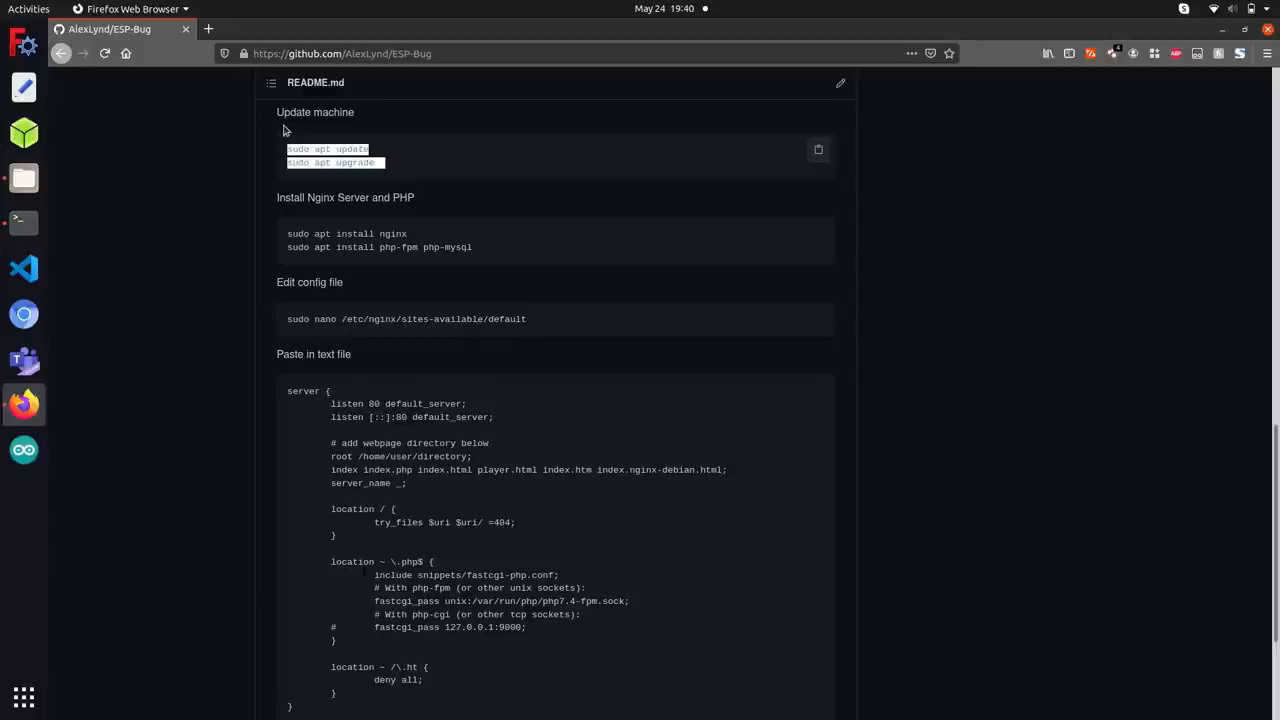
pyautogui.click(23, 222)
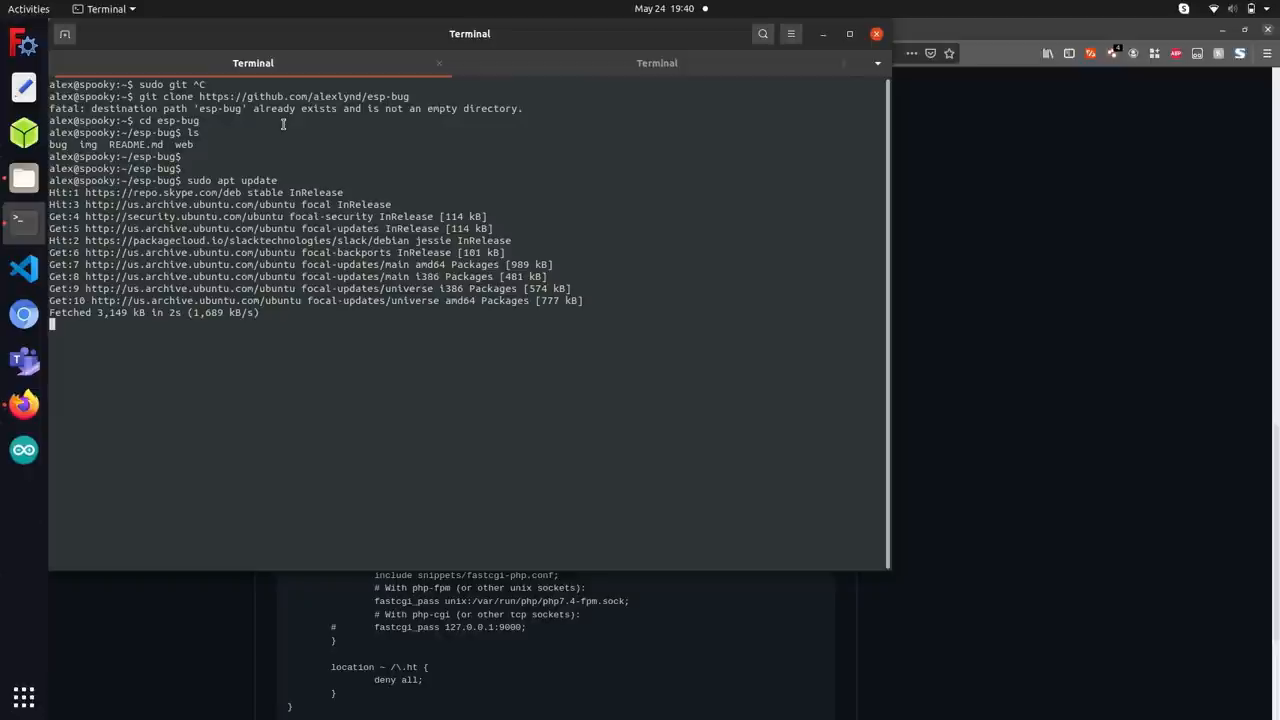
# - Run sudo apt upgrade, which finishes with all packages already up to date
pyautogui.write('sudo apt upgrade')
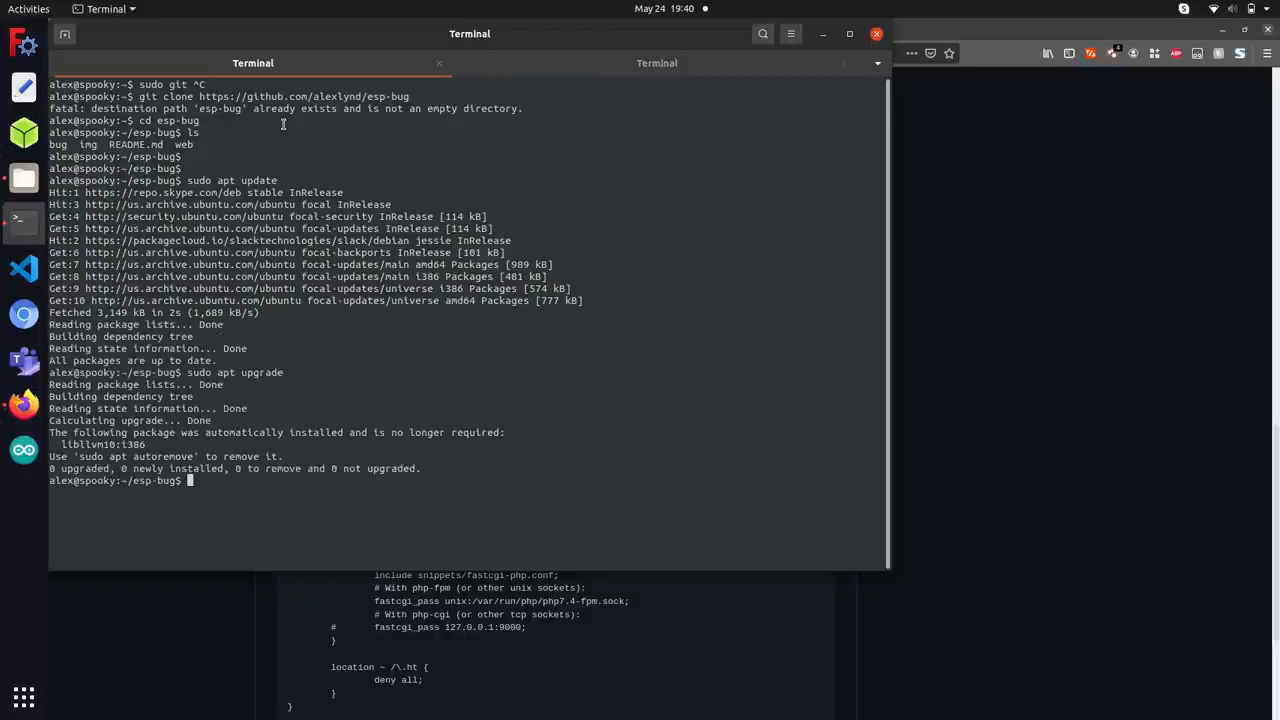
pyautogui.write('sudo apt upgrade')
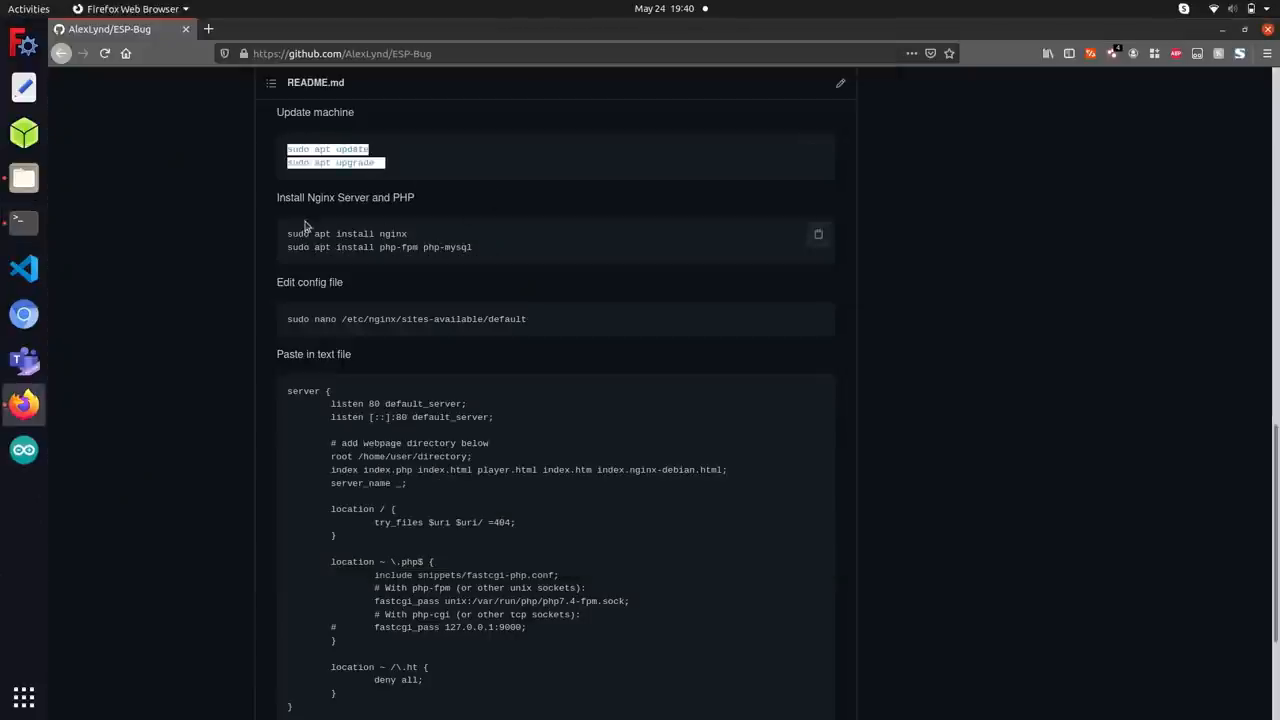
pyautogui.moveTo(271, 229)
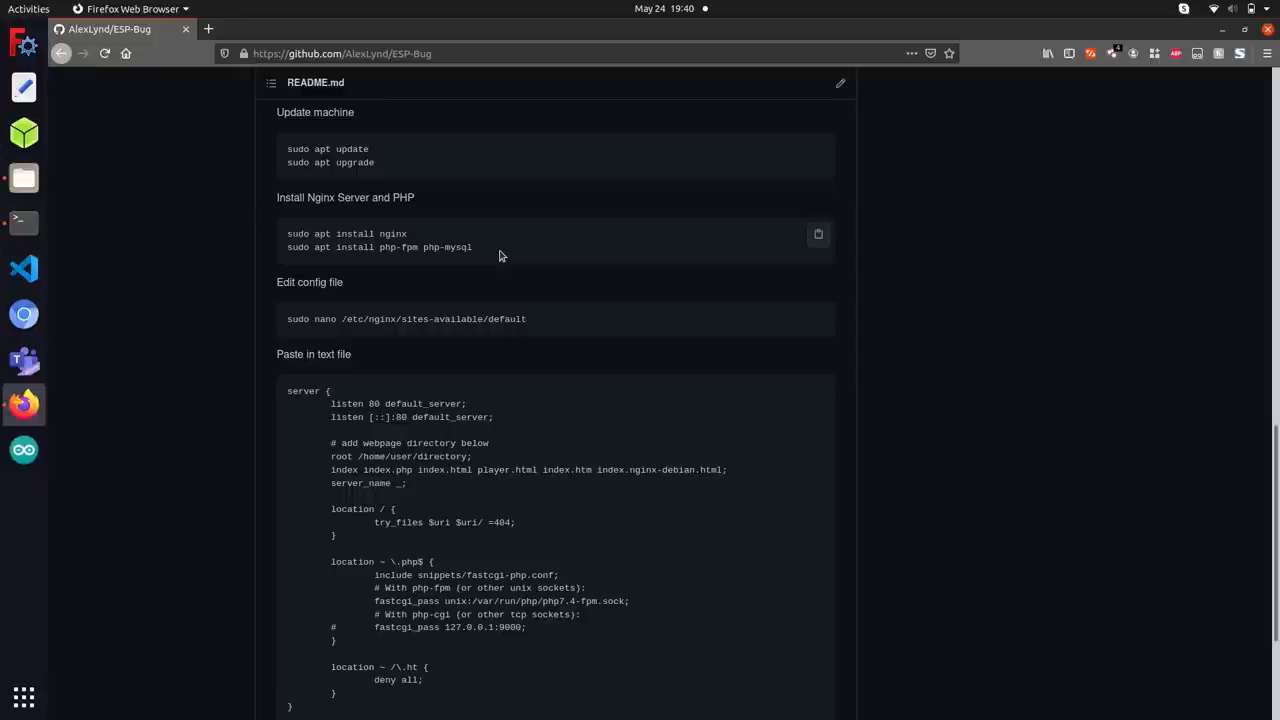
pyautogui.click(227, 29)
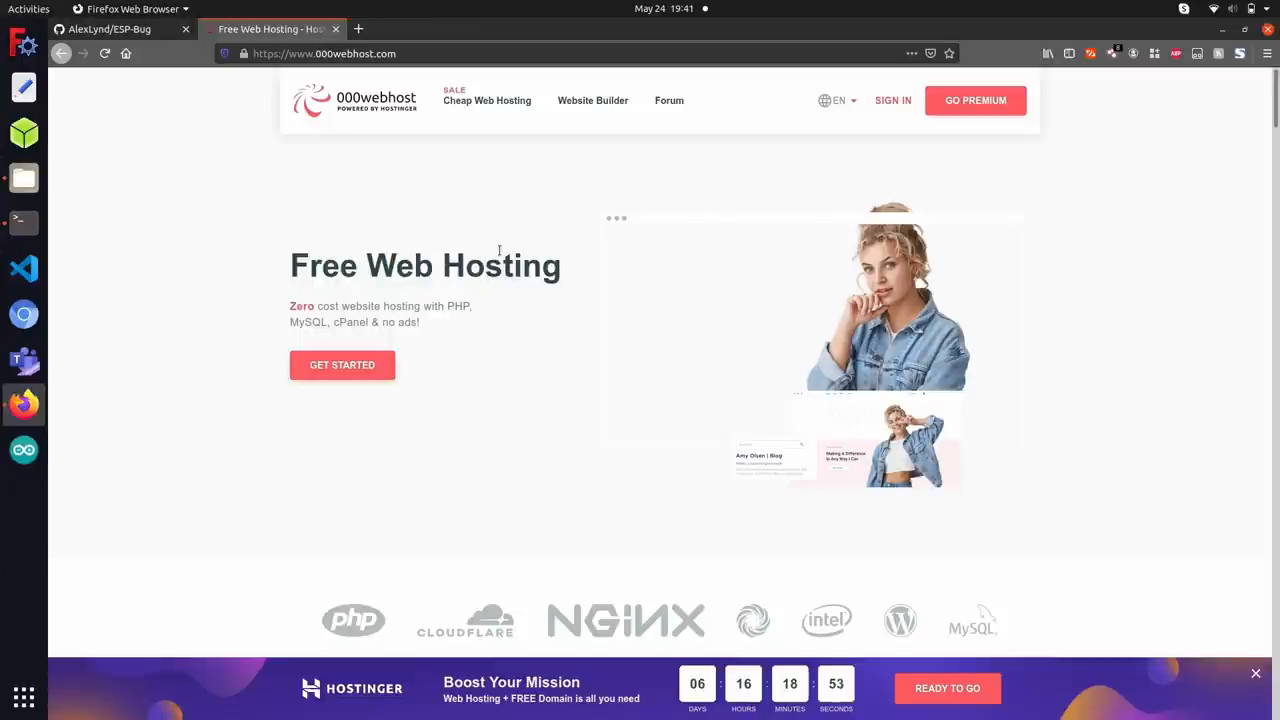
pyautogui.moveTo(403, 123)
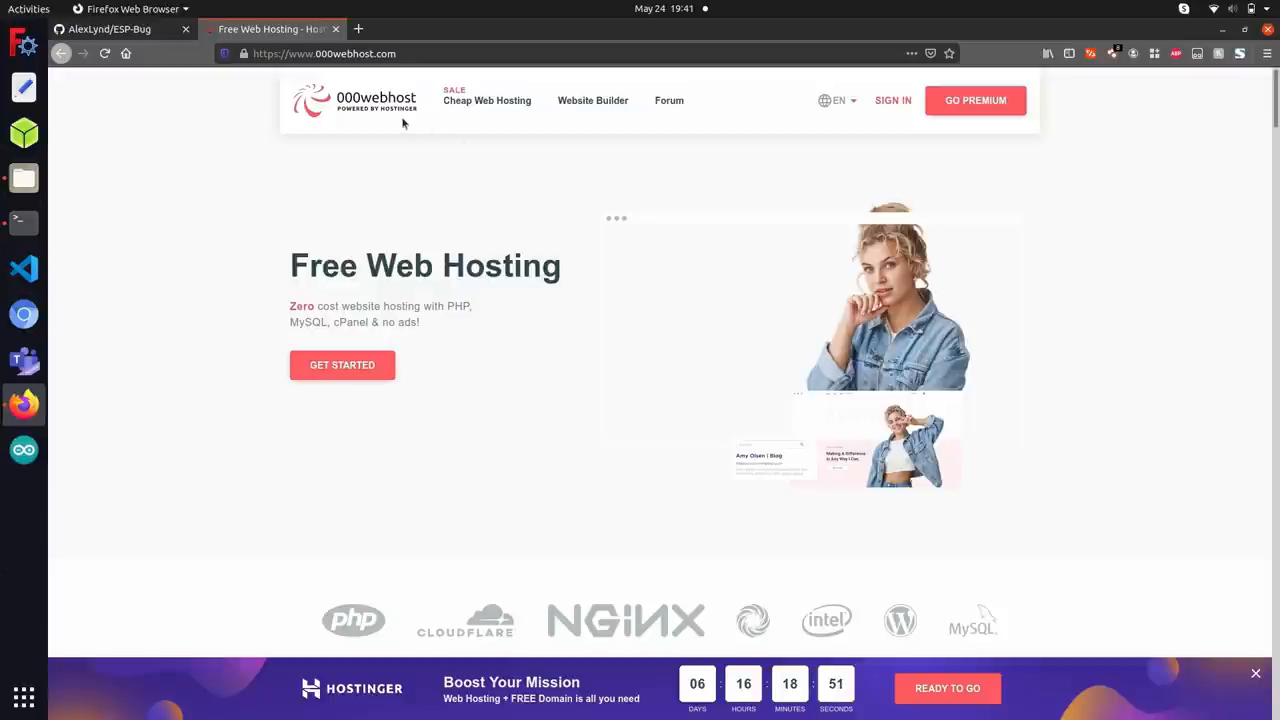
# - Close the 000webhost tab, returning to the GitHub ESP-Bug README
pyautogui.click(125, 29)
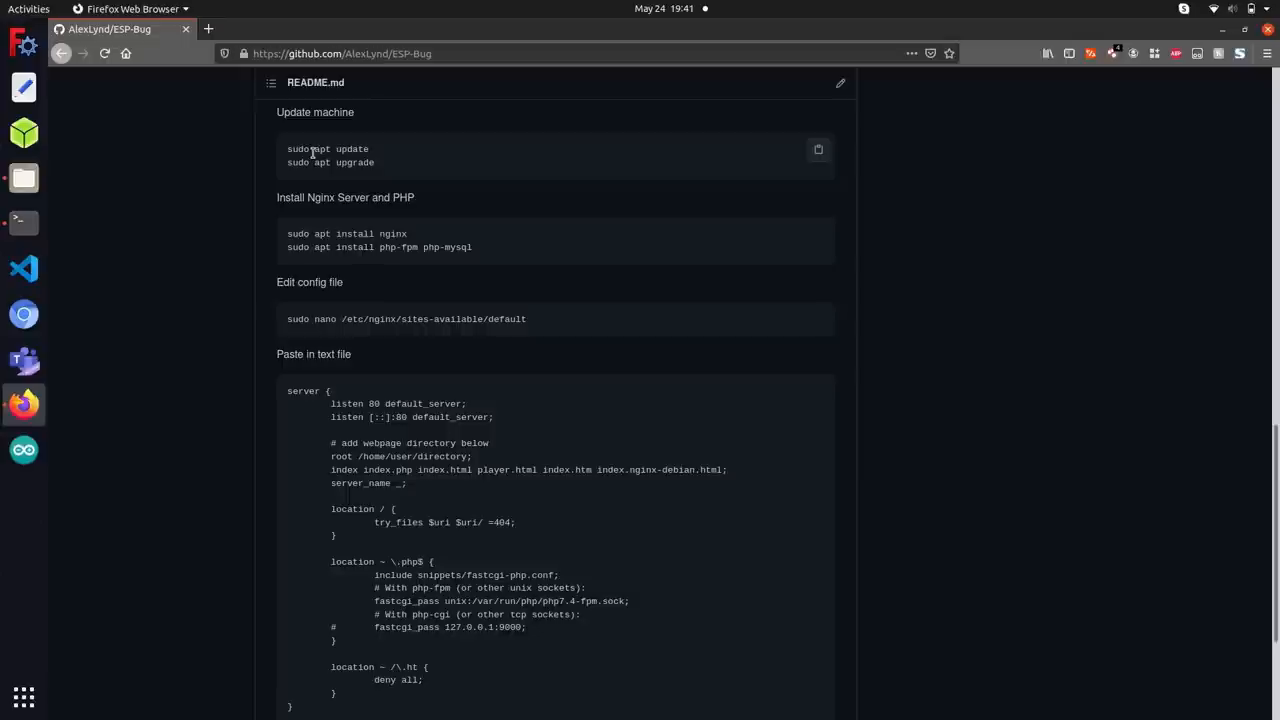
pyautogui.moveTo(401, 184)
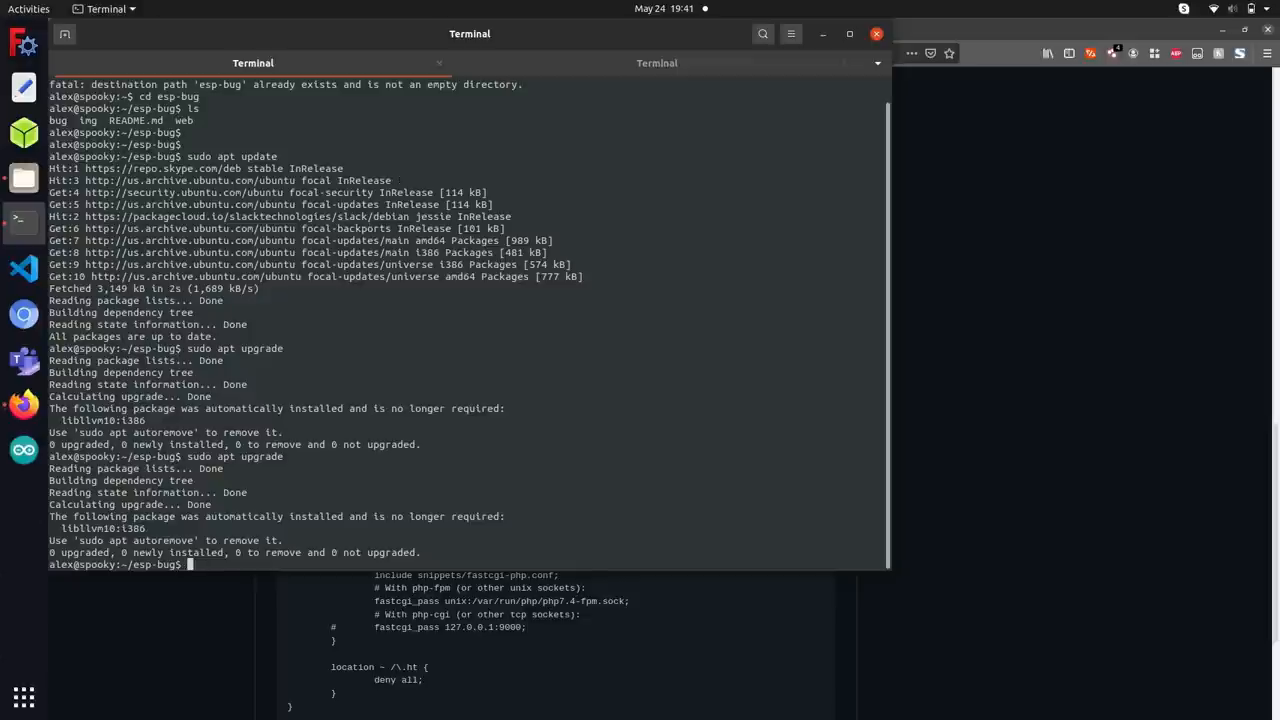
# - Install nginx, then php-fpm and php-mysql from the README command, and check the PHP version
pyautogui.write('sudo apt ins')
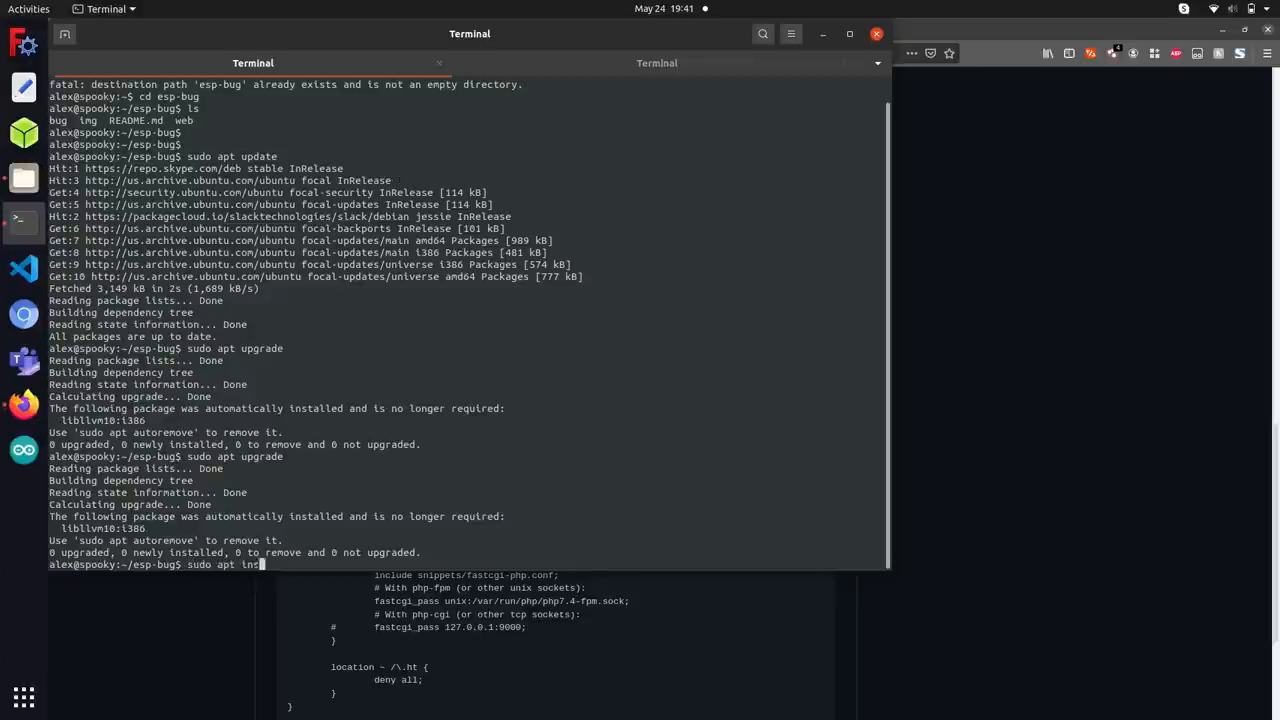
pyautogui.press('Return')
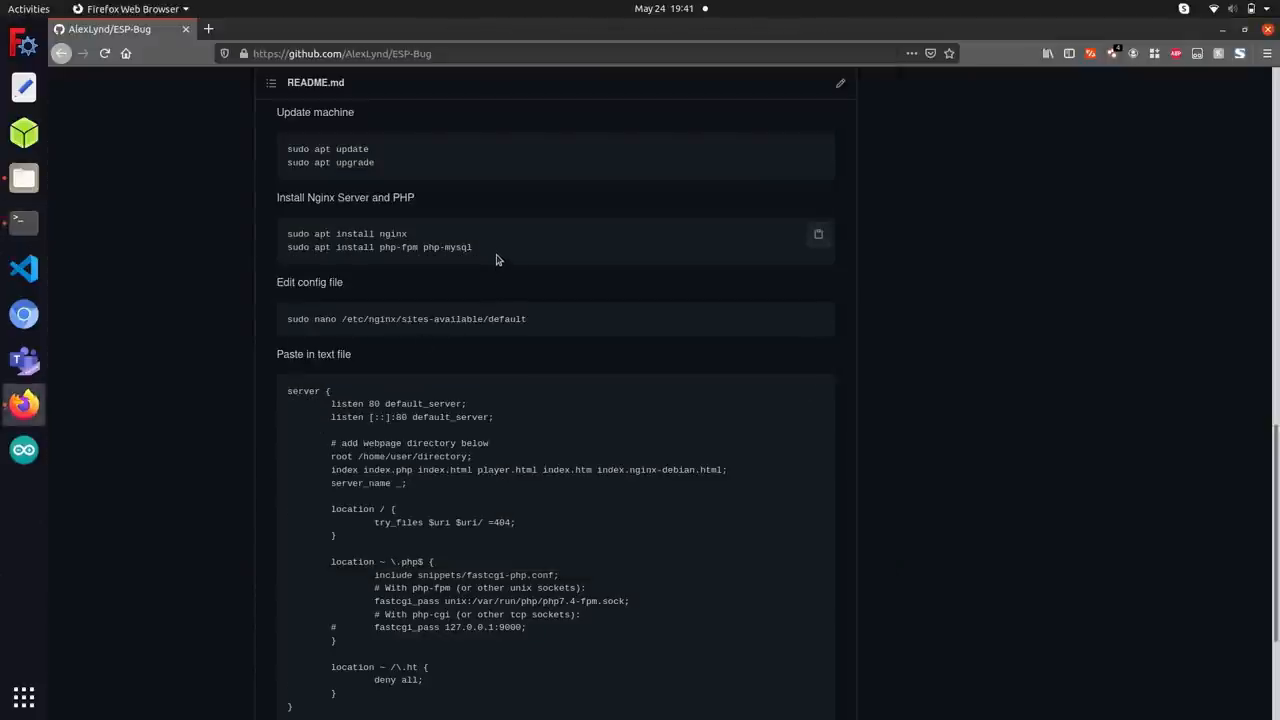
pyautogui.doubleClick(378, 247)
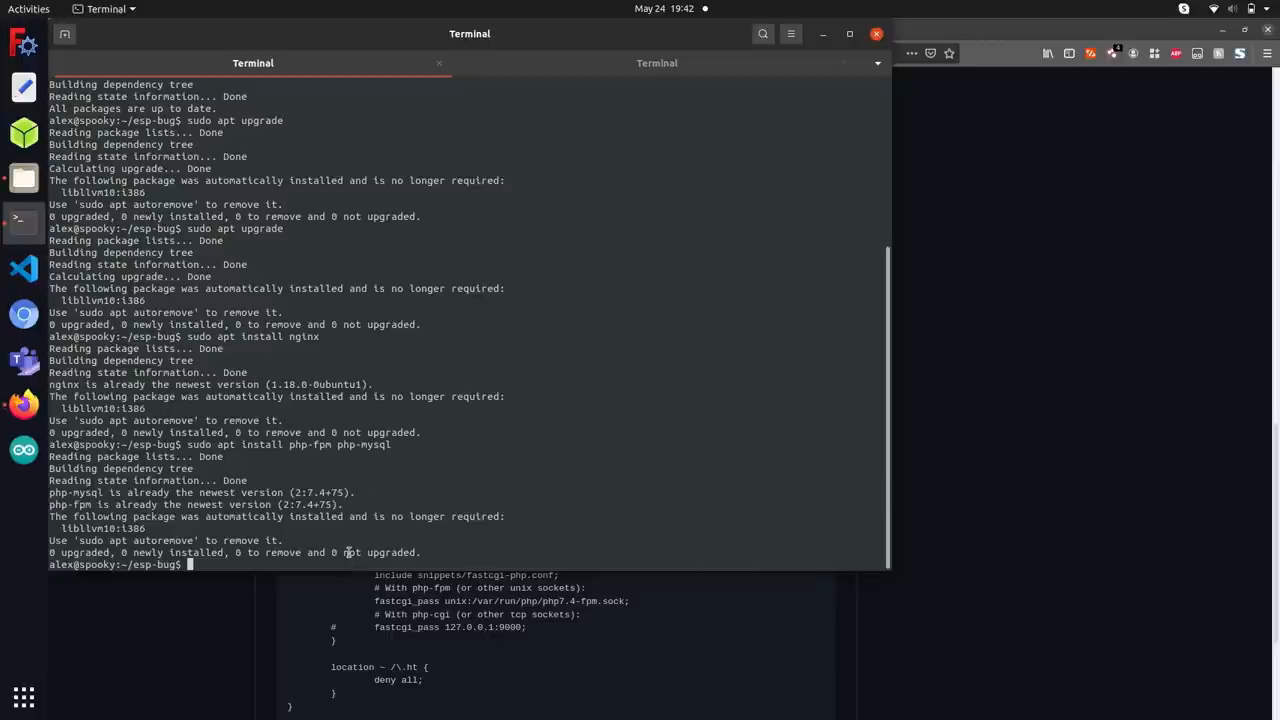
pyautogui.write('php -v')
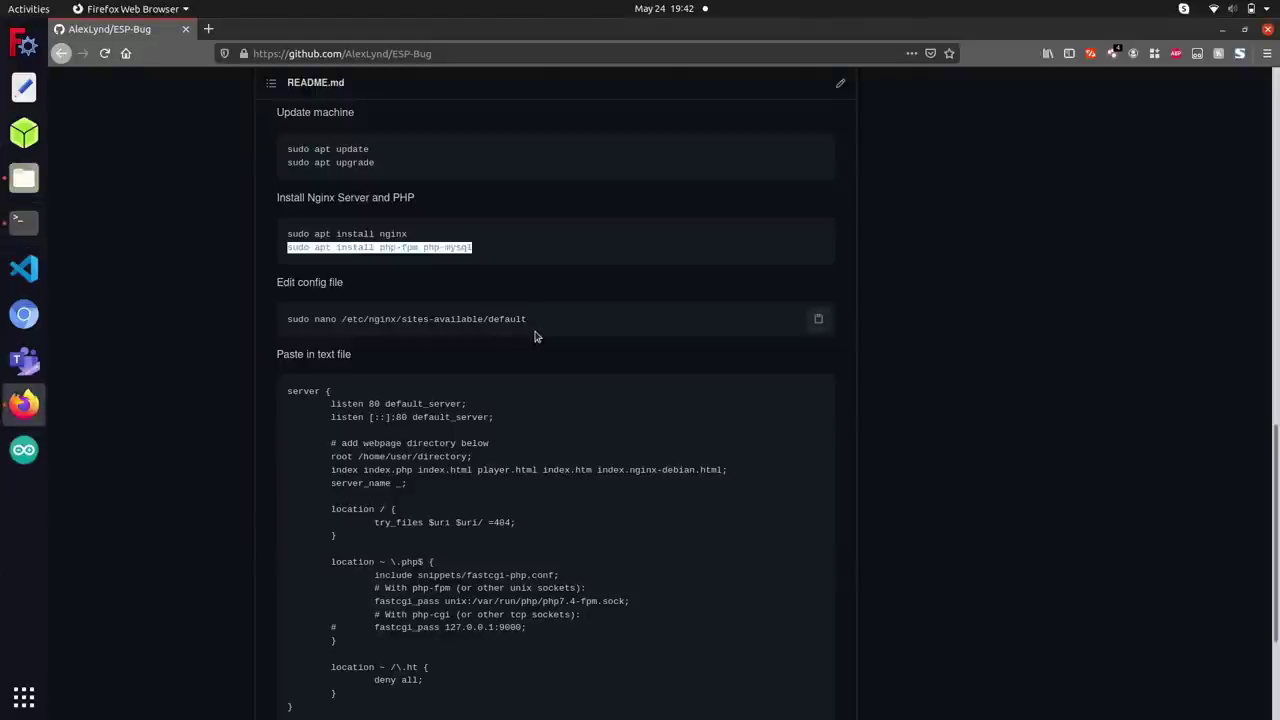
pyautogui.moveTo(287, 318)
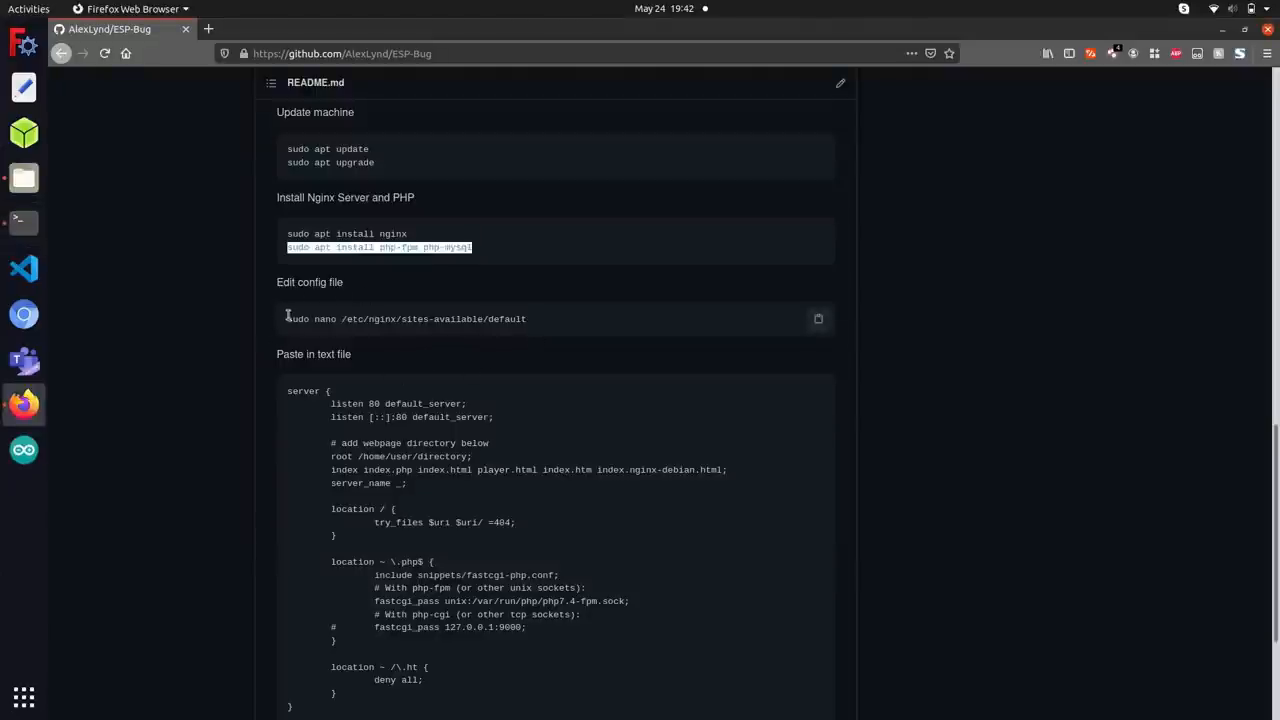
pyautogui.moveTo(284, 319)
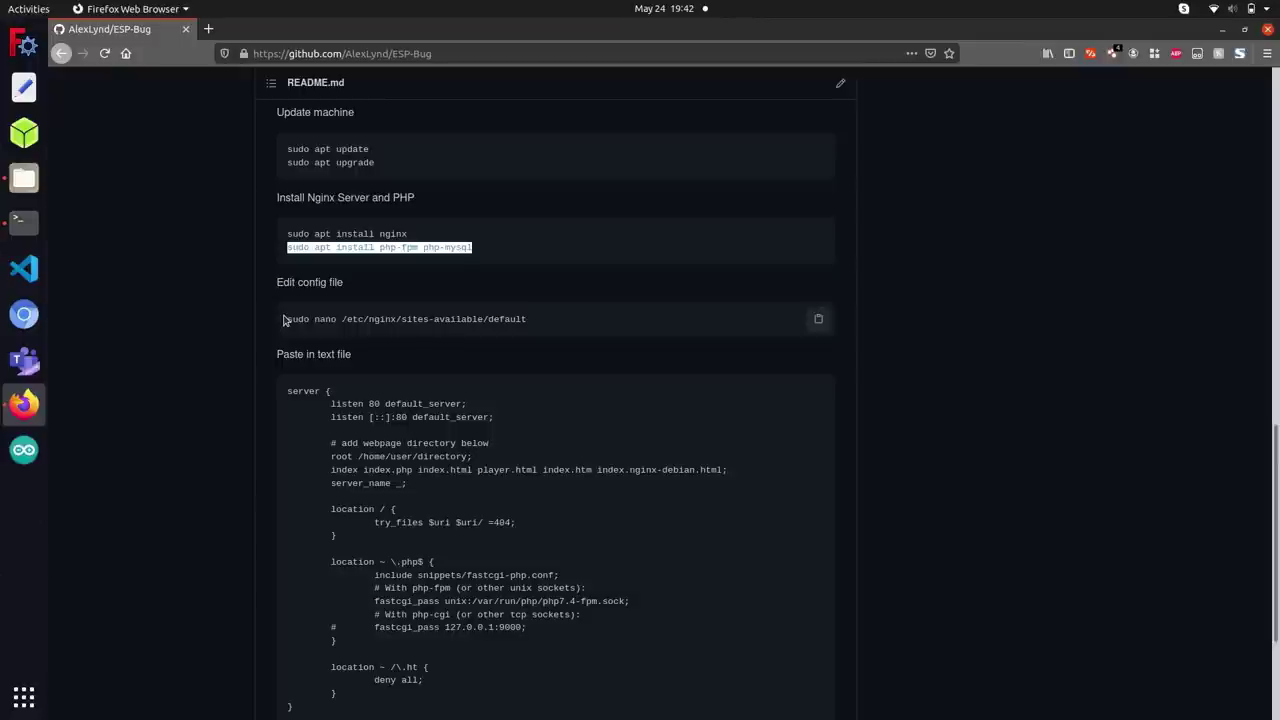
pyautogui.moveTo(539, 329)
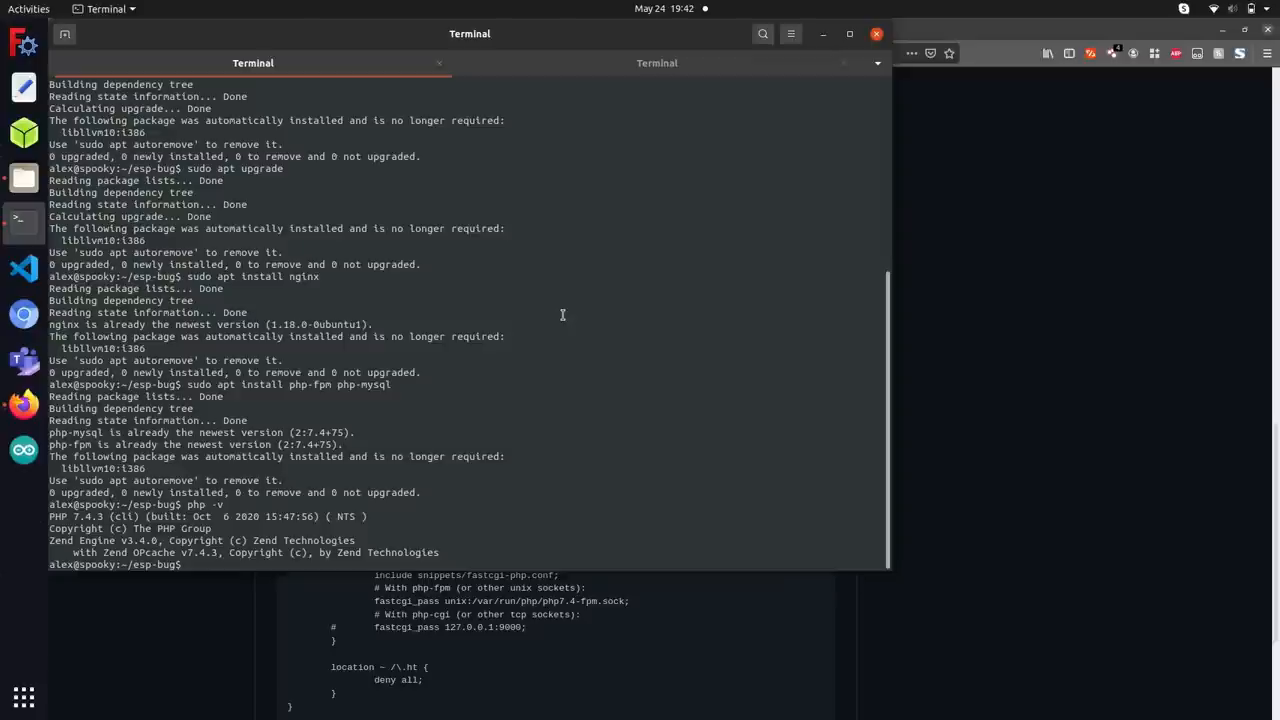
# - Edit /etc/nginx/sites-available/default with sudo nano
pyautogui.write('sudo nano /etc/nginx/sites-available/default')
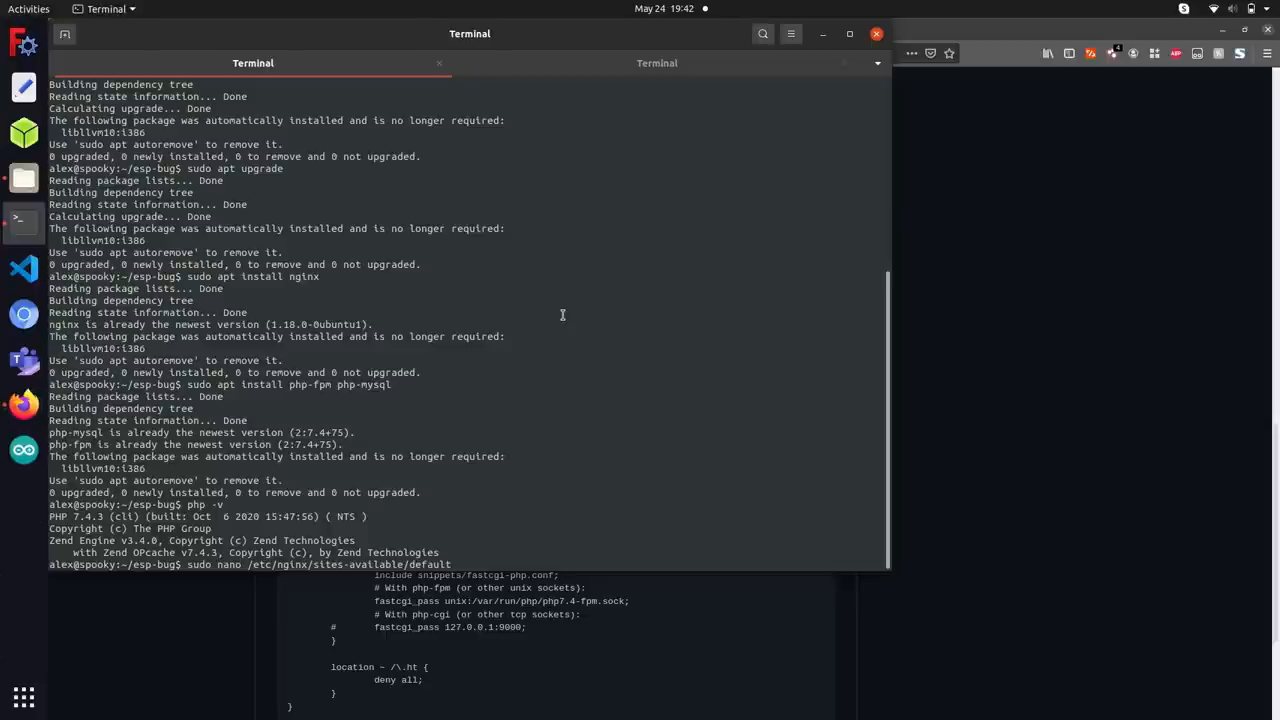
pyautogui.press('Return')
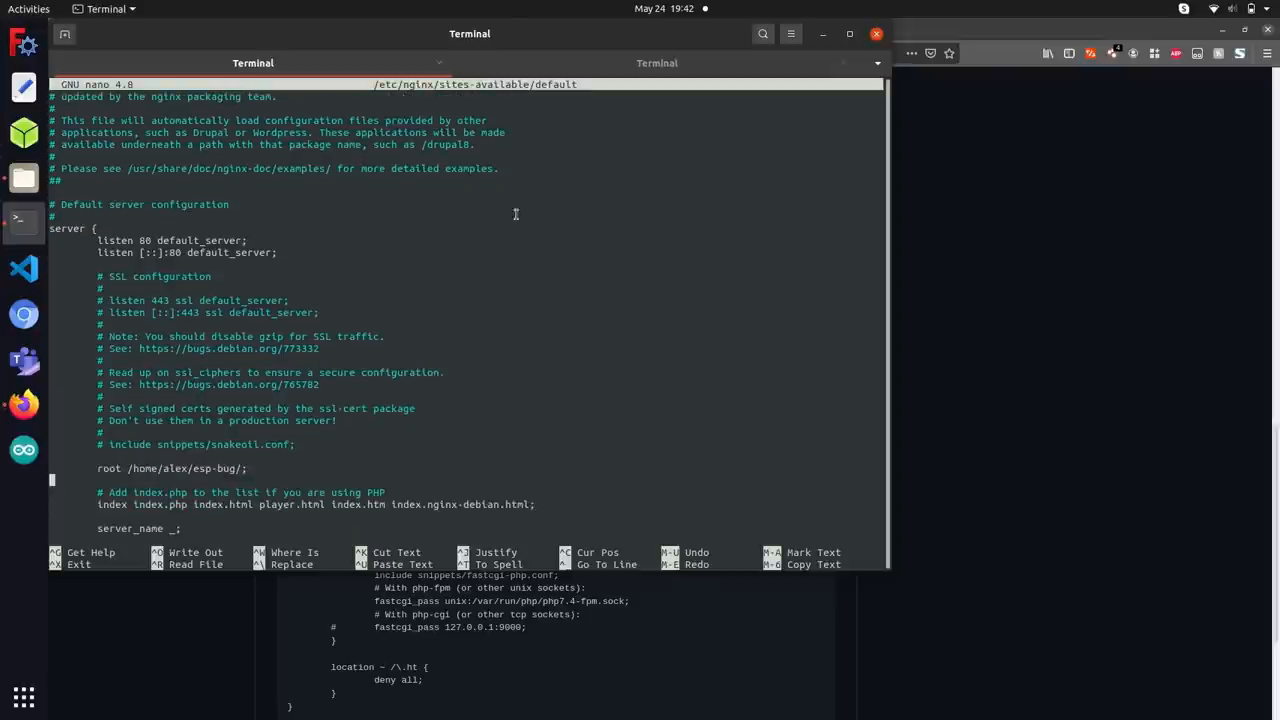
pyautogui.moveTo(130, 468)
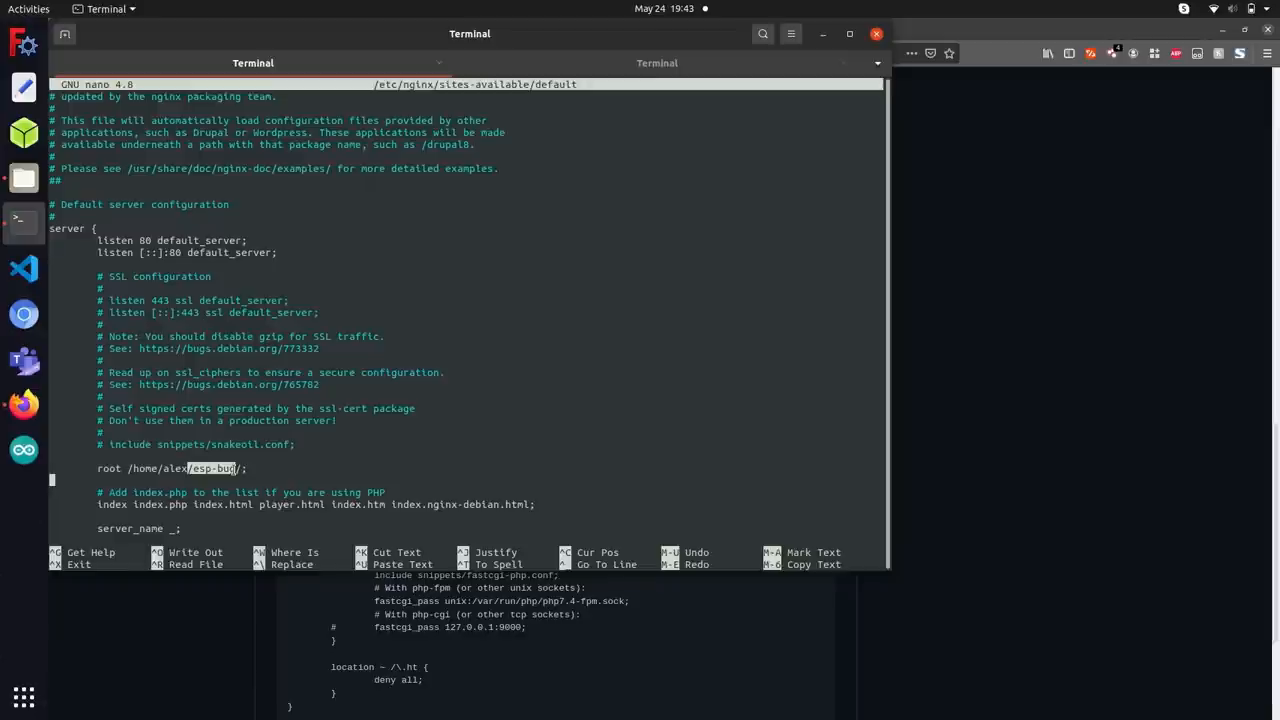
pyautogui.moveTo(178, 340)
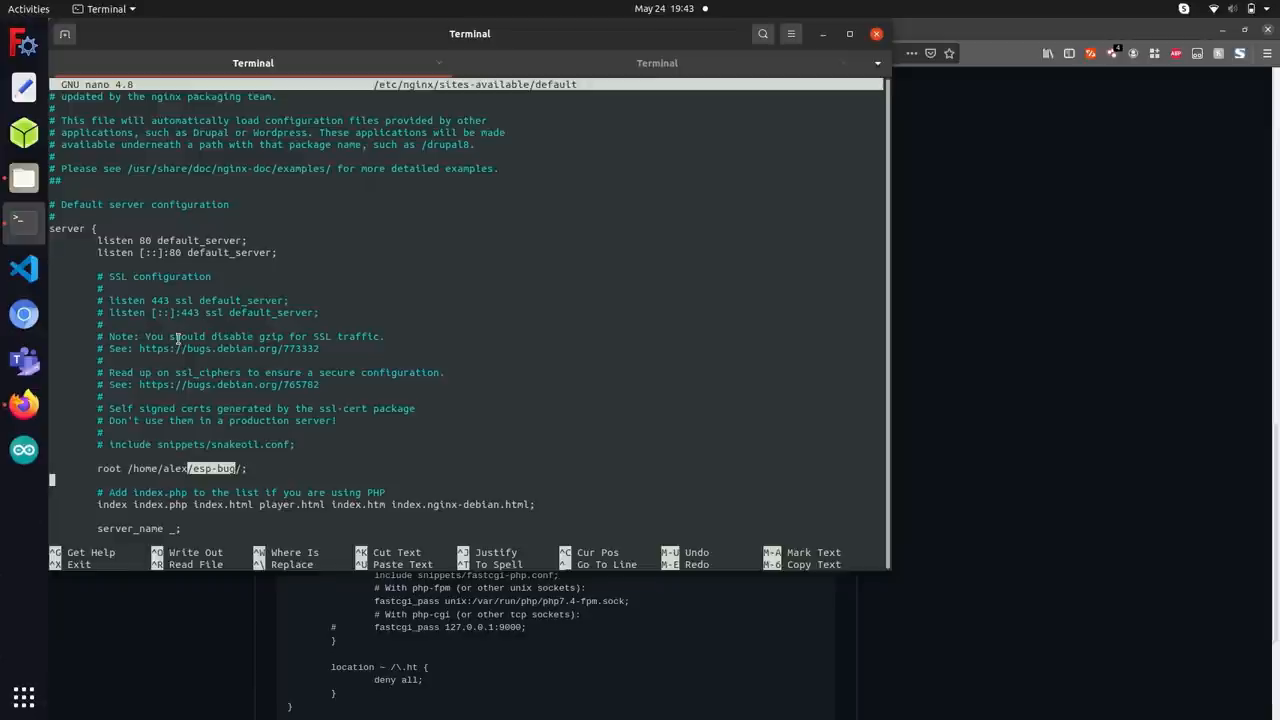
pyautogui.scroll(-3)
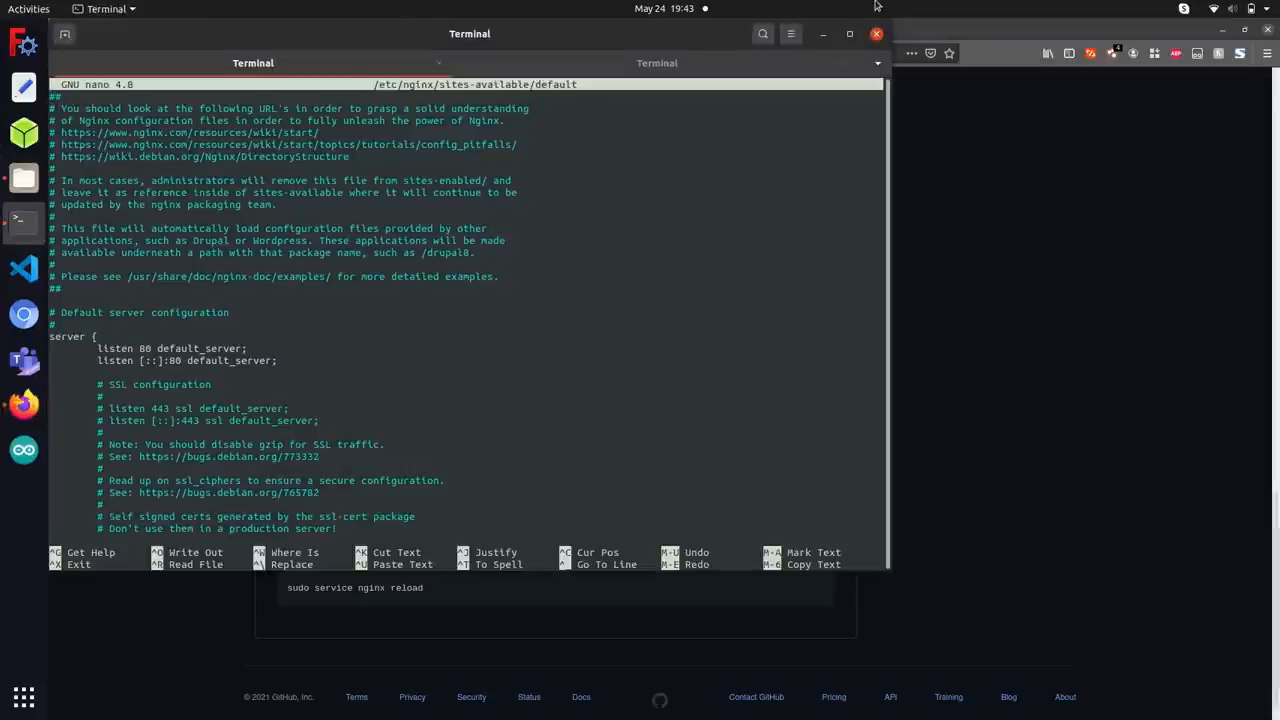
pyautogui.moveTo(611, 62)
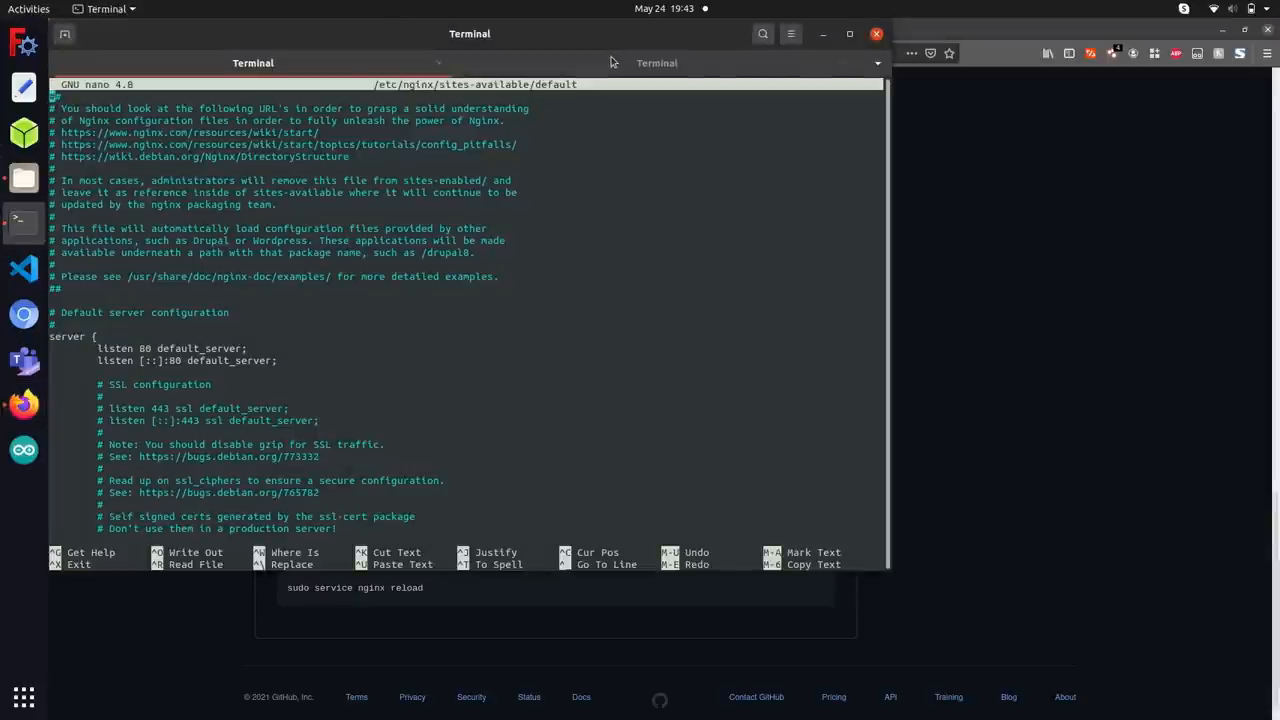
# - In the second shell, go to /etc/nginx/sites-available/ and edit default with sudo nano
pyautogui.click(656, 63)
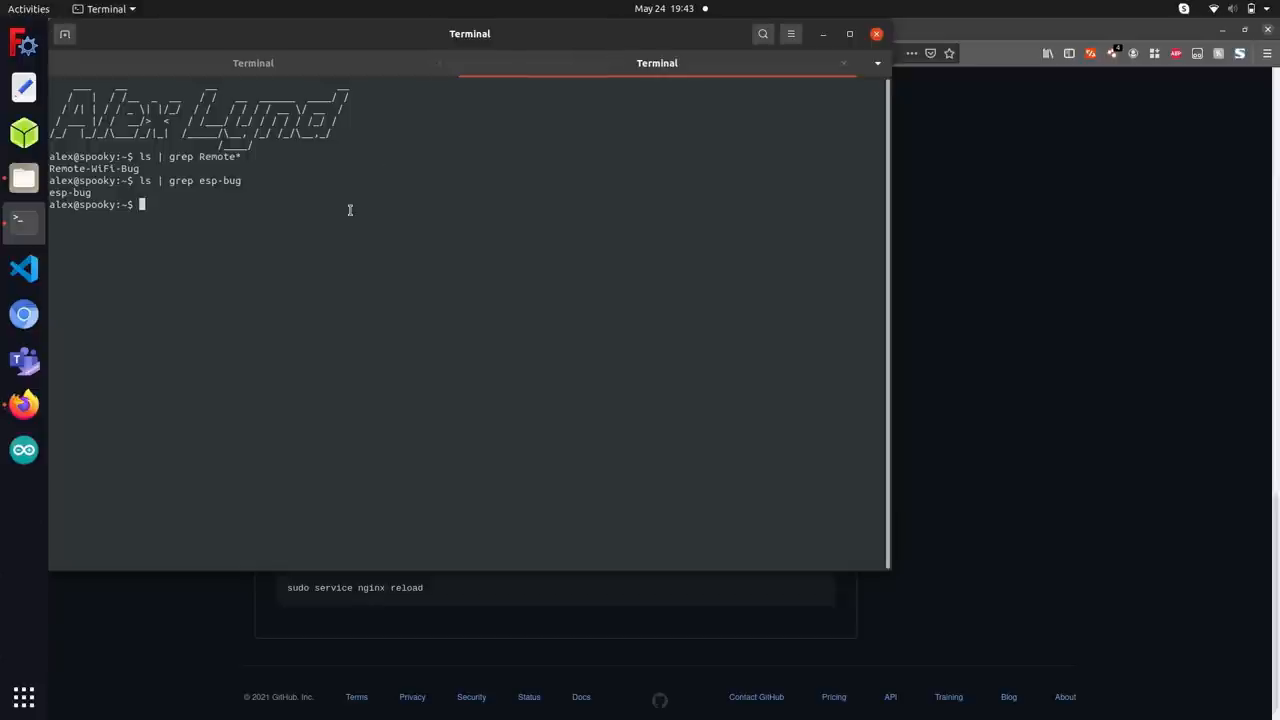
pyautogui.write('cd /etc/n')
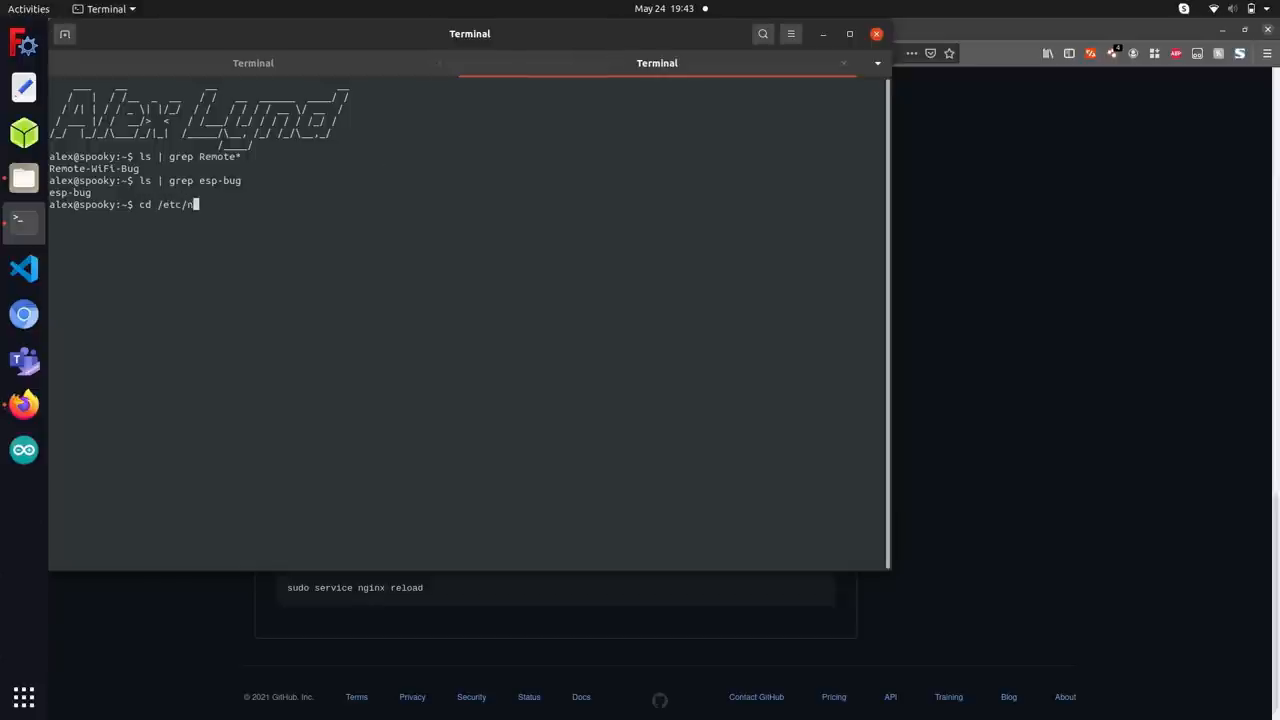
pyautogui.write('ginx/sites-available/')
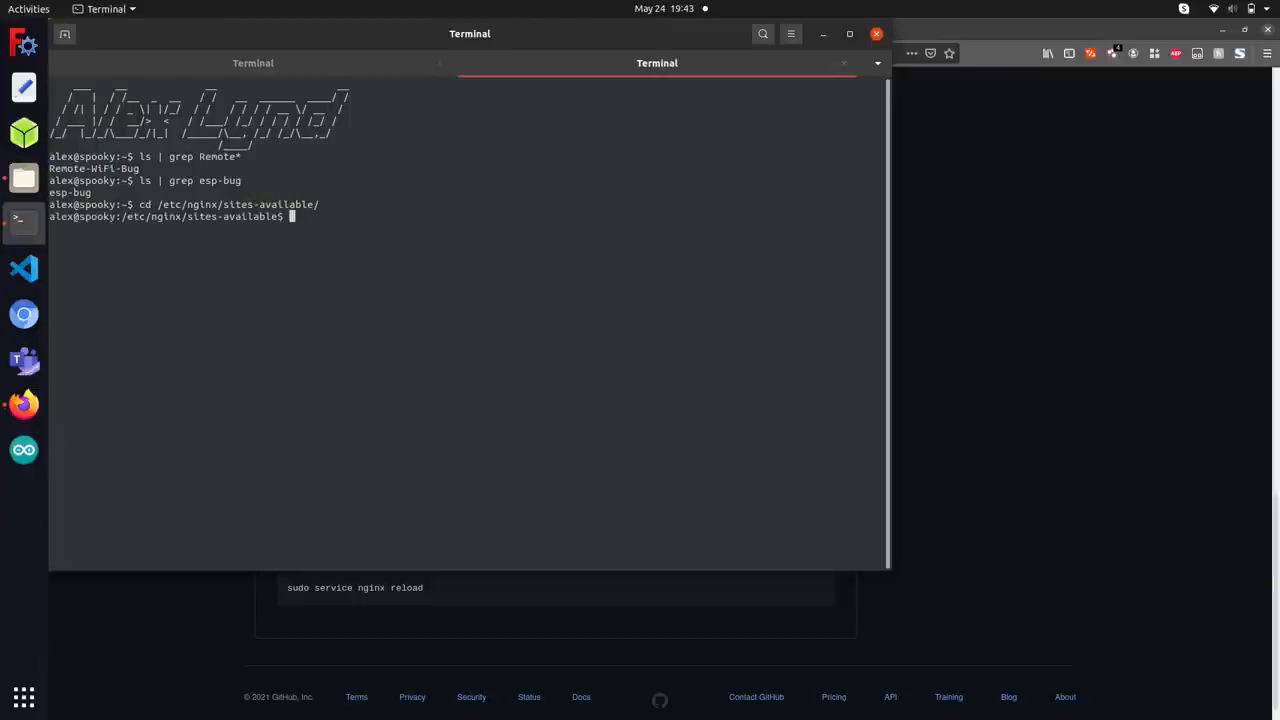
pyautogui.write('sudo nano')
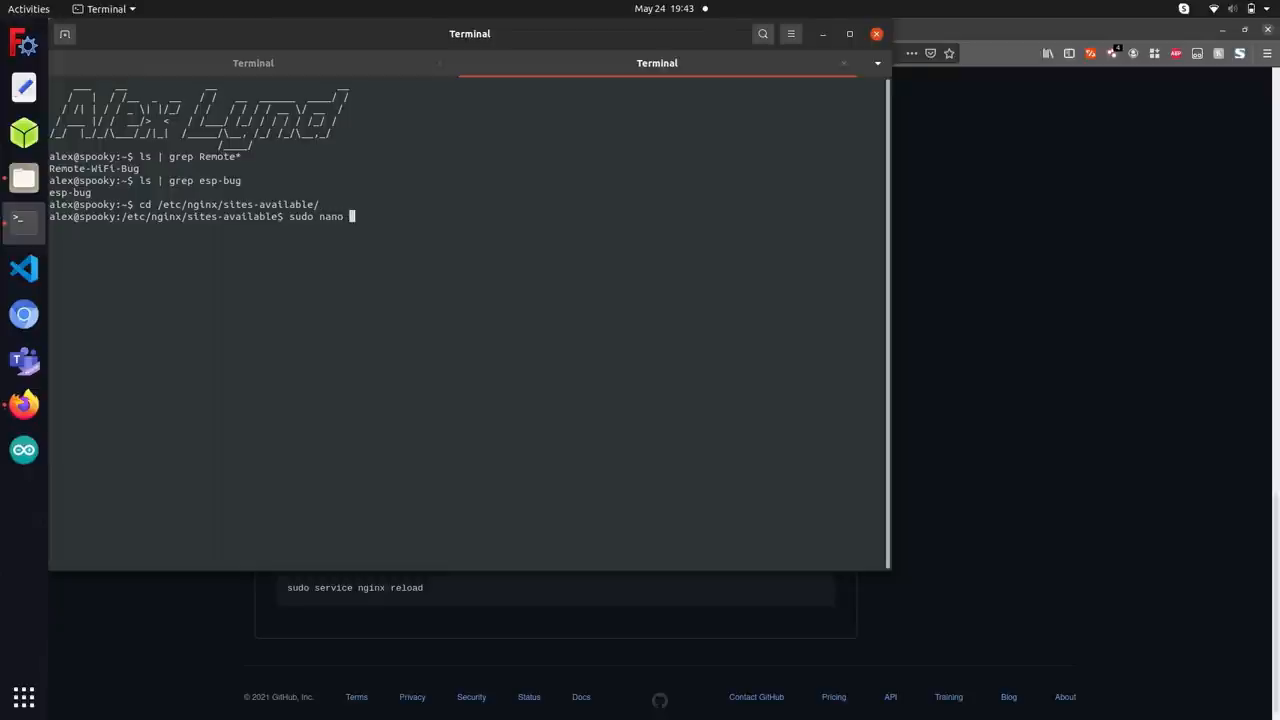
pyautogui.write('default')
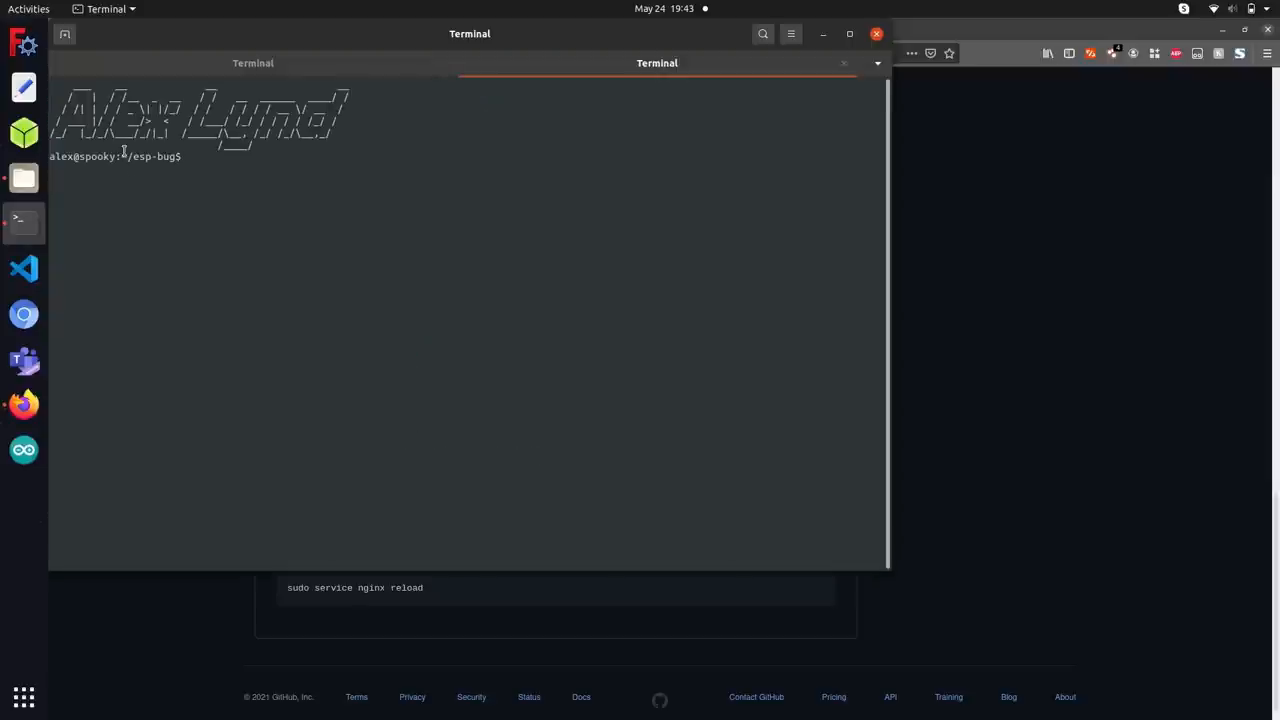
pyautogui.moveTo(206, 177)
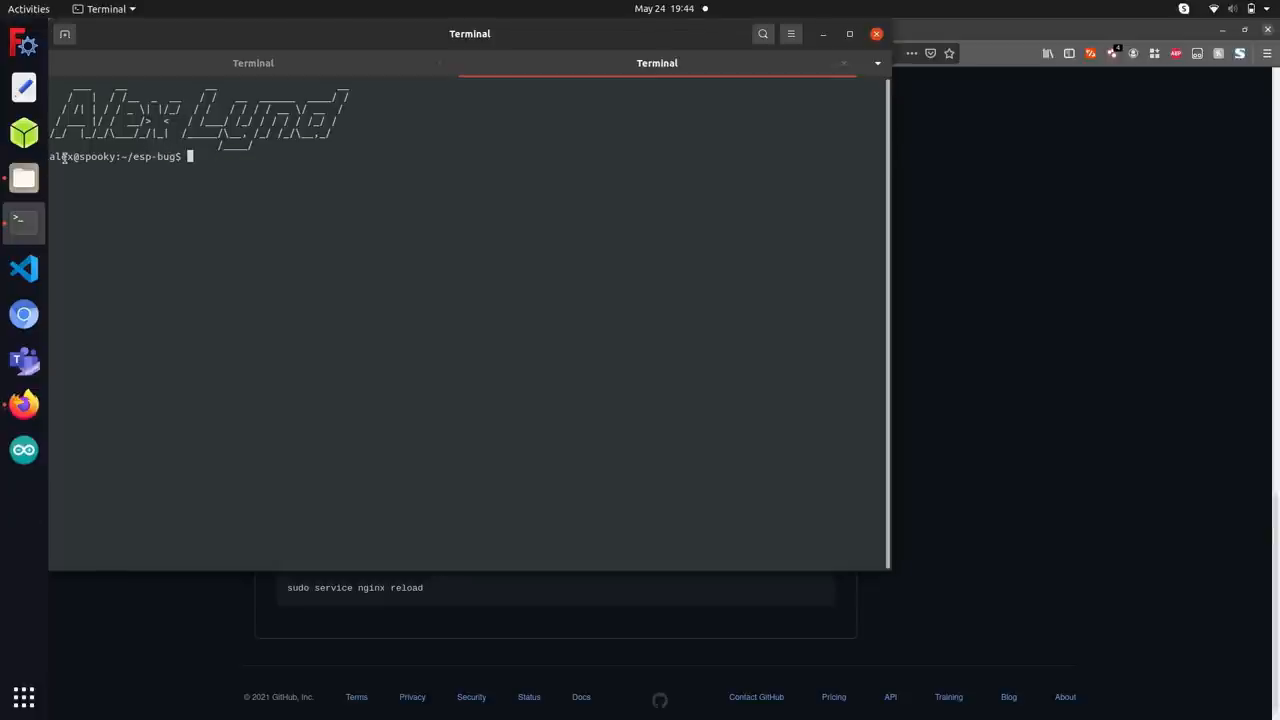
# - Move to the filesystem root, list its top-level directories, and start heading into home
pyautogui.write('cd')
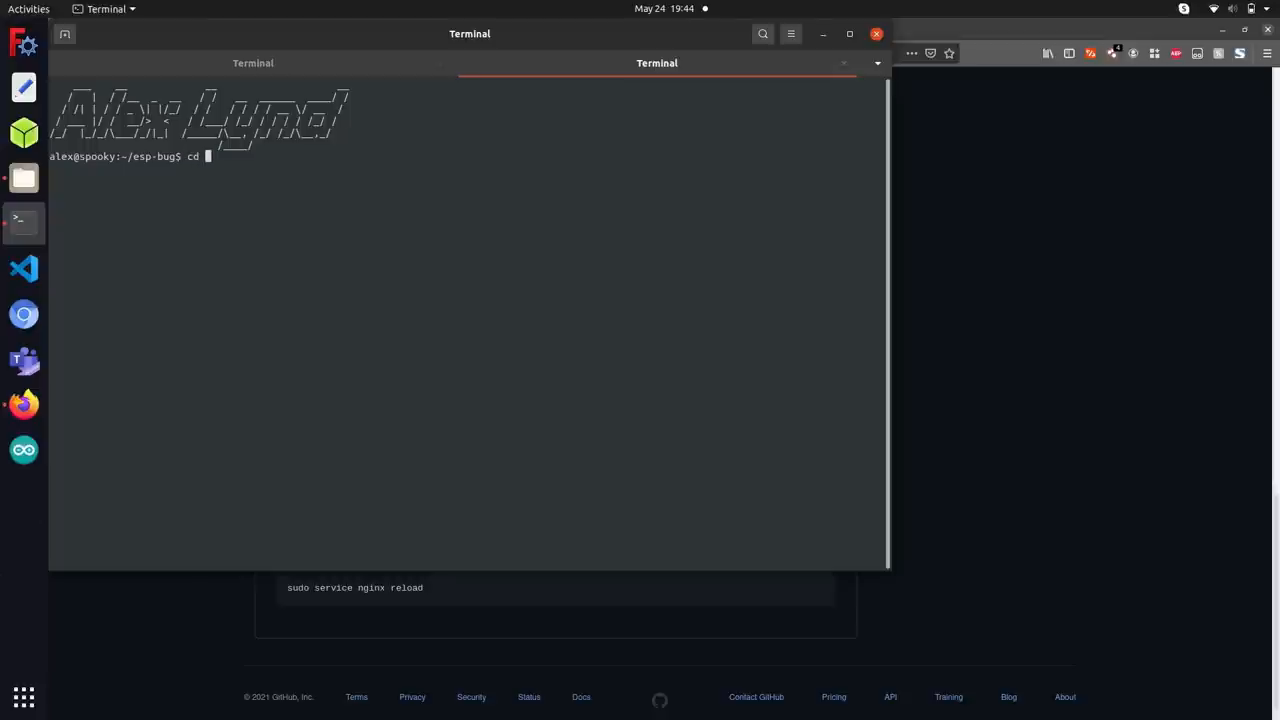
pyautogui.press('Return')
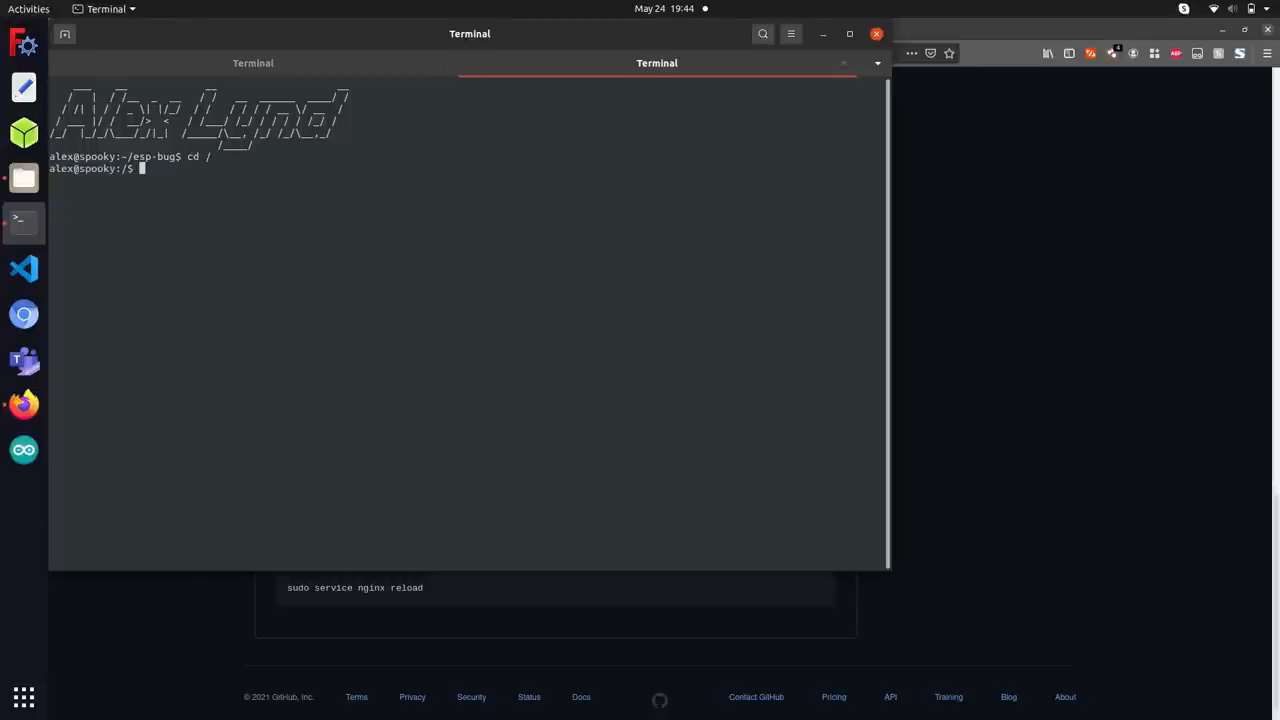
pyautogui.write('ls')
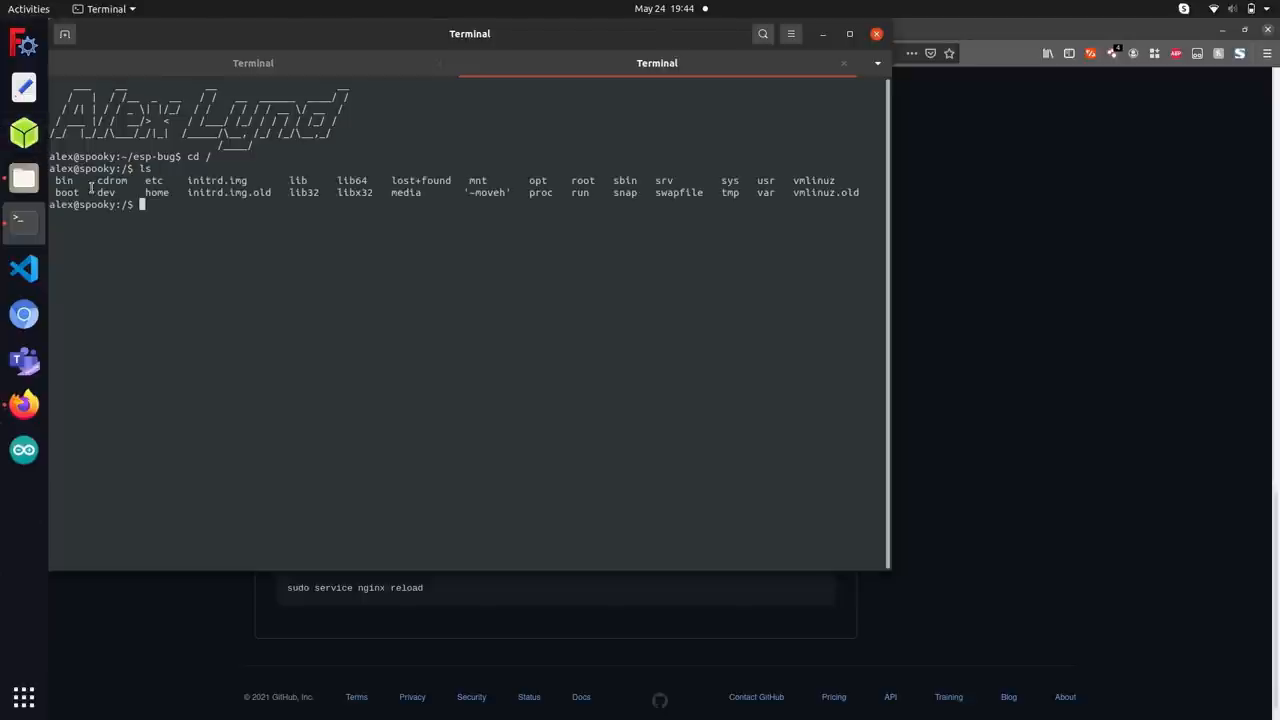
pyautogui.write('cd hom')
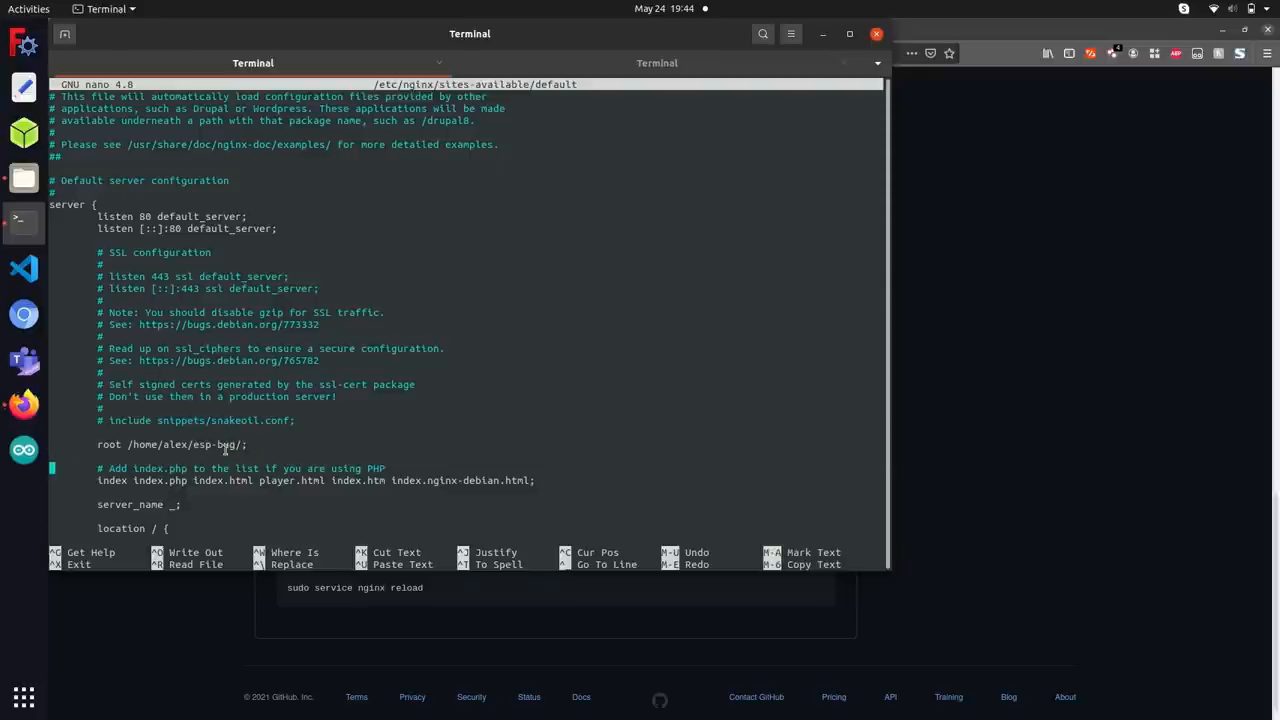
# - Check the PHP version in the fastcgi_pass socket path of the nginx config
pyautogui.scroll(-3)
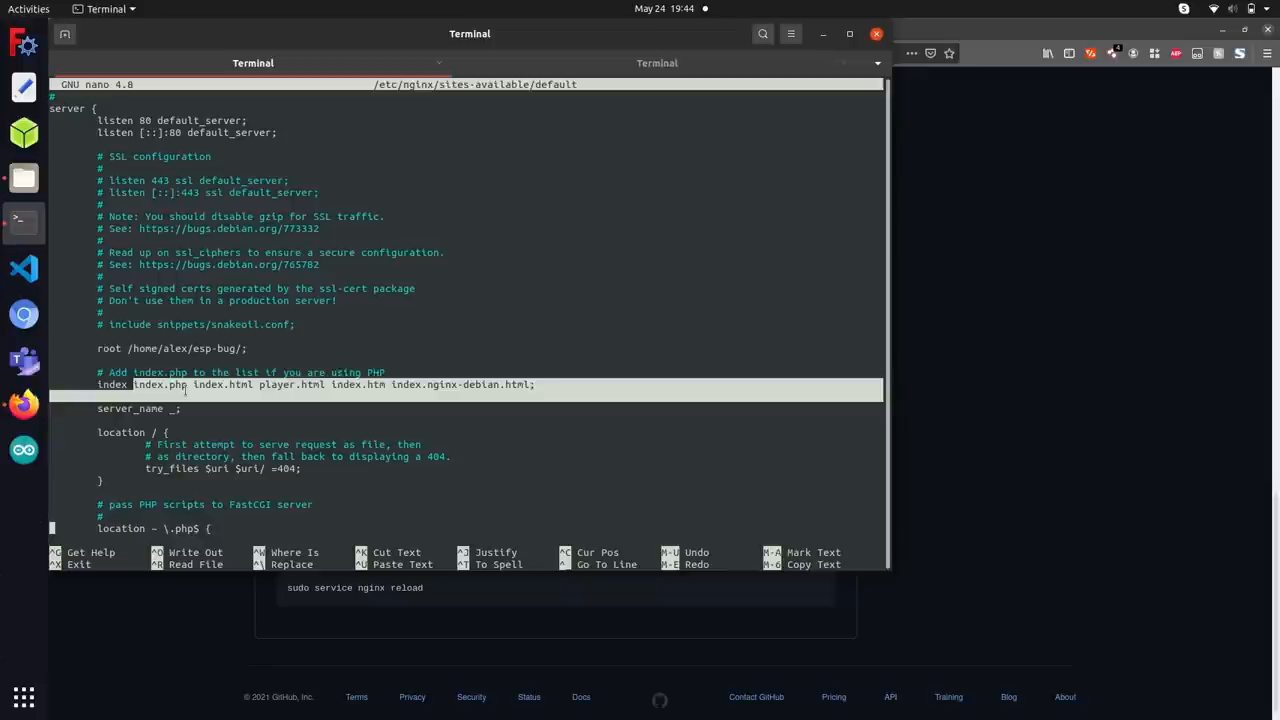
pyautogui.scroll(-3)
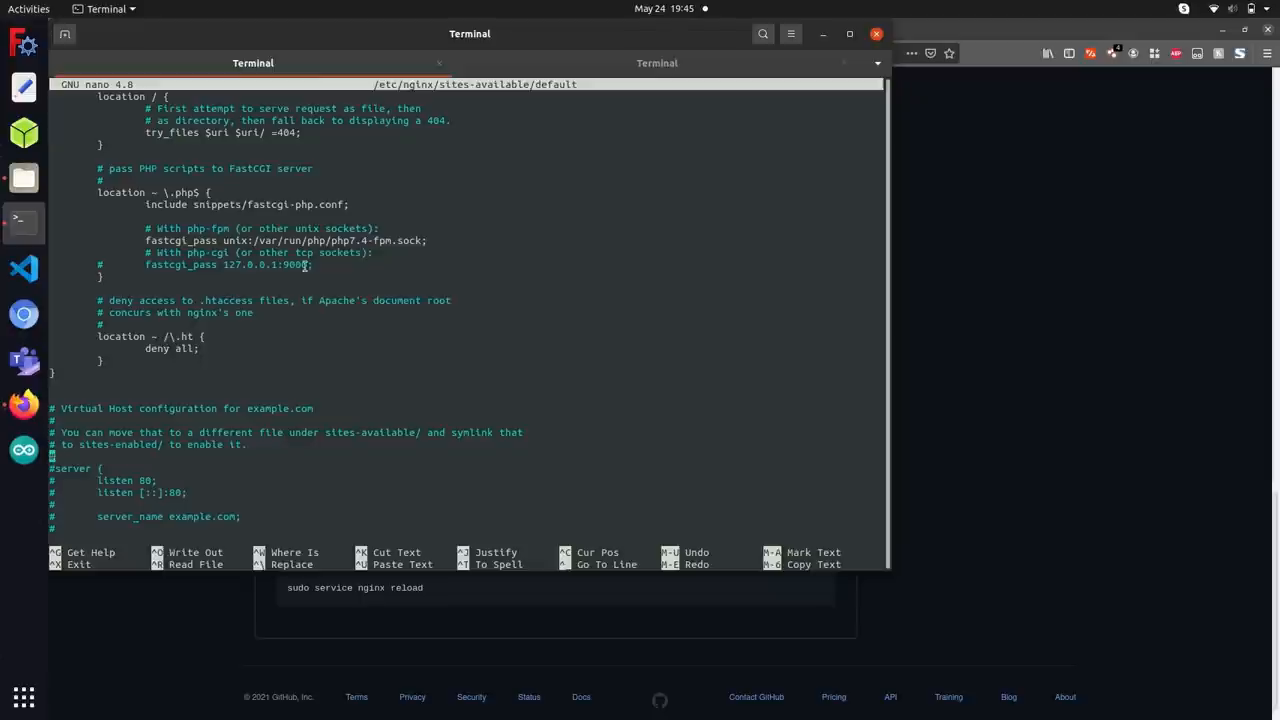
pyautogui.doubleClick(350, 240)
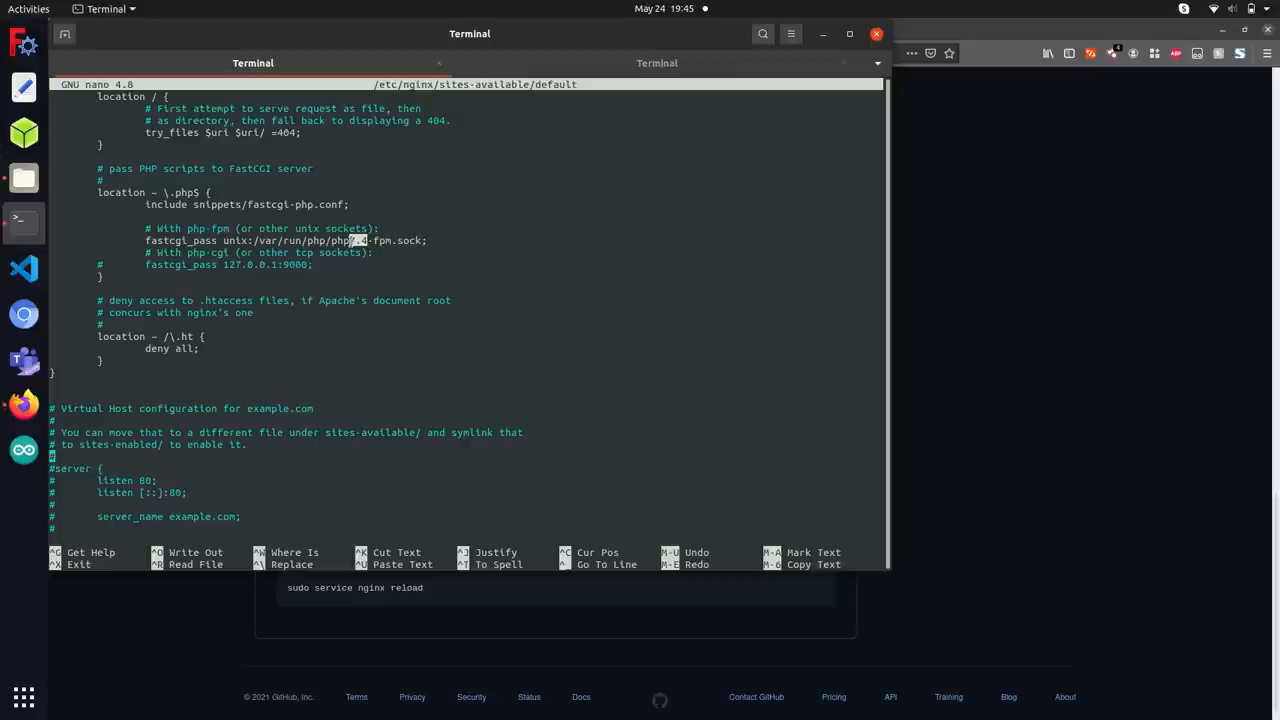
# - Save the nginx default config (91 lines written) and exit nano to the esp-bug prompt
pyautogui.press('ctrl+o')
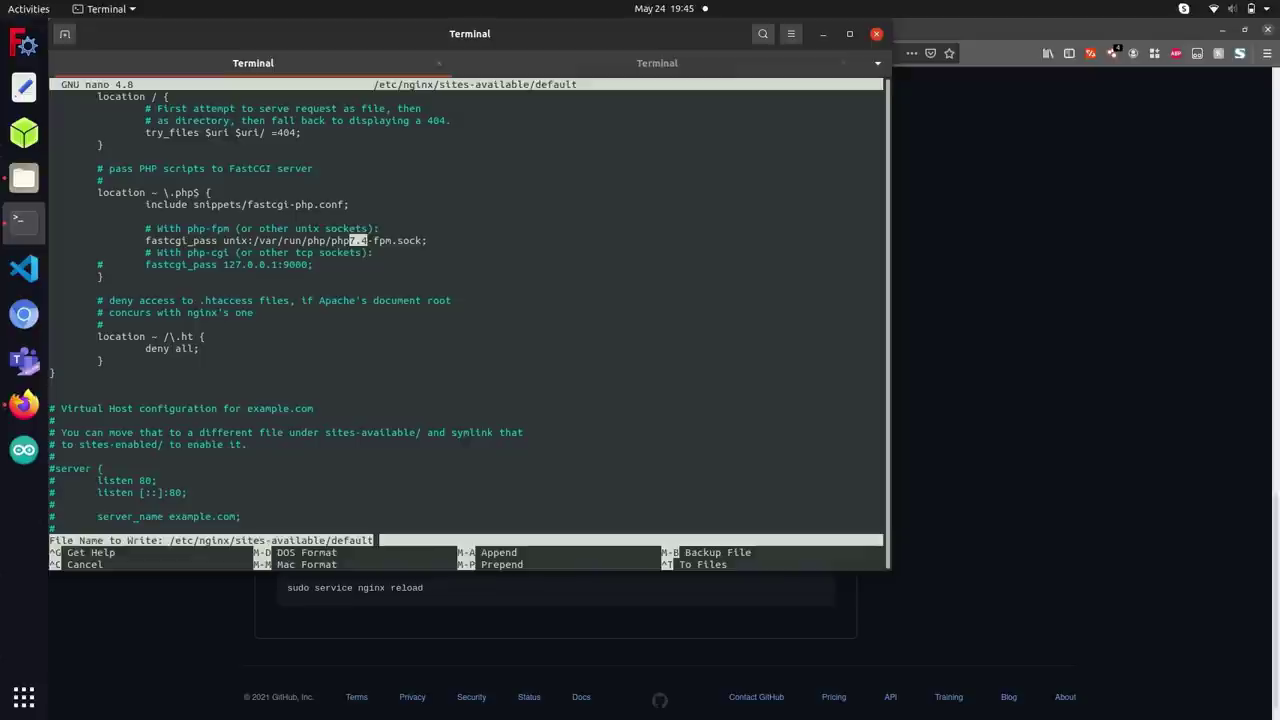
pyautogui.press('Enter')
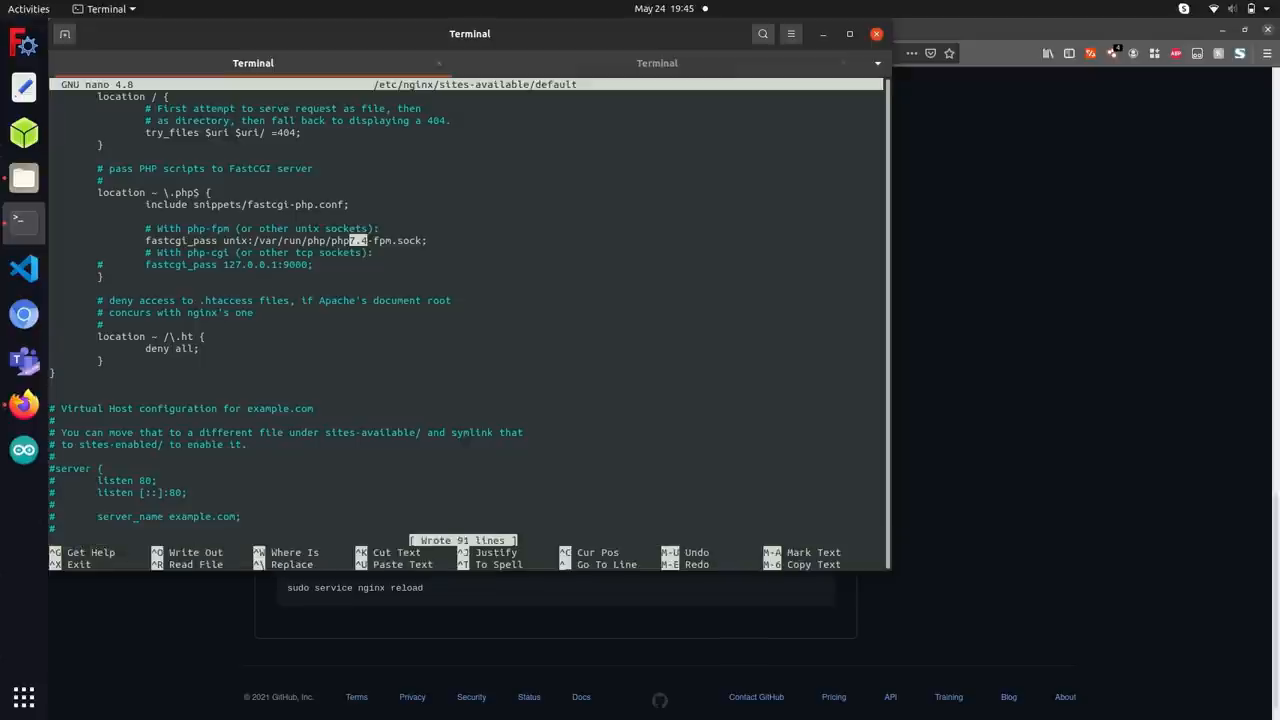
pyautogui.press('ctrl+x')
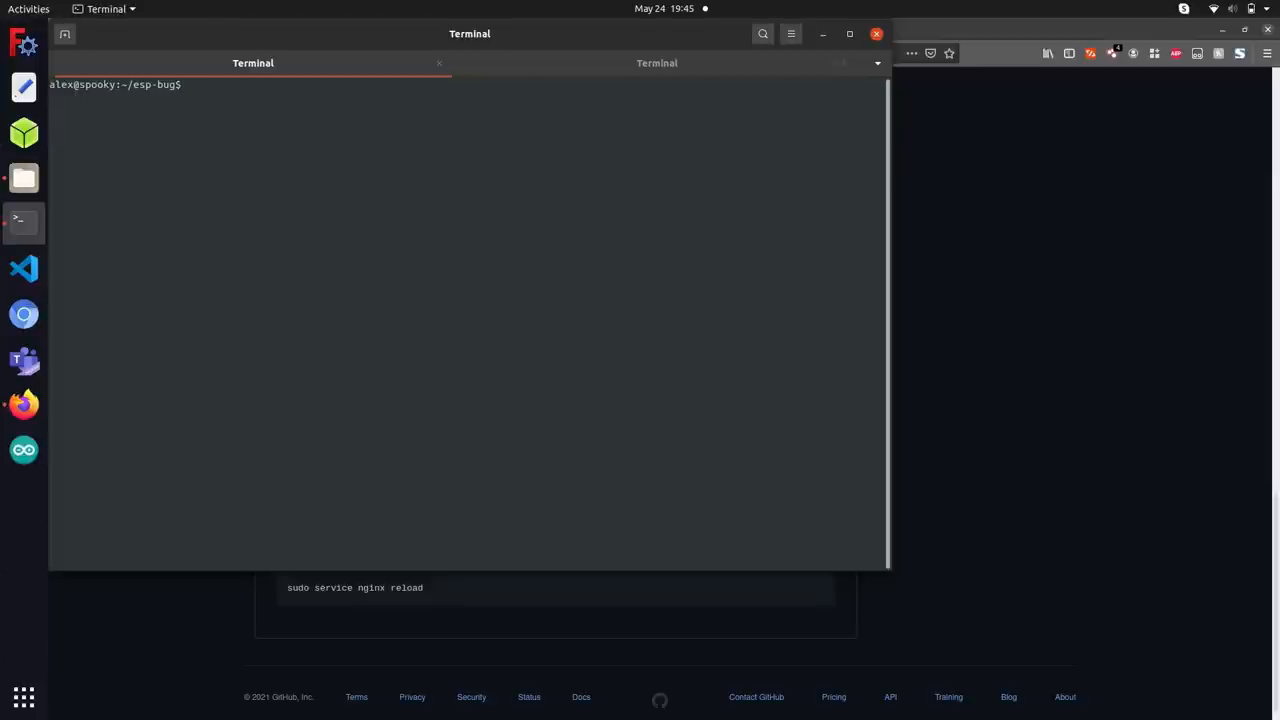
# - Reload nginx with 'sudo service nginx reload' so the edited site config takes effect
pyautogui.write('s')
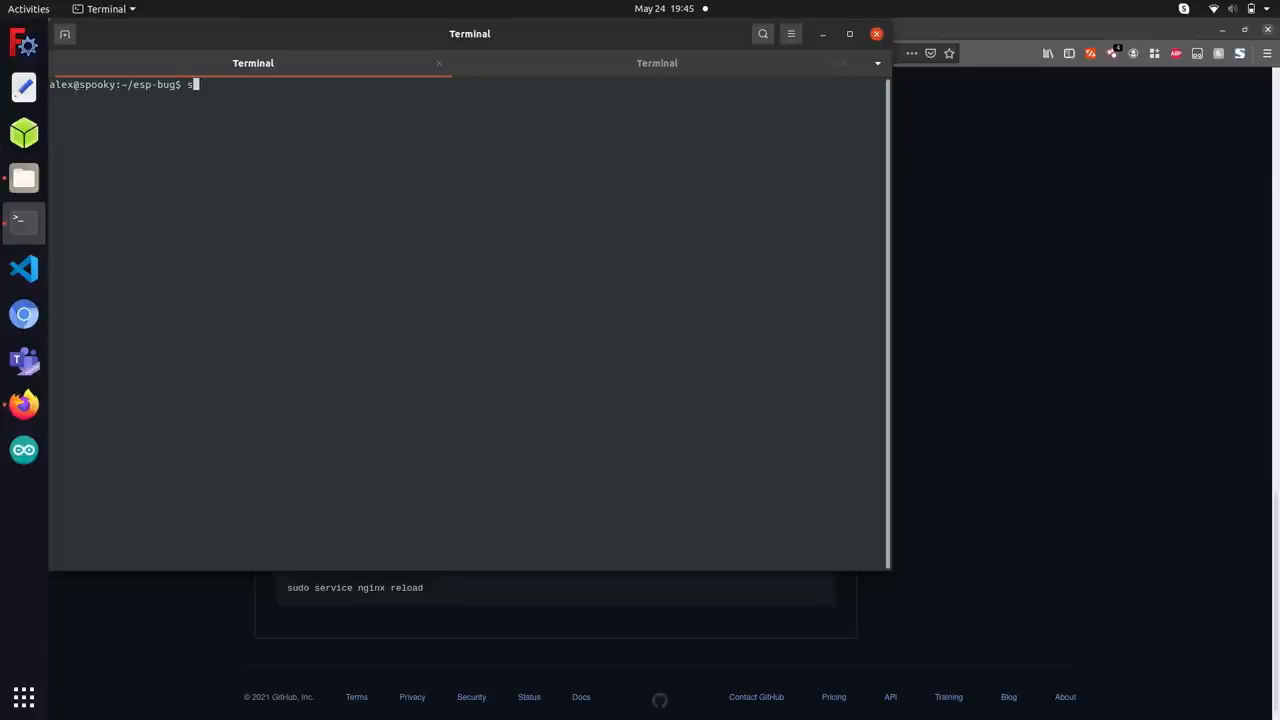
pyautogui.write('udo service ng')
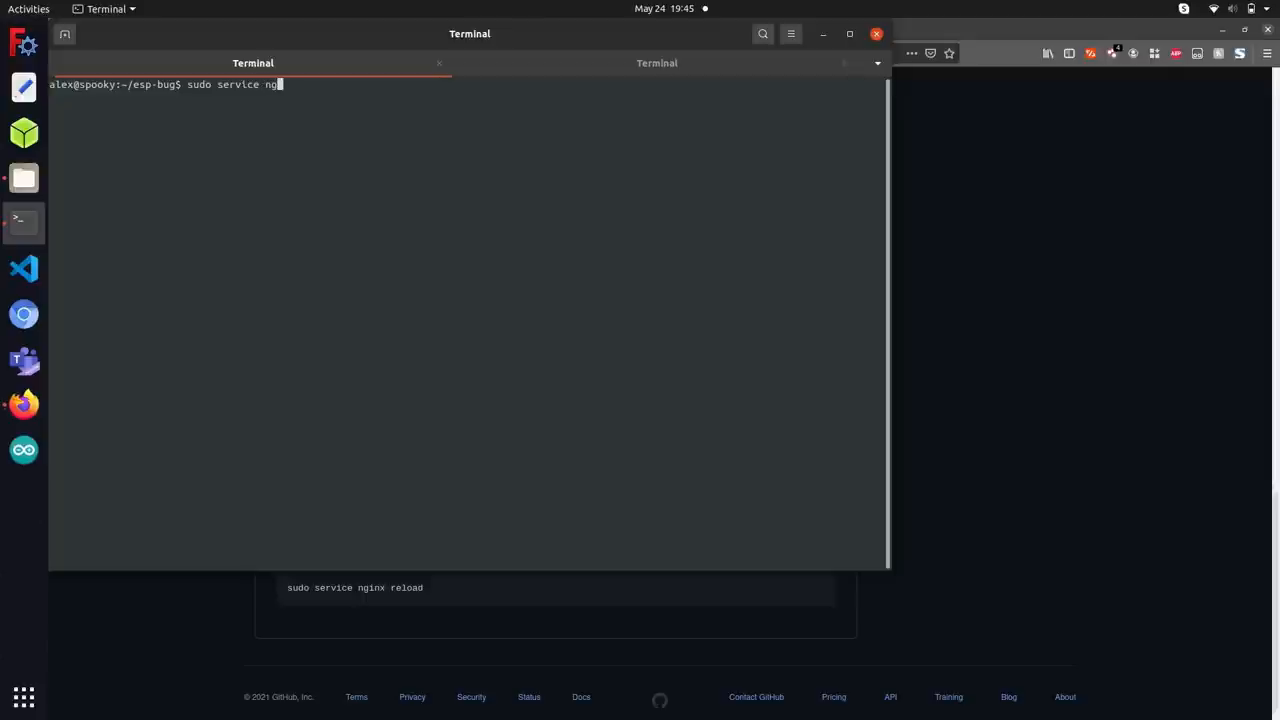
pyautogui.write('inx reload')
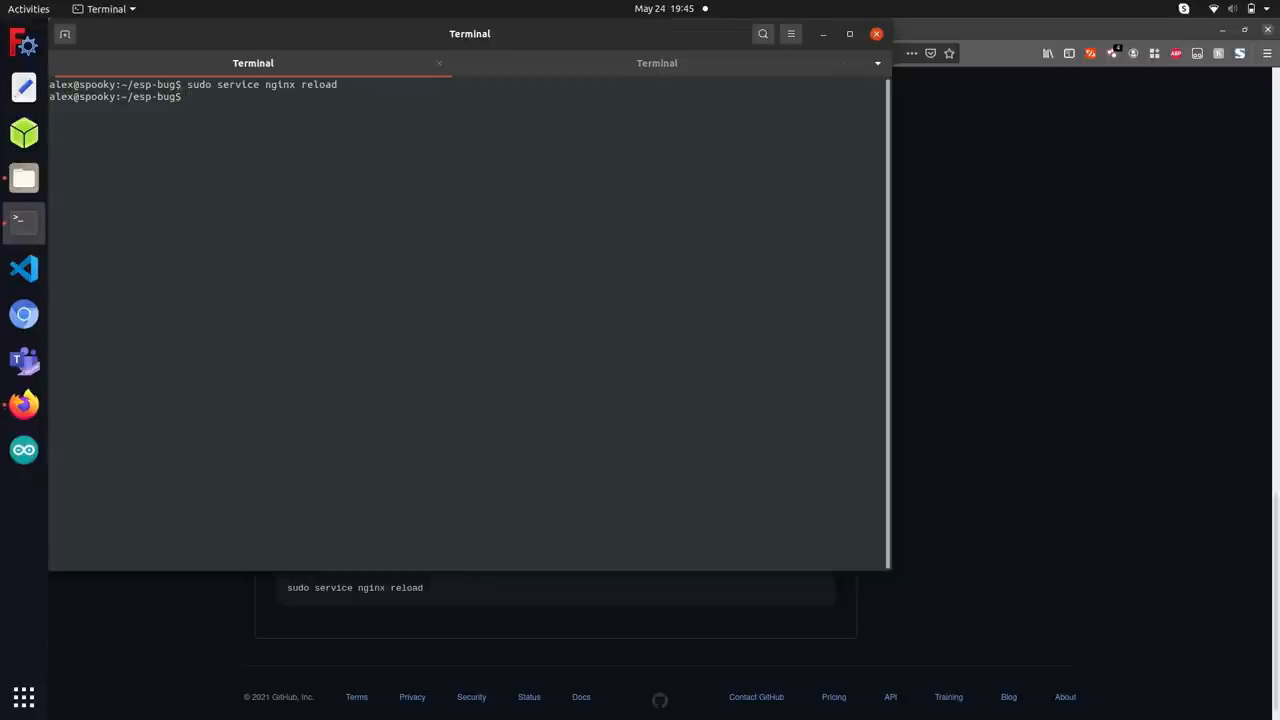
pyautogui.moveTo(1104, 309)
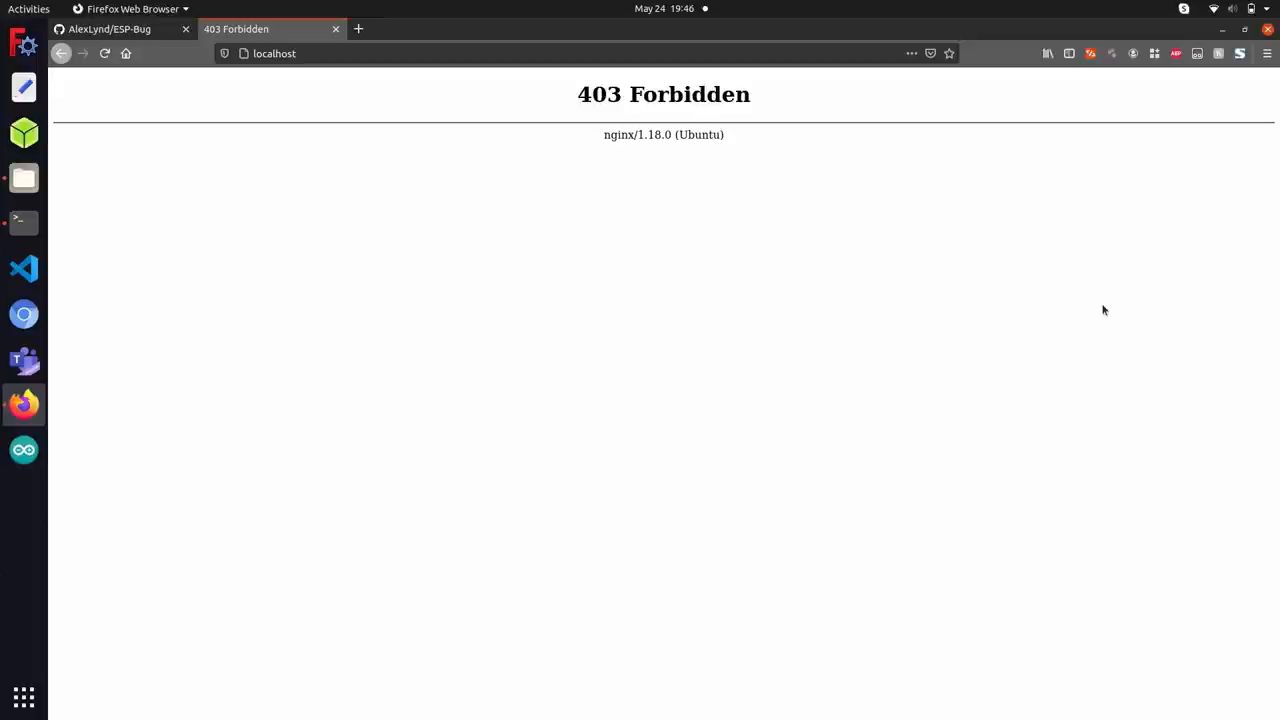
pyautogui.moveTo(759, 146)
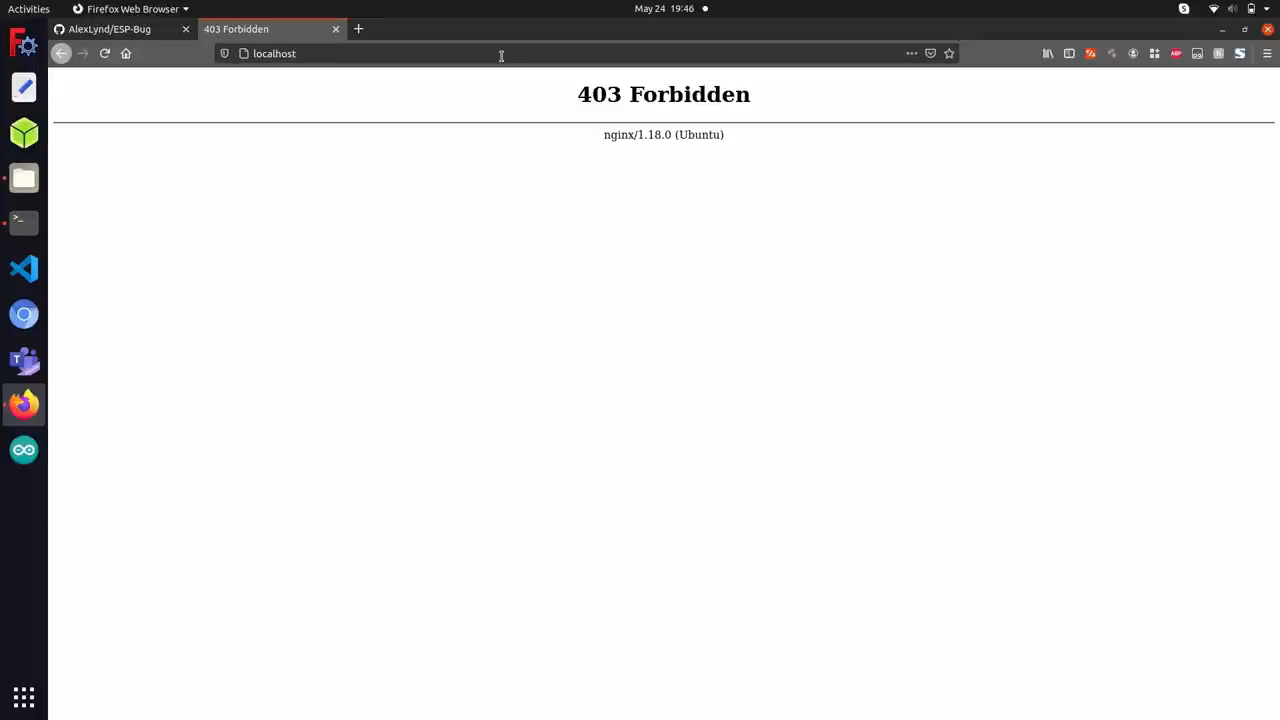
pyautogui.moveTo(548, 84)
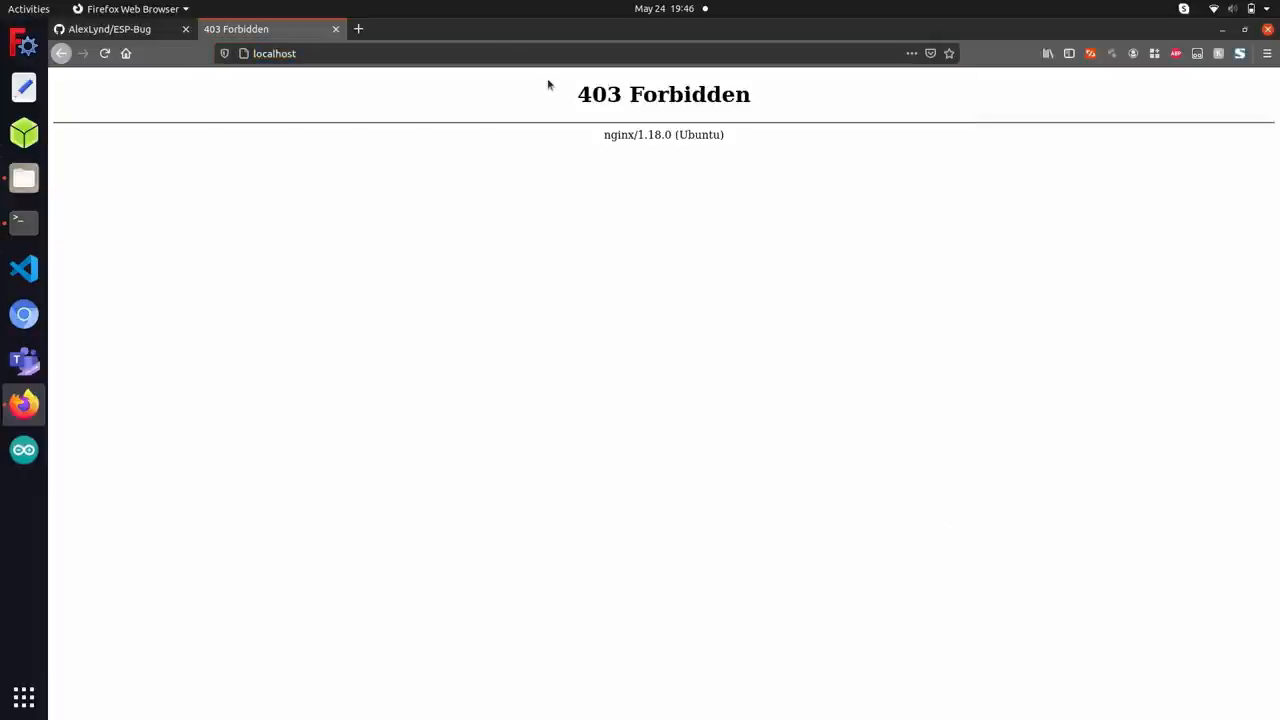
# - Note nginx's 403 Forbidden answer at localhost, then return to the Terminal
pyautogui.tripleClick(665, 94)
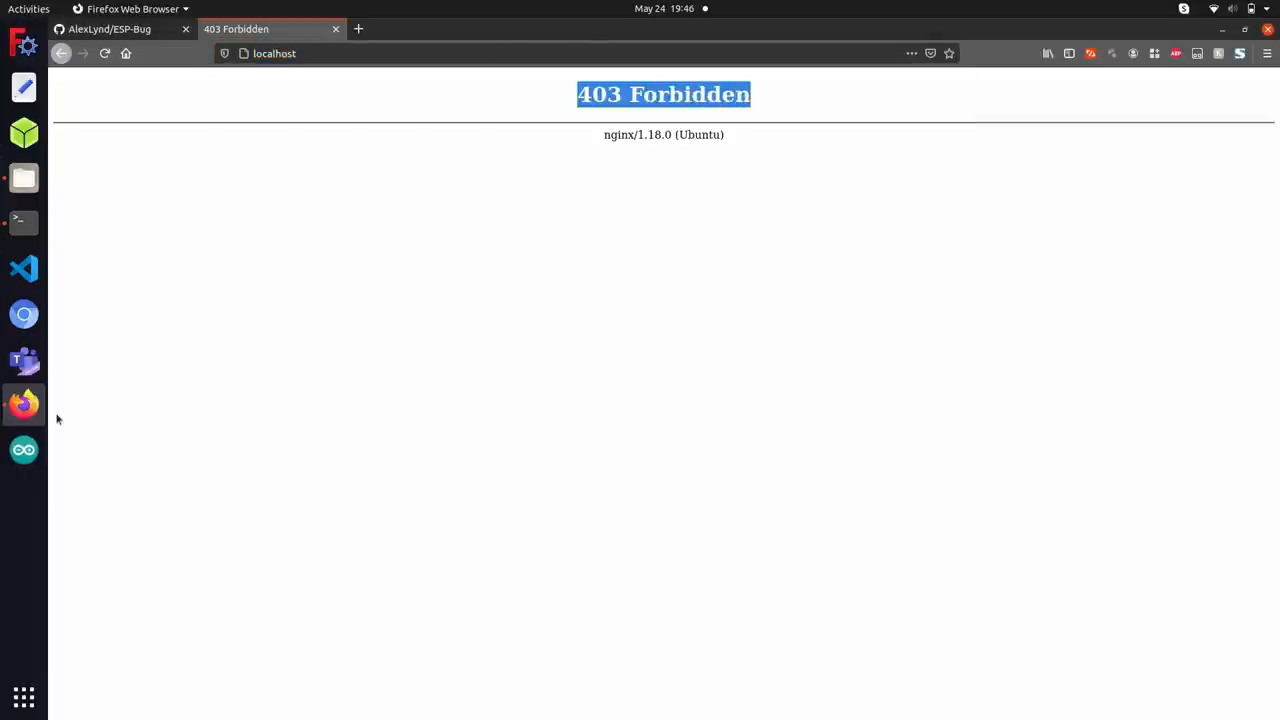
pyautogui.click(280, 53)
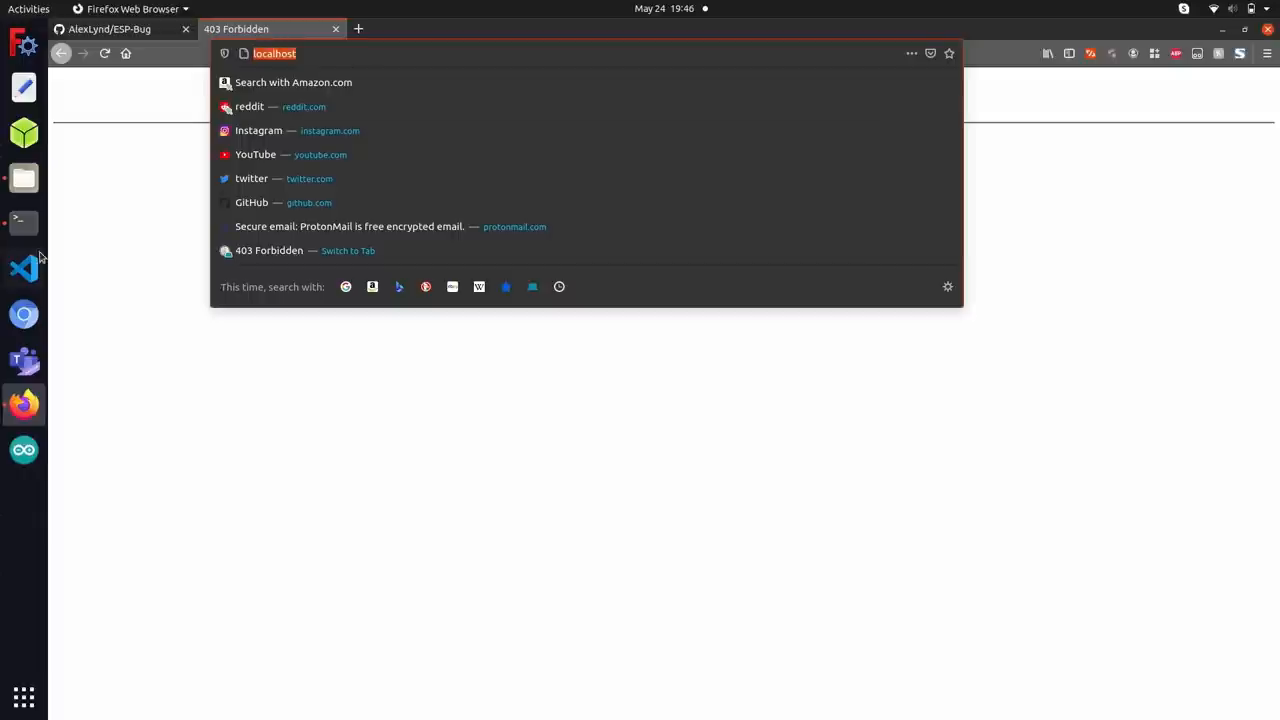
pyautogui.click(24, 178)
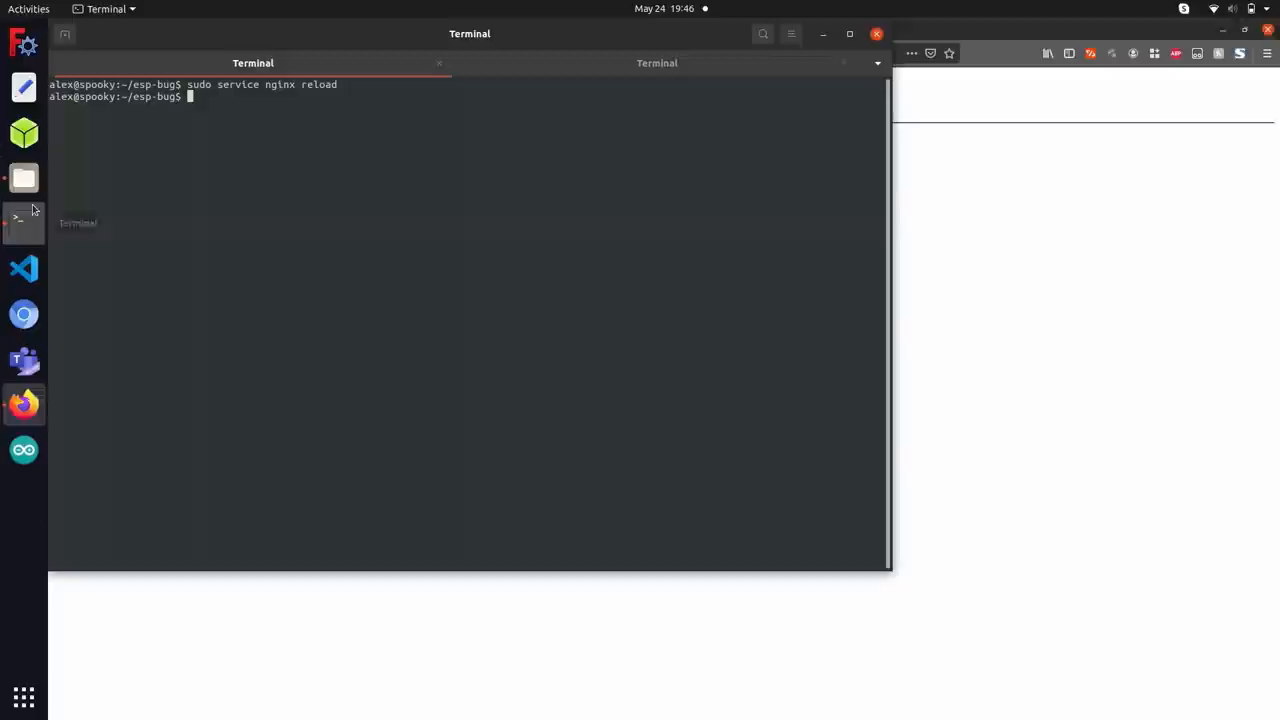
# - List ~/esp-bug with ls, showing bug, img, README.md and web
pyautogui.write('ls')
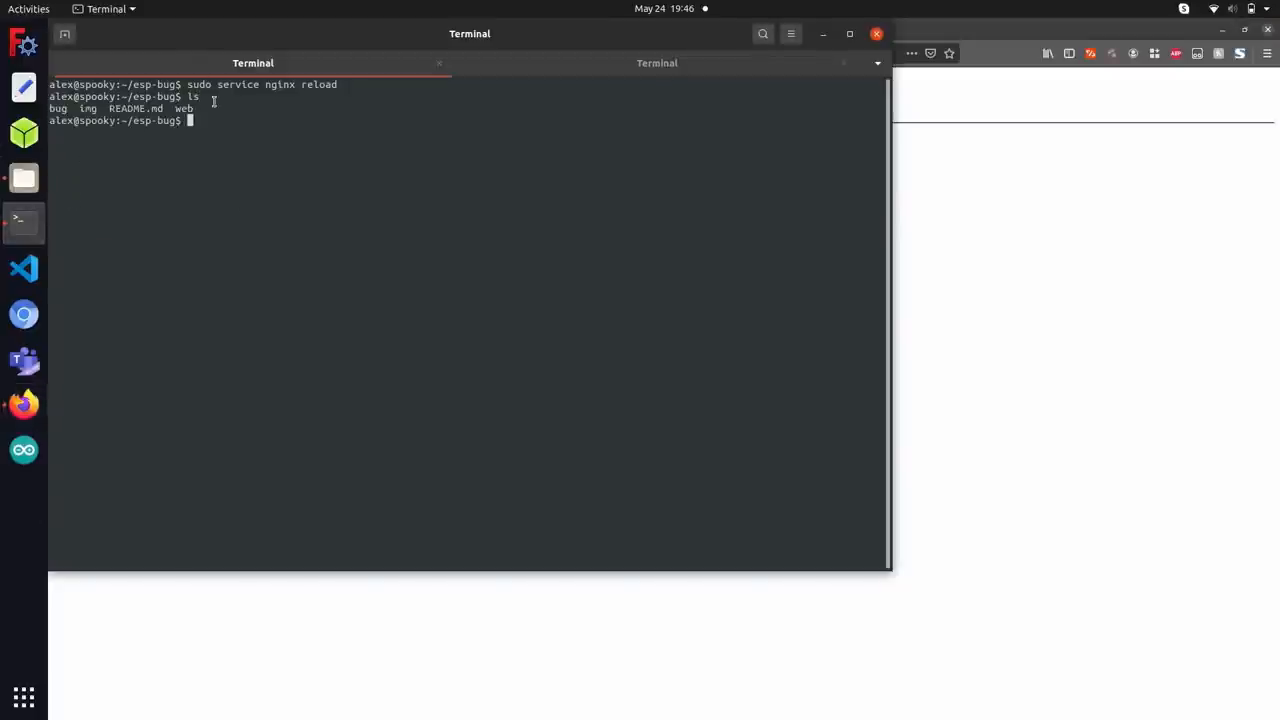
pyautogui.doubleClick(58, 109)
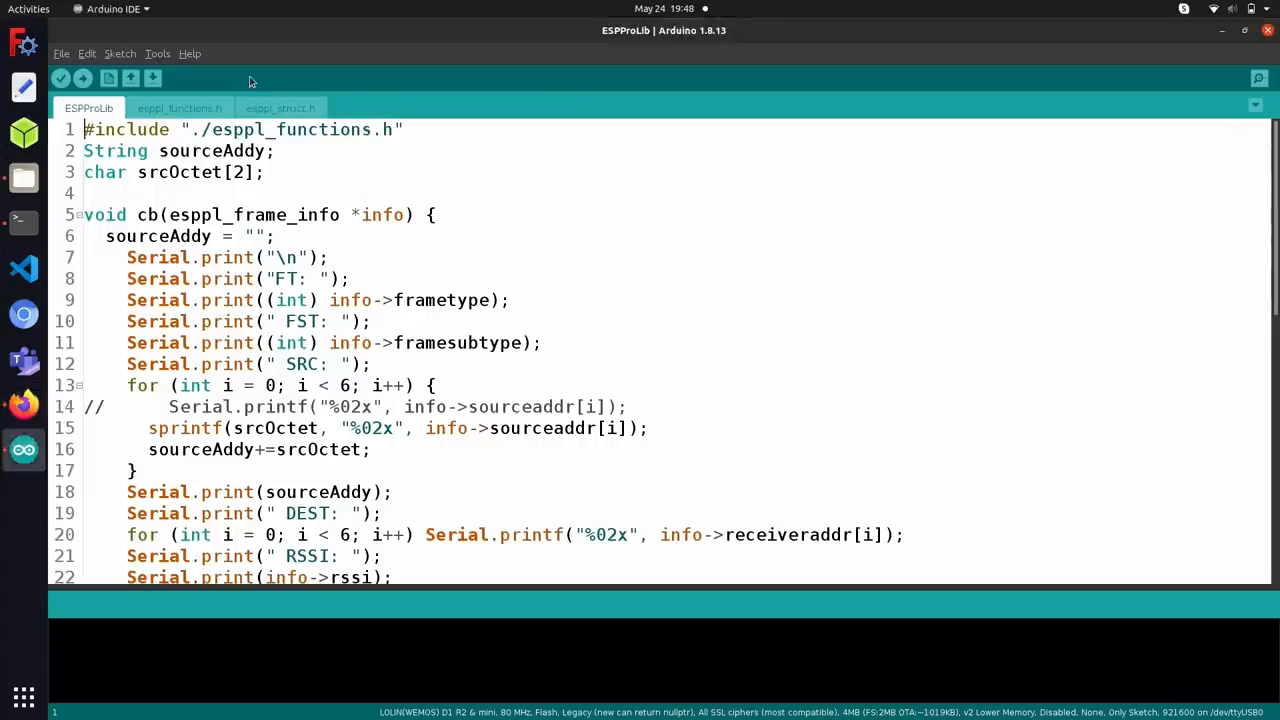
# - Open the bug.ino sketch from the esp-bug/bug folder
pyautogui.click(62, 53)
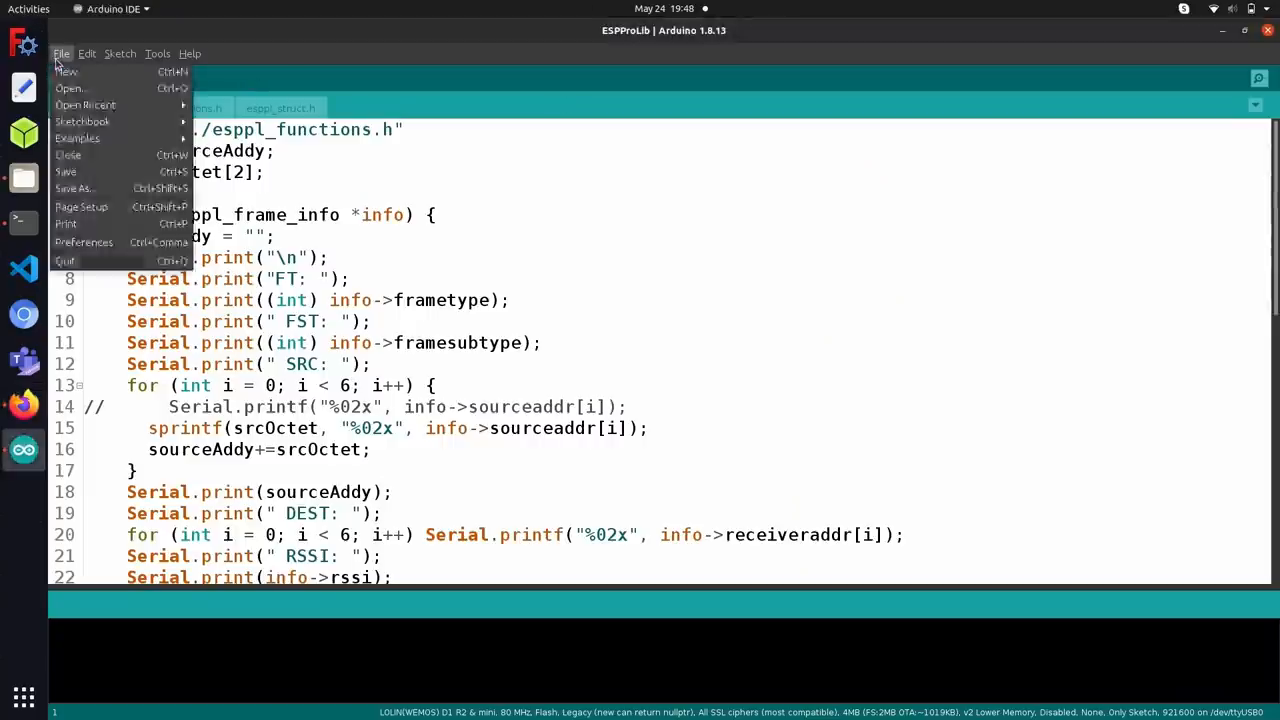
pyautogui.moveTo(72, 90)
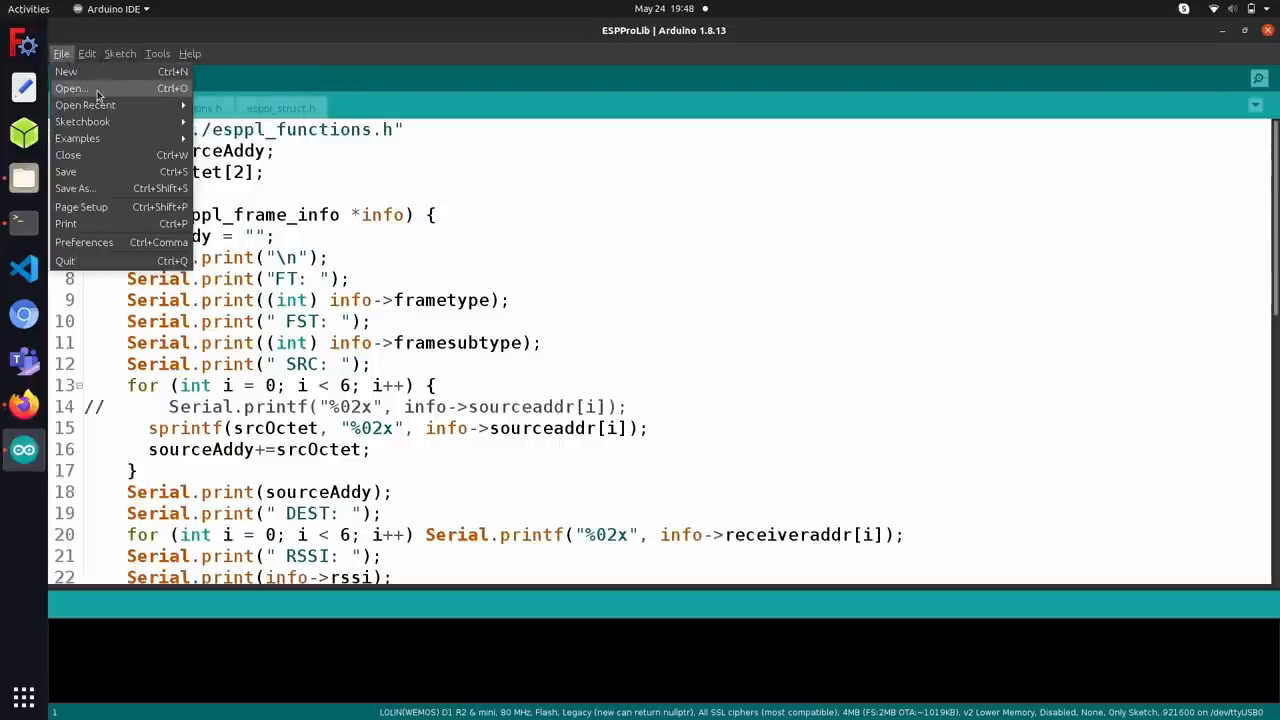
pyautogui.click(50, 87)
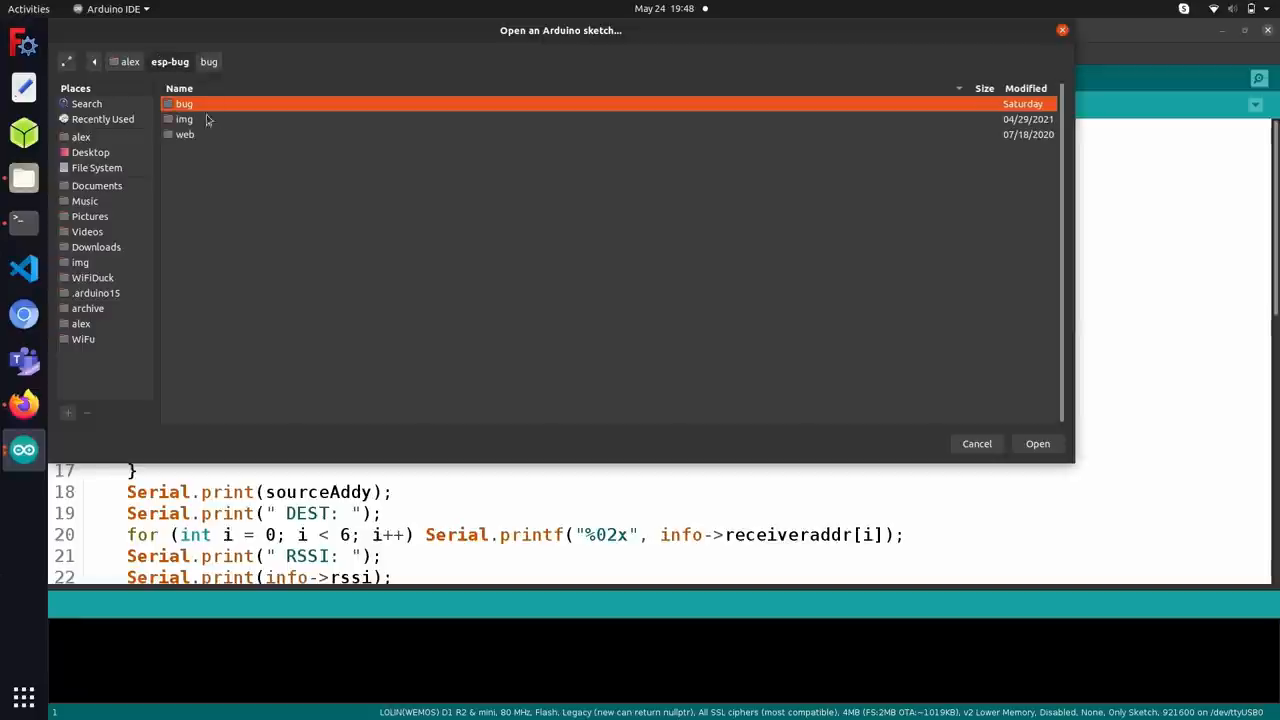
pyautogui.moveTo(218, 112)
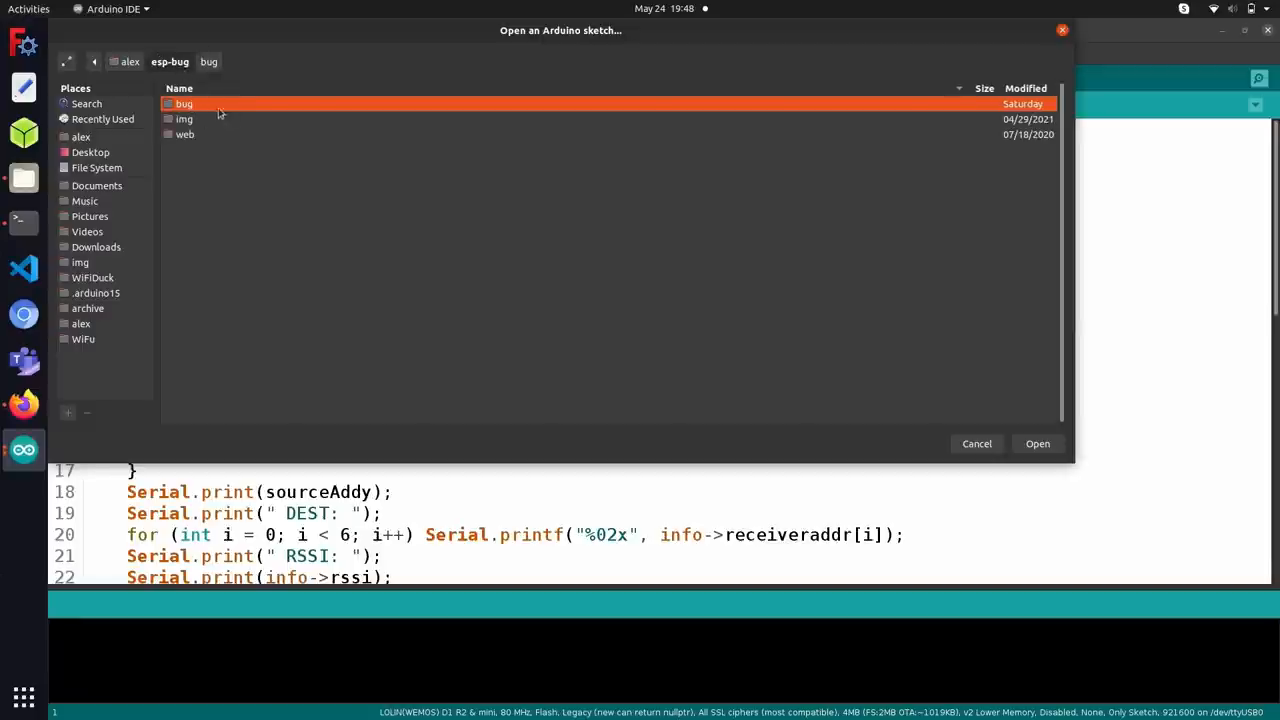
pyautogui.doubleClick(184, 104)
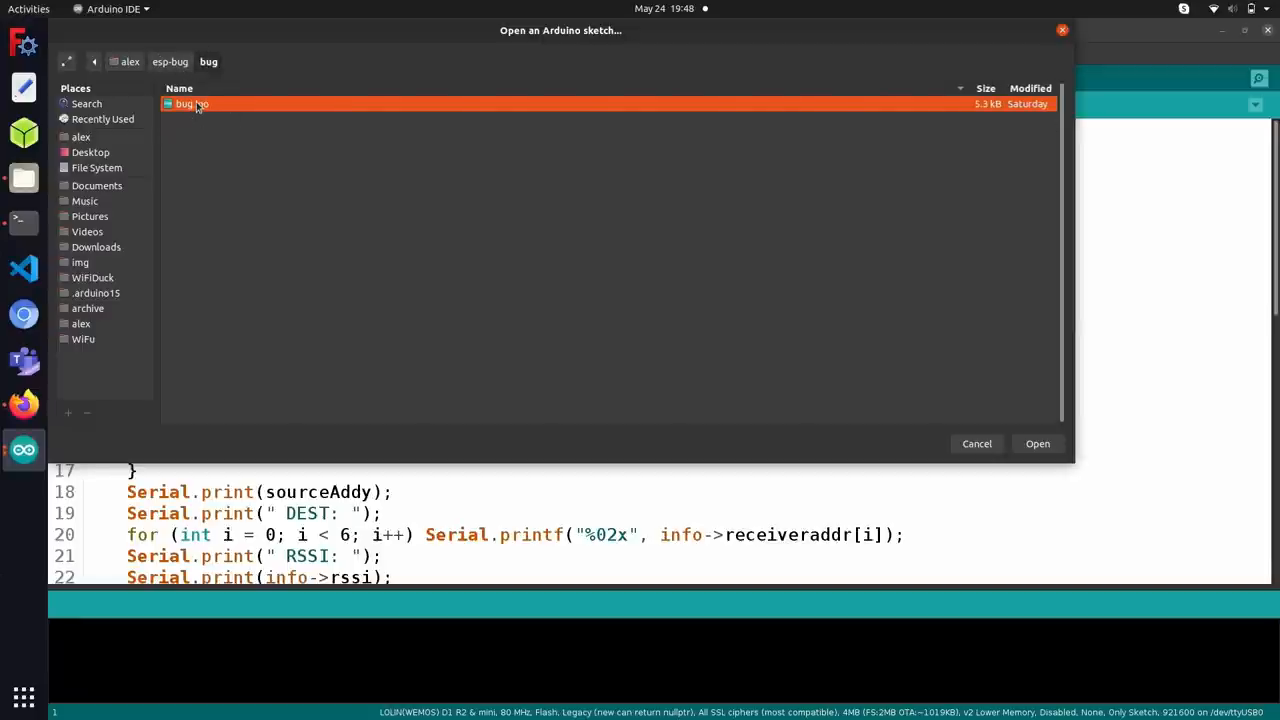
pyautogui.click(1038, 443)
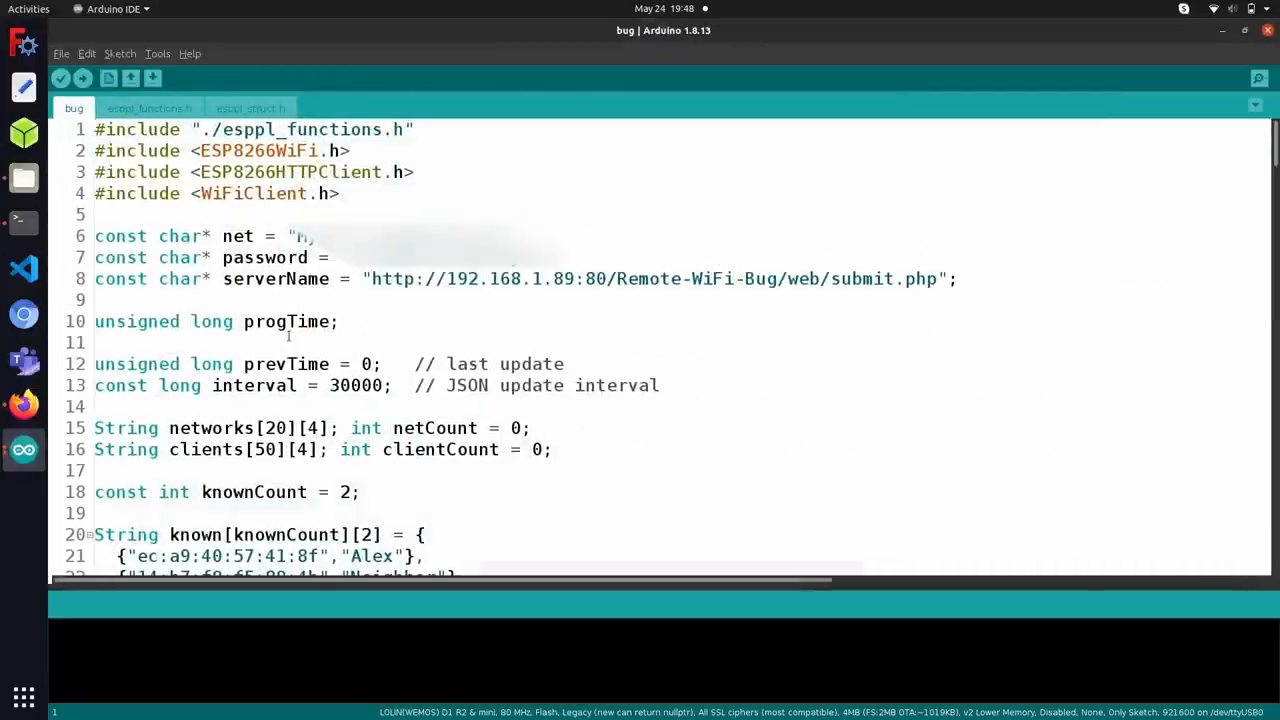
# - Look through the sketch's WiFi includes and the serverName submit.php URL
pyautogui.scroll(-3)
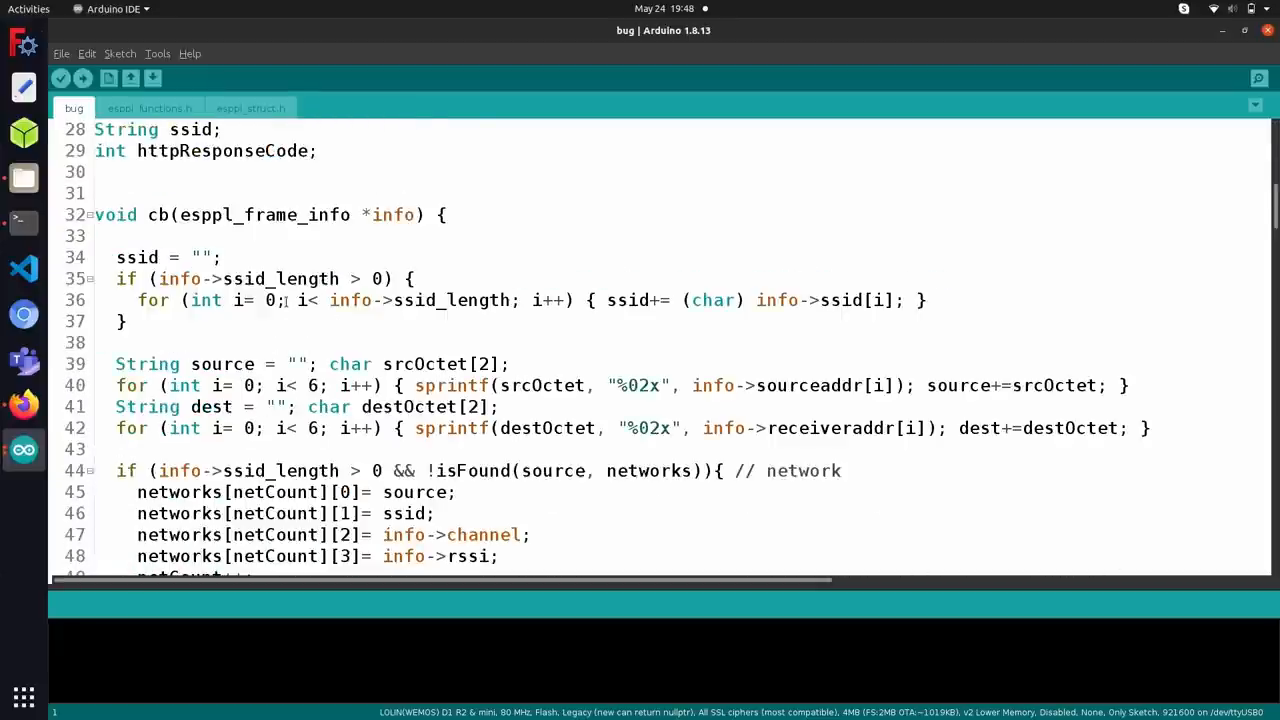
pyautogui.scroll(-3)
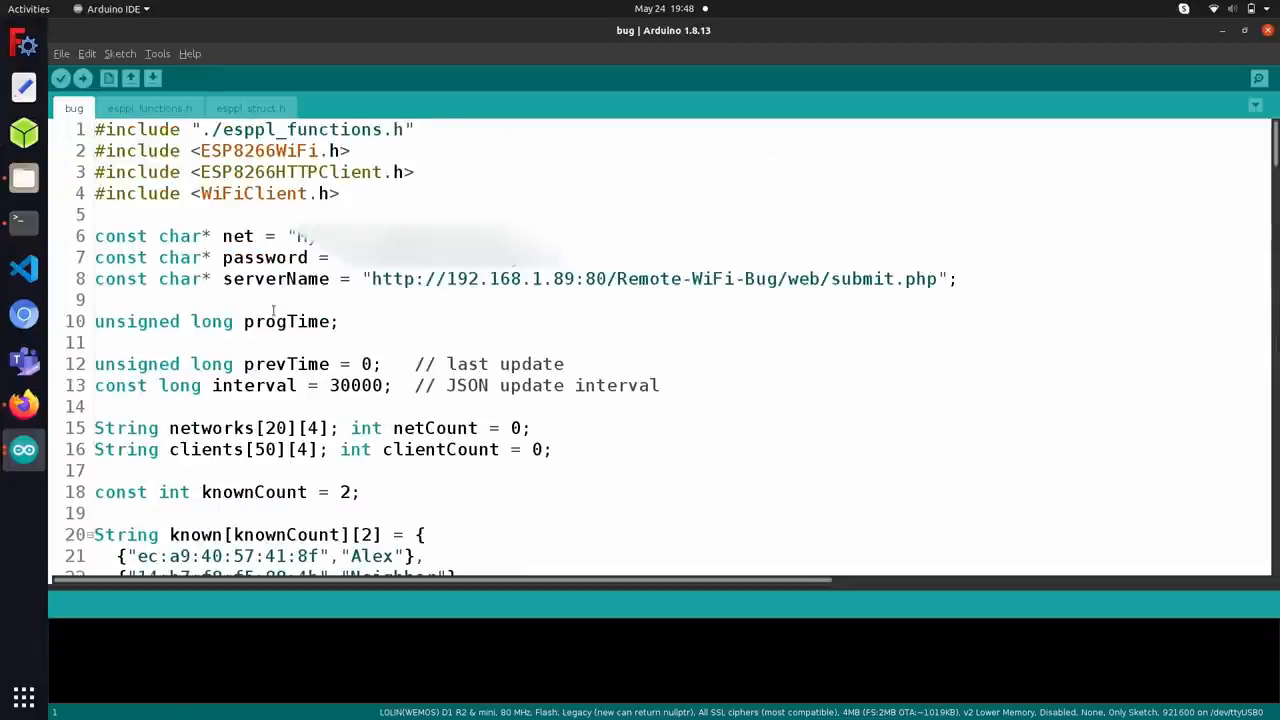
pyautogui.moveTo(371, 279); pyautogui.dragTo(745, 279)
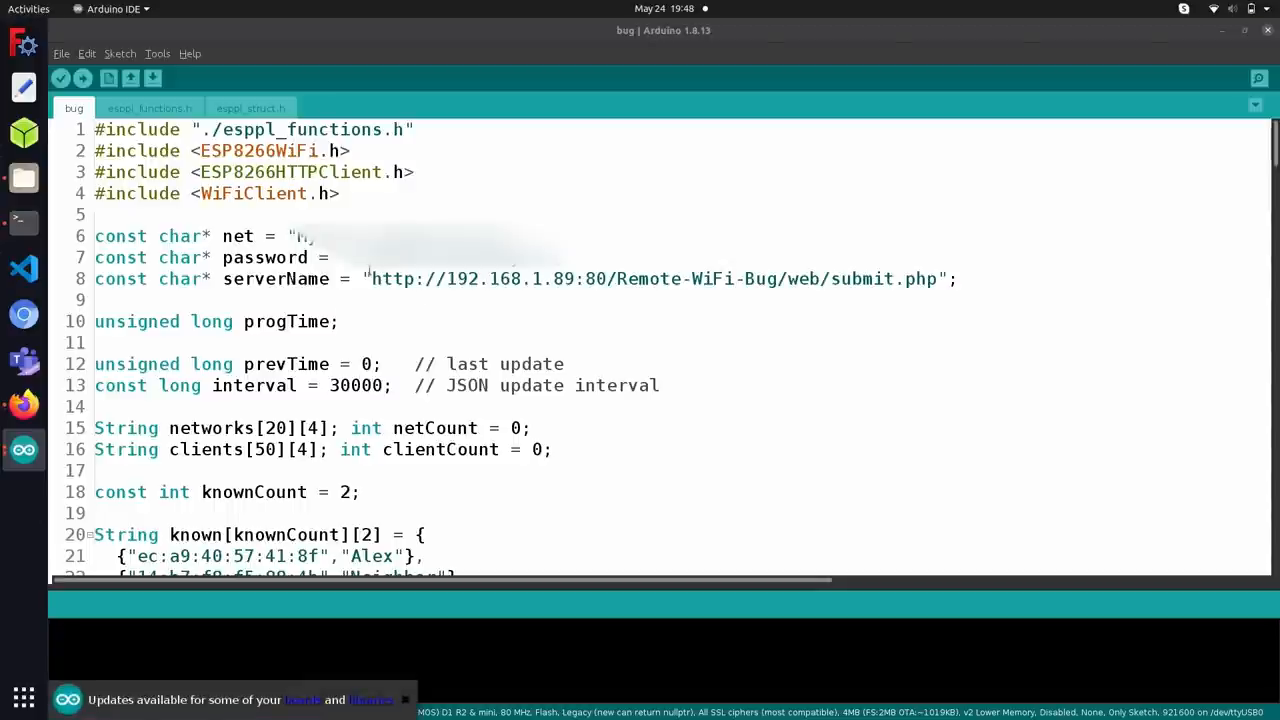
pyautogui.doubleClick(383, 279)
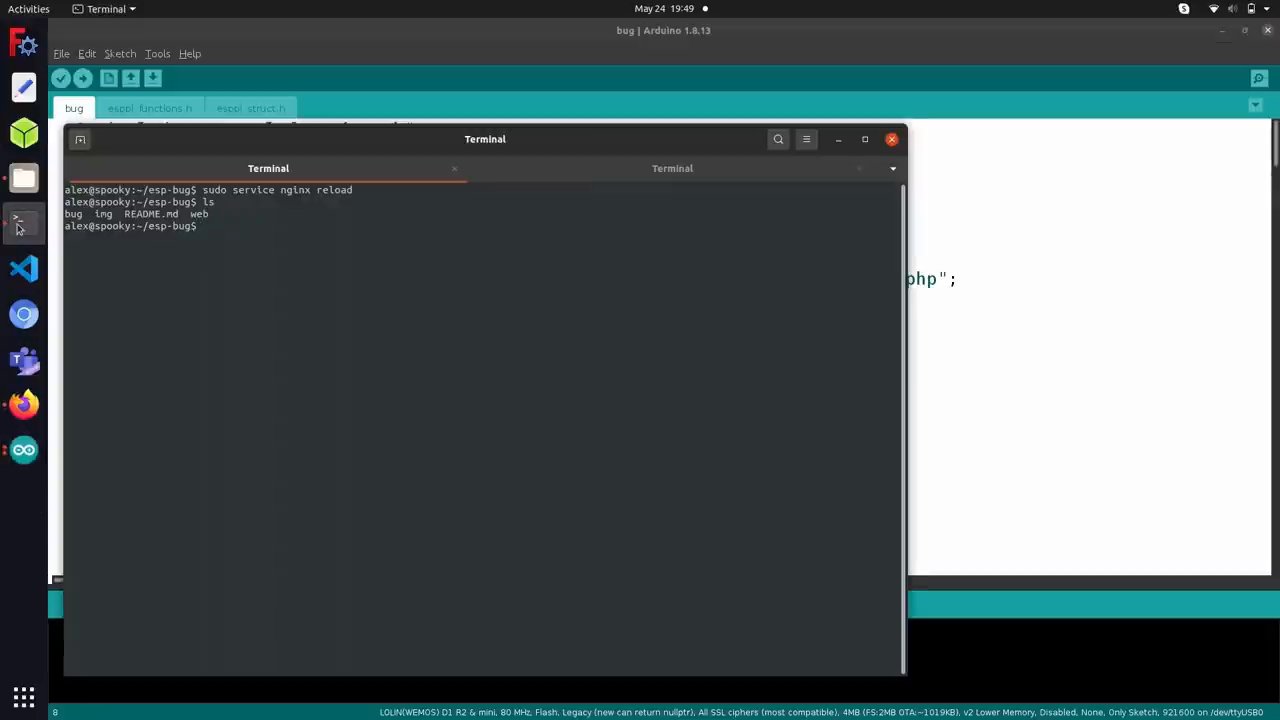
# - Run ifconfig and select the wireless interface's address 192.168.1.89
pyautogui.write('ifconfig')
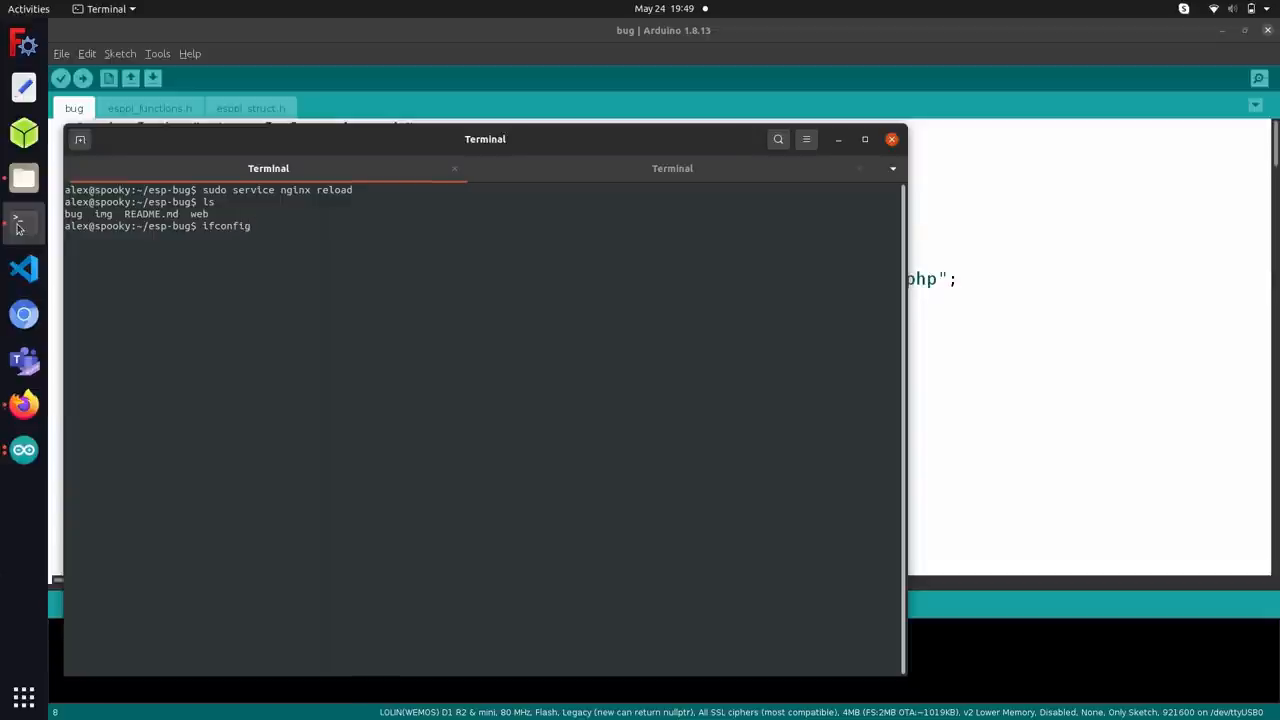
pyautogui.press('Return')
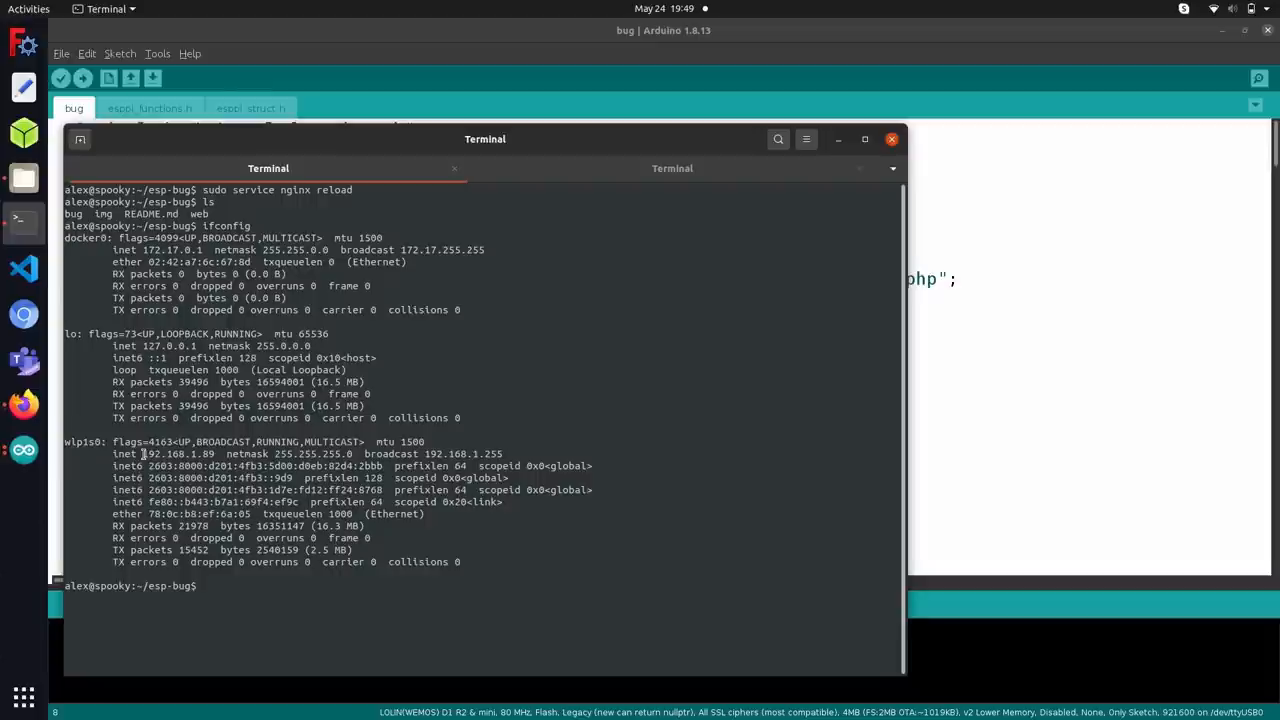
pyautogui.doubleClick(180, 454)
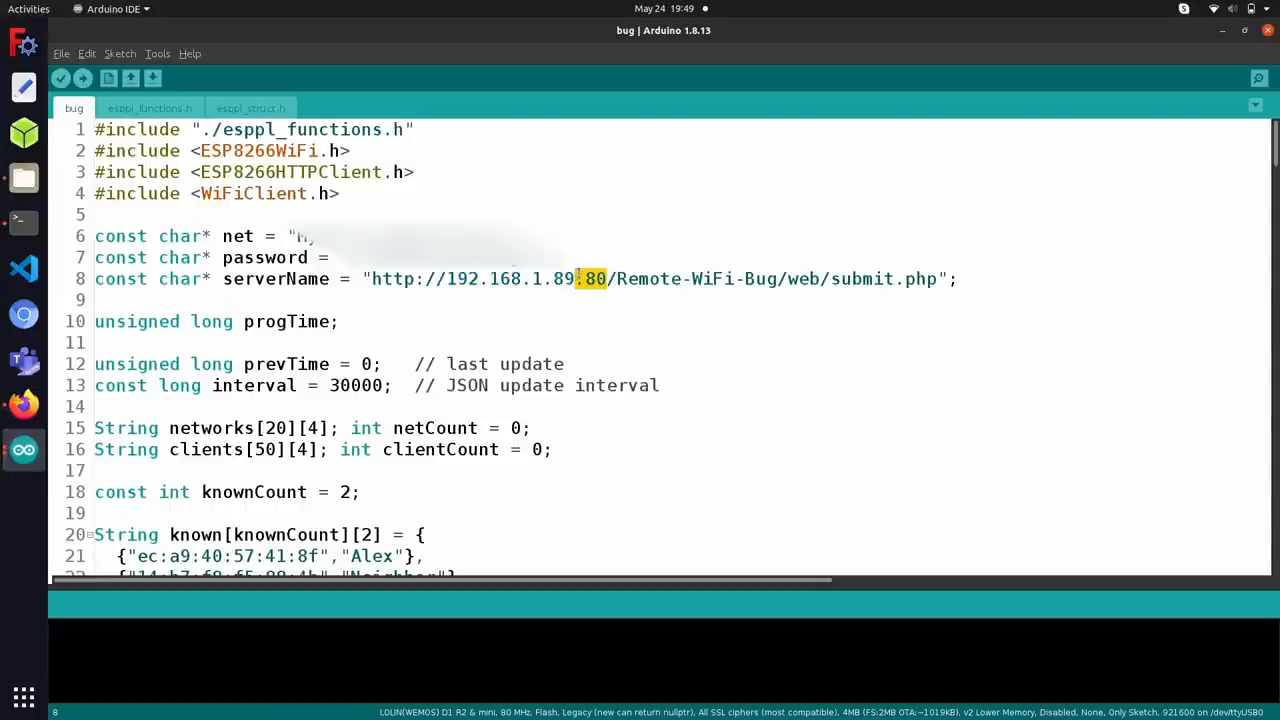
pyautogui.moveTo(595, 278); pyautogui.dragTo(940, 278)
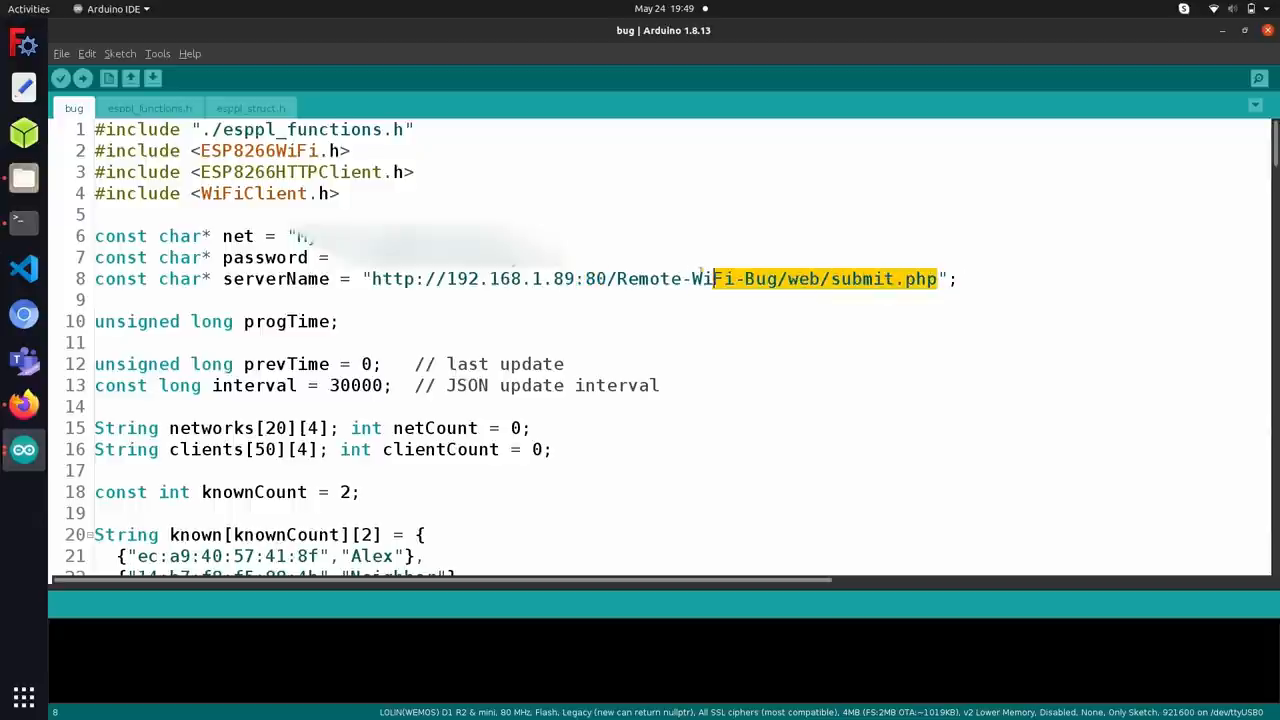
pyautogui.press('Delete')
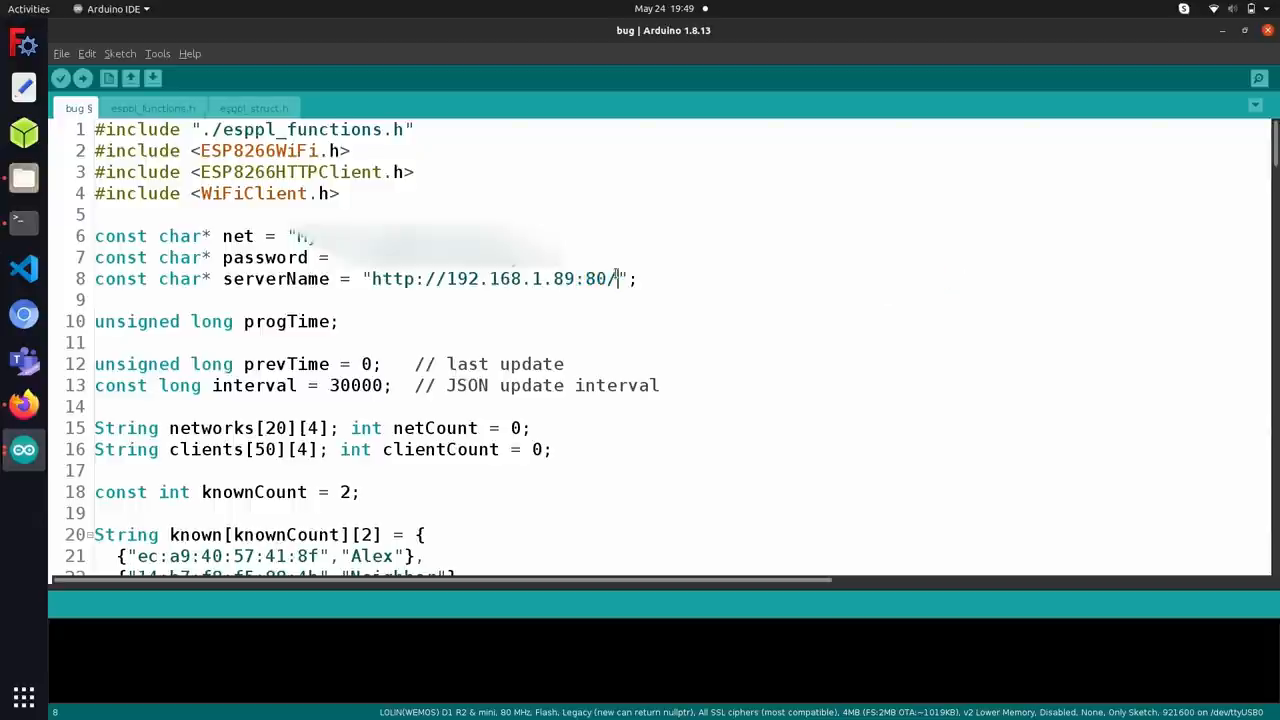
pyautogui.write('we')
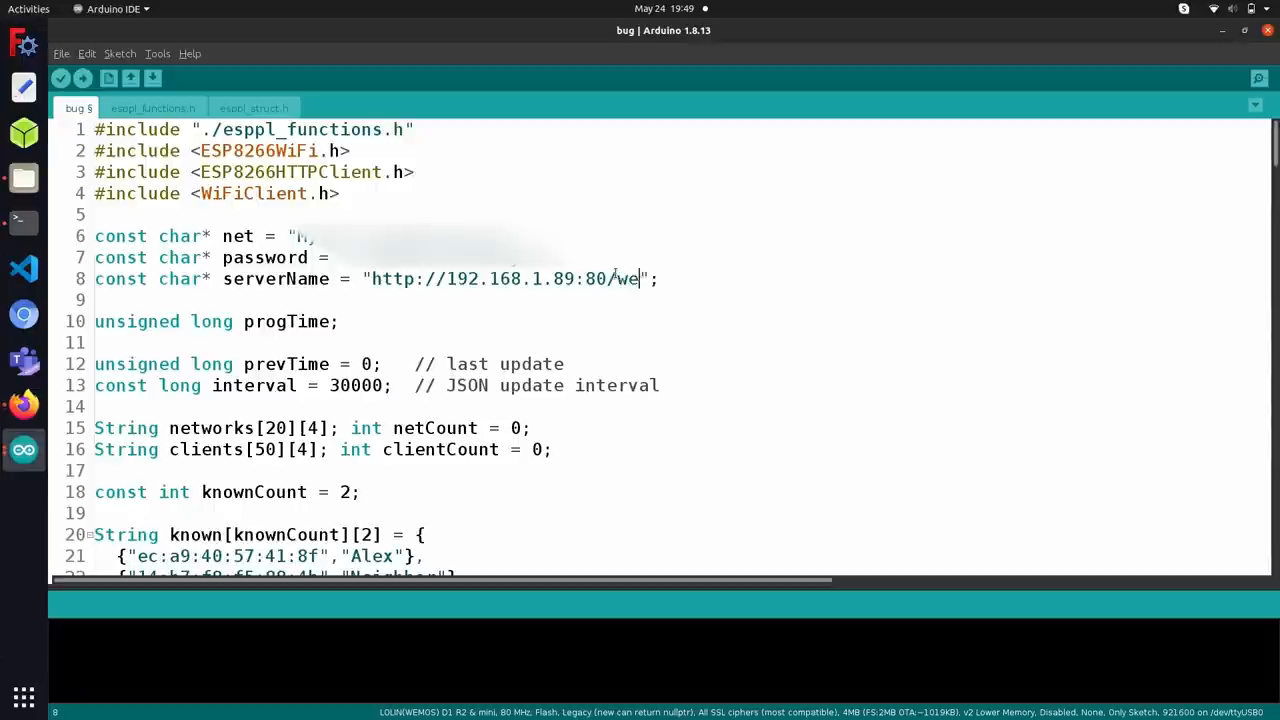
pyautogui.write('b')
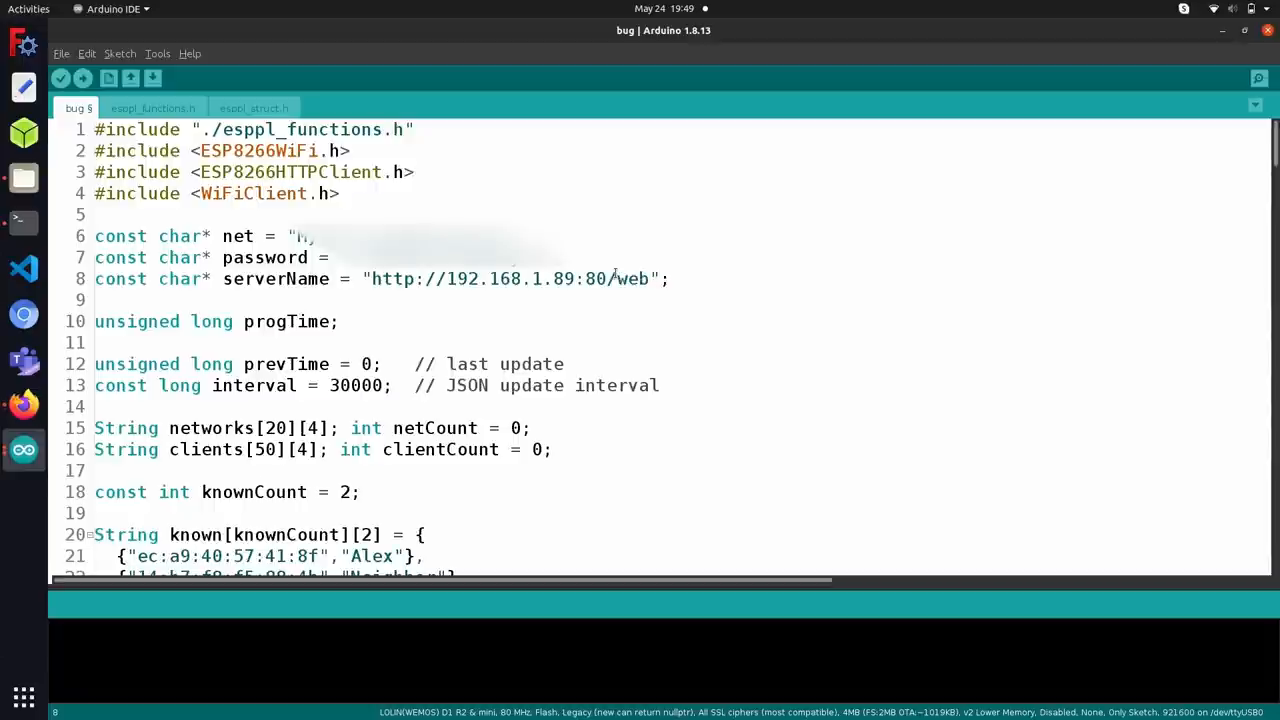
pyautogui.write('/submit.')
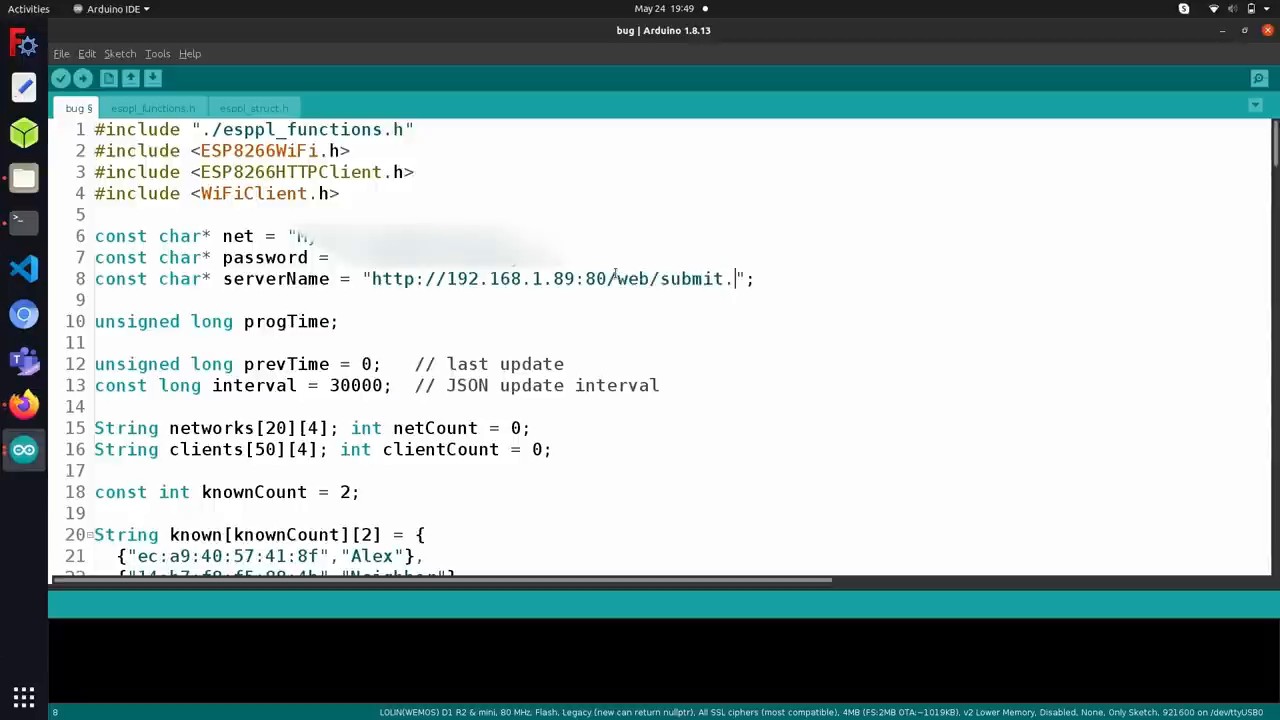
pyautogui.write('php')
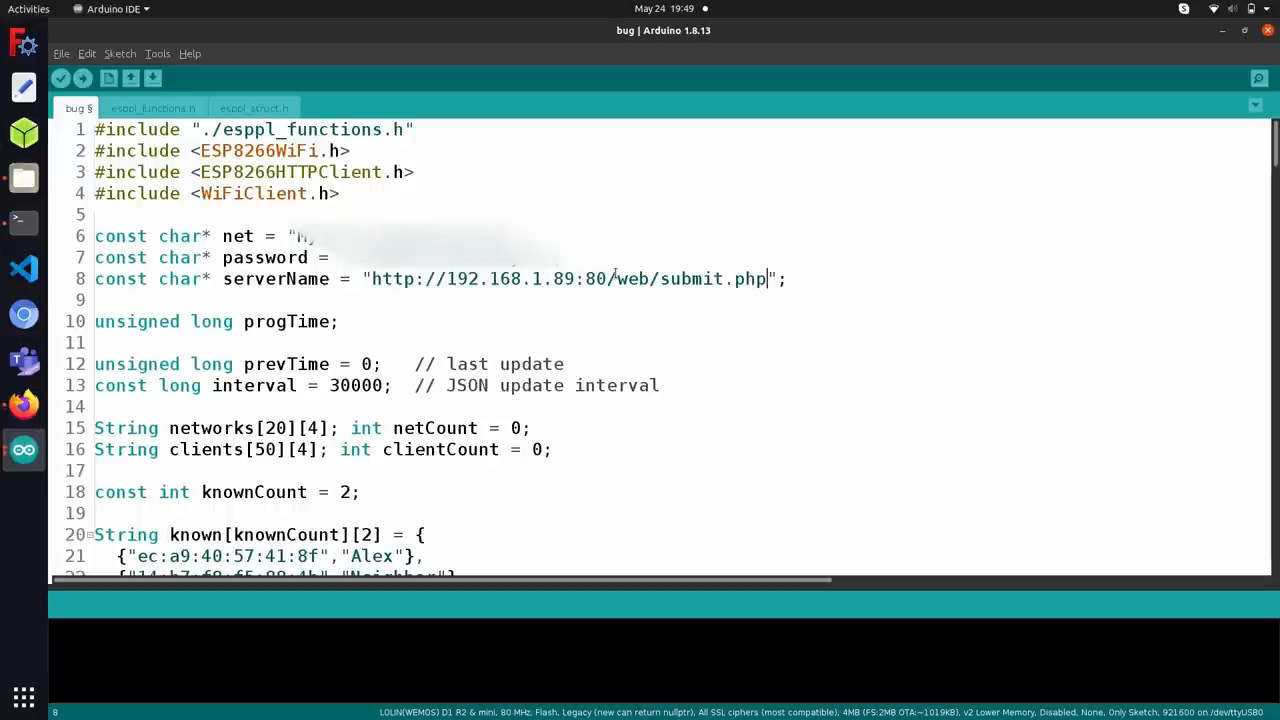
pyautogui.click(64, 79)
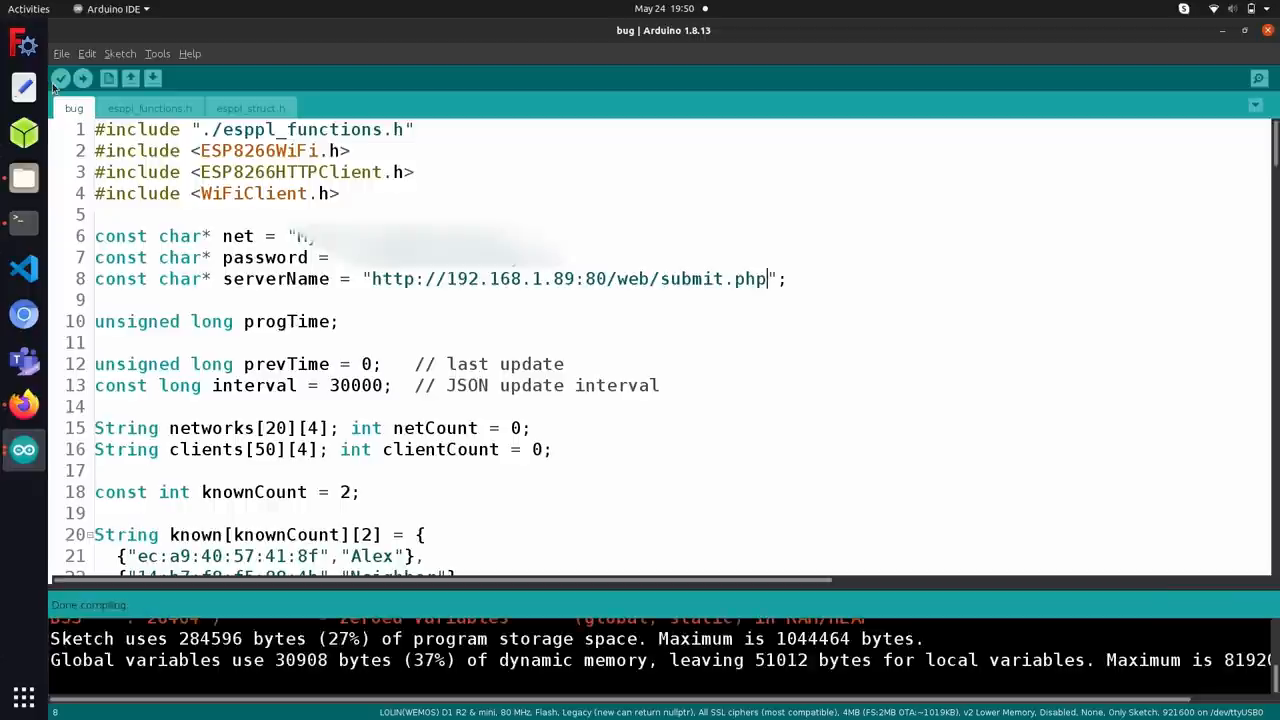
pyautogui.moveTo(152, 80)
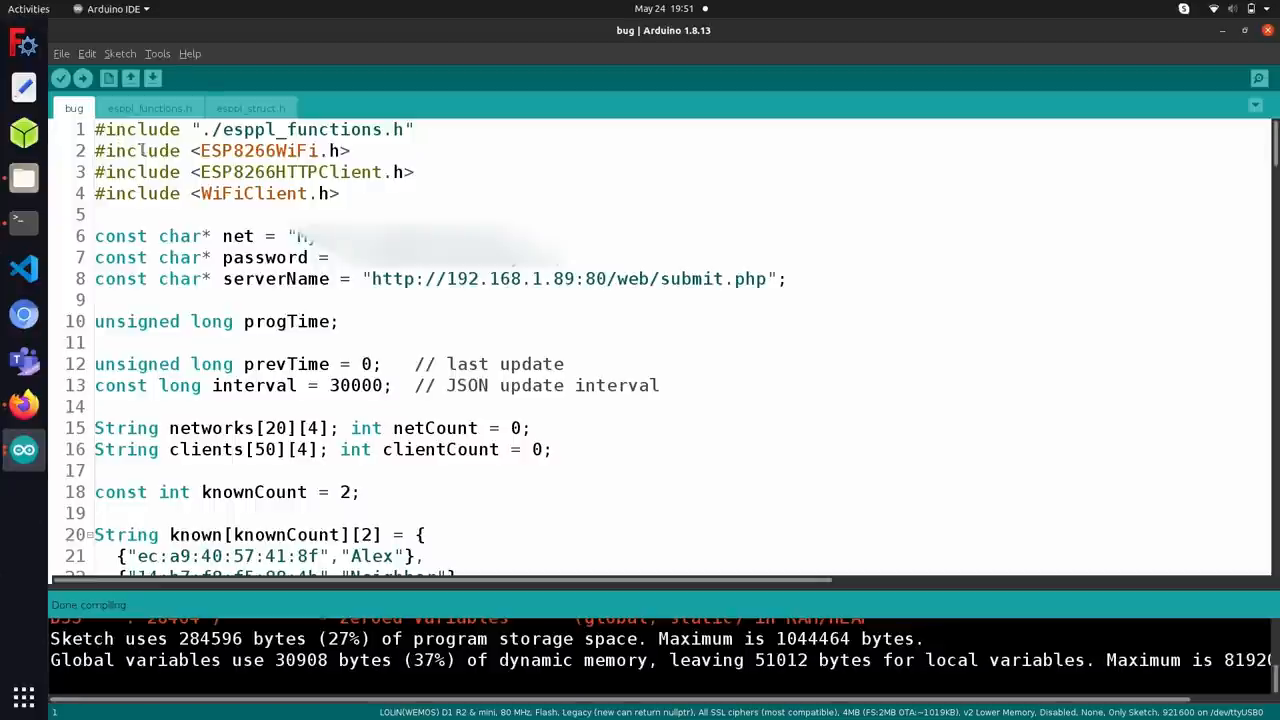
# - Check the Tools board settings, then bring up the IDE Preferences
pyautogui.click(157, 53)
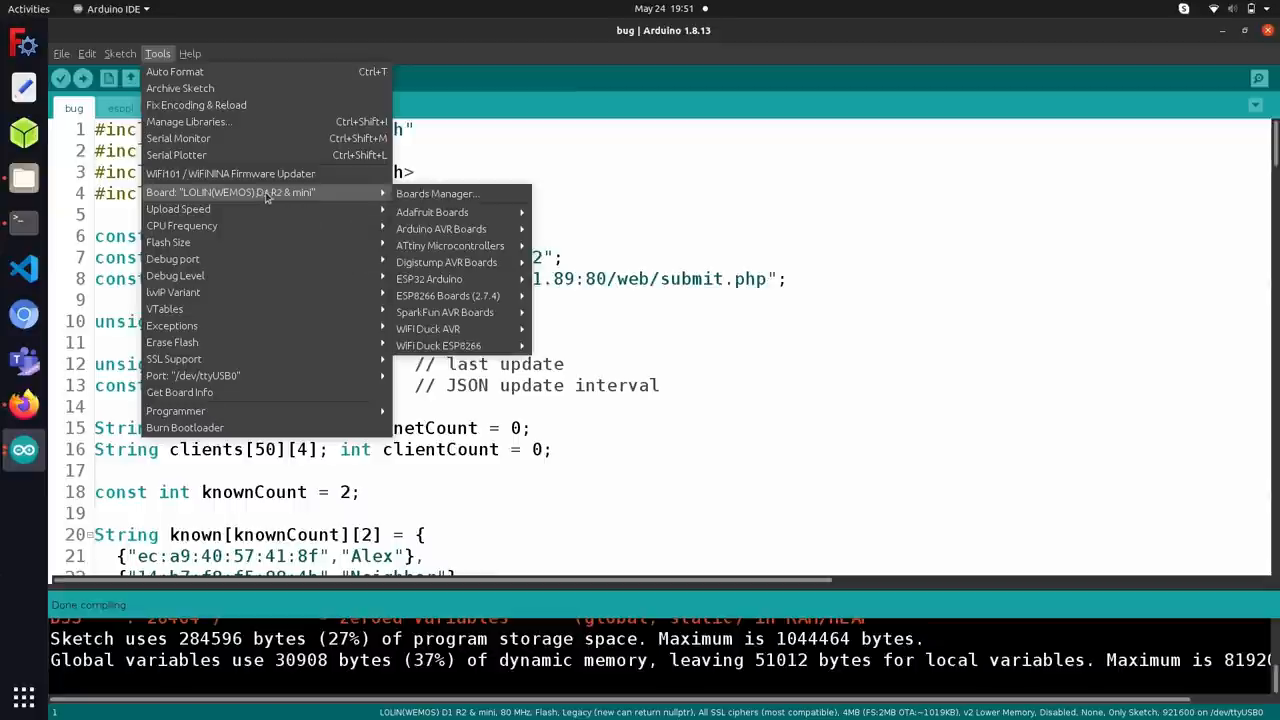
pyautogui.moveTo(329, 203)
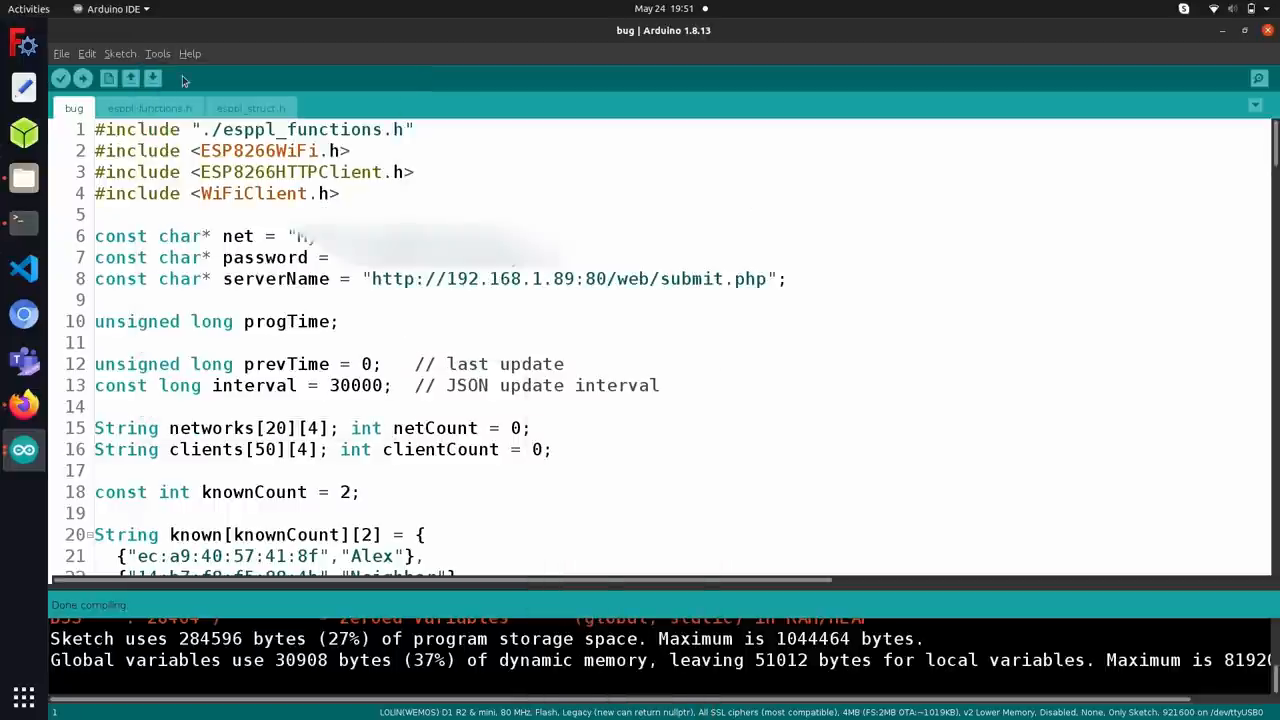
pyautogui.click(87, 53)
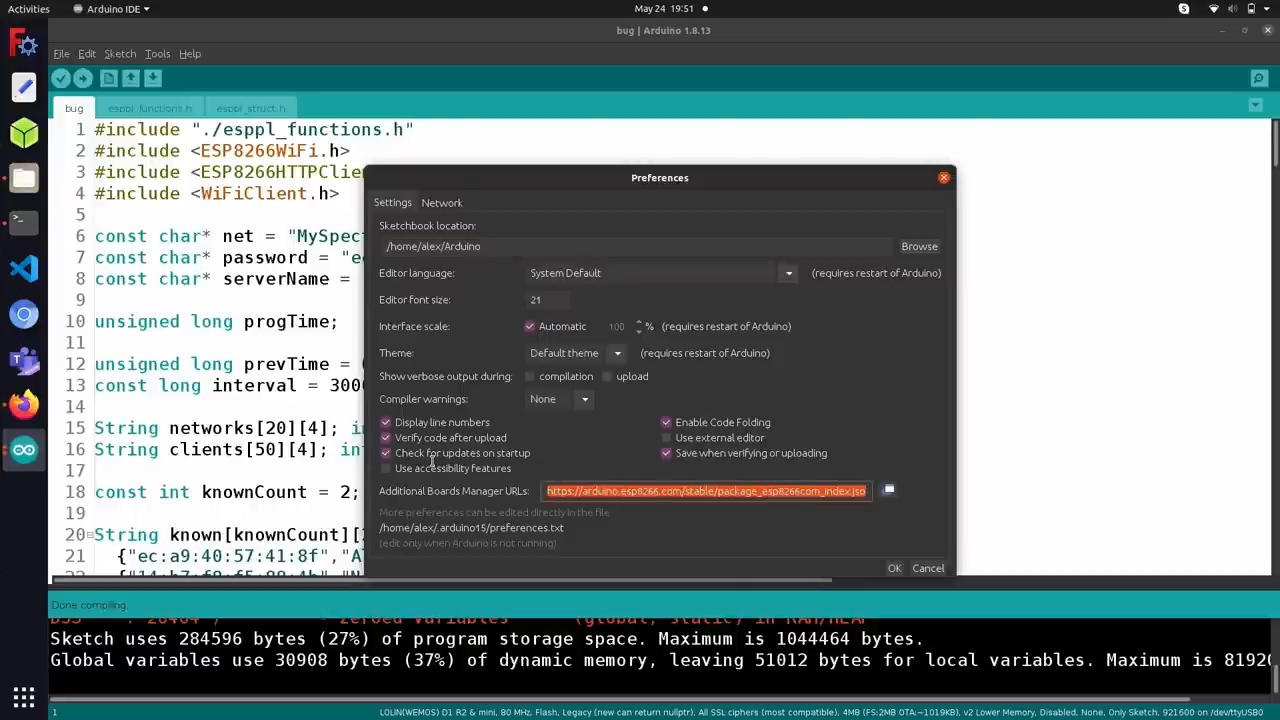
pyautogui.moveTo(952, 178)
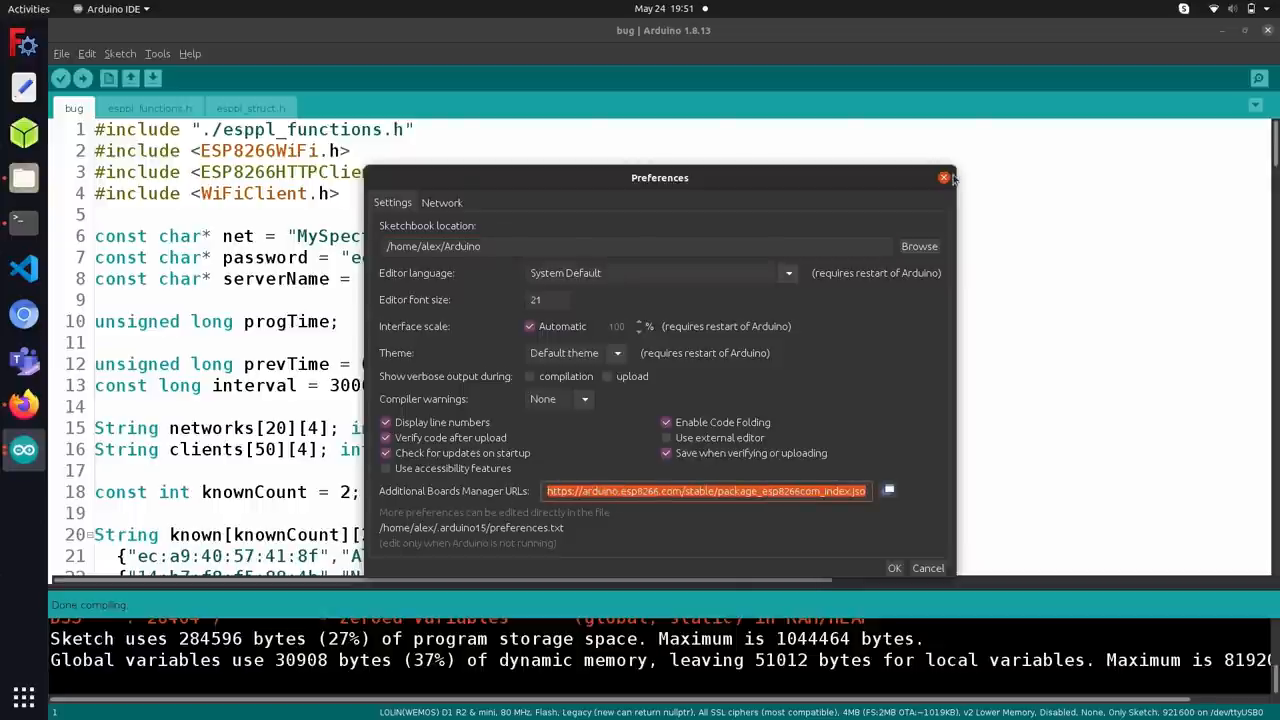
# - Close Preferences and confirm in Boards Manager that the esp8266 package is installed
pyautogui.click(940, 177)
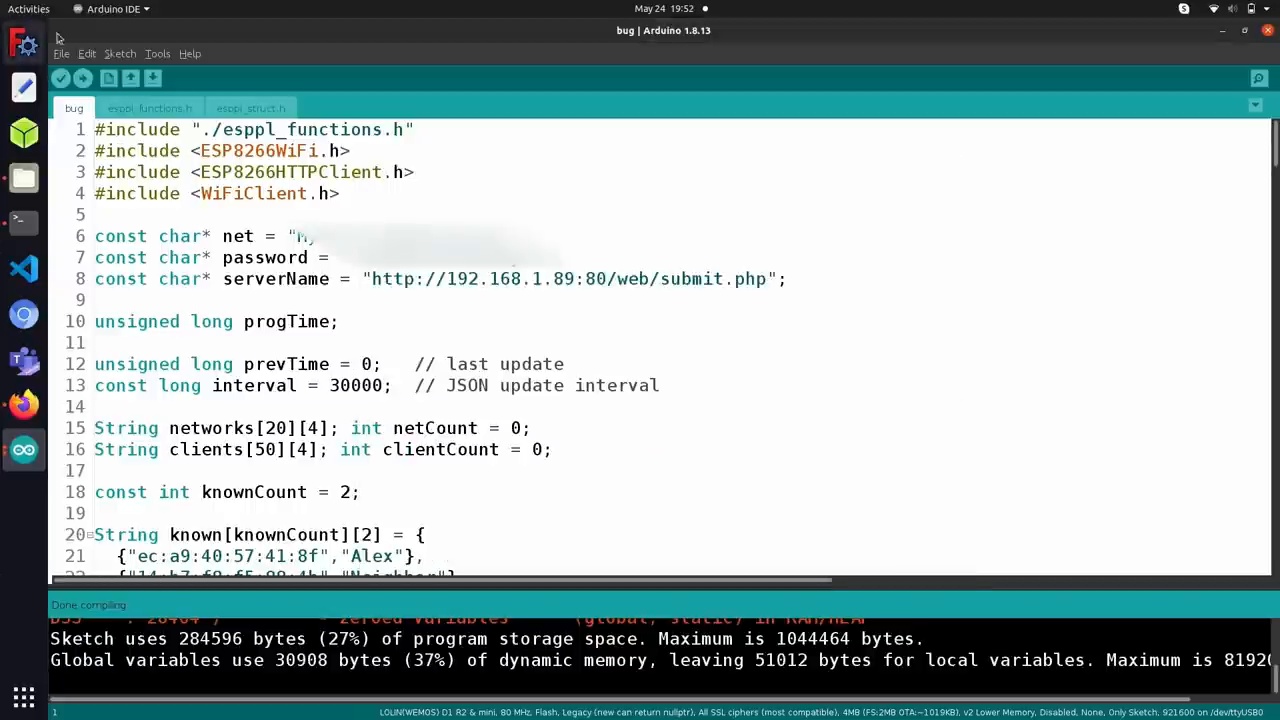
pyautogui.click(157, 53)
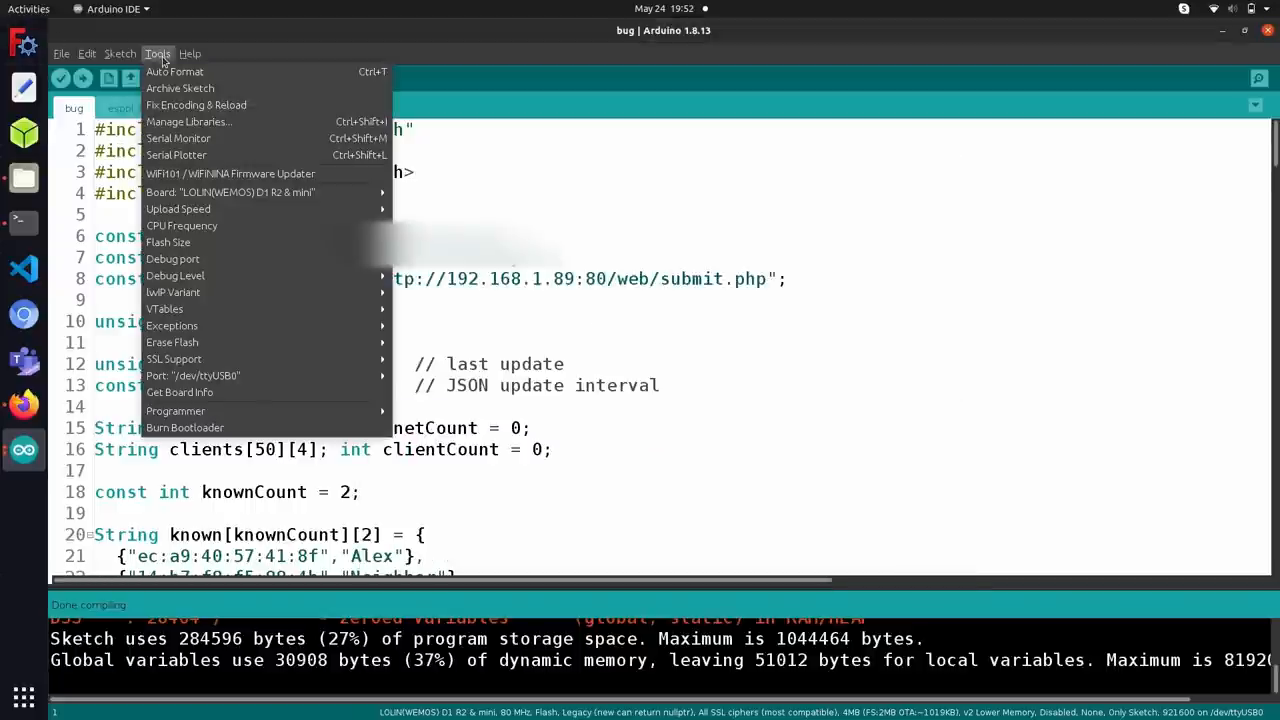
pyautogui.moveTo(250, 192)
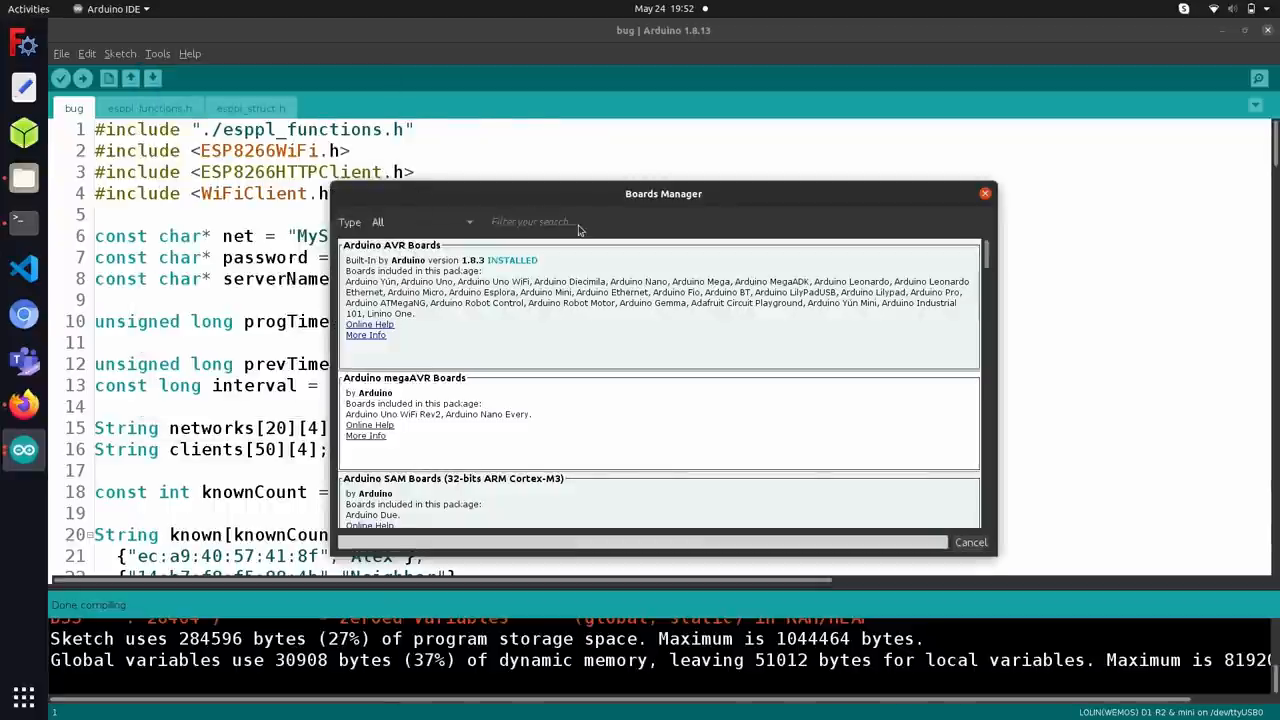
pyautogui.write('e')
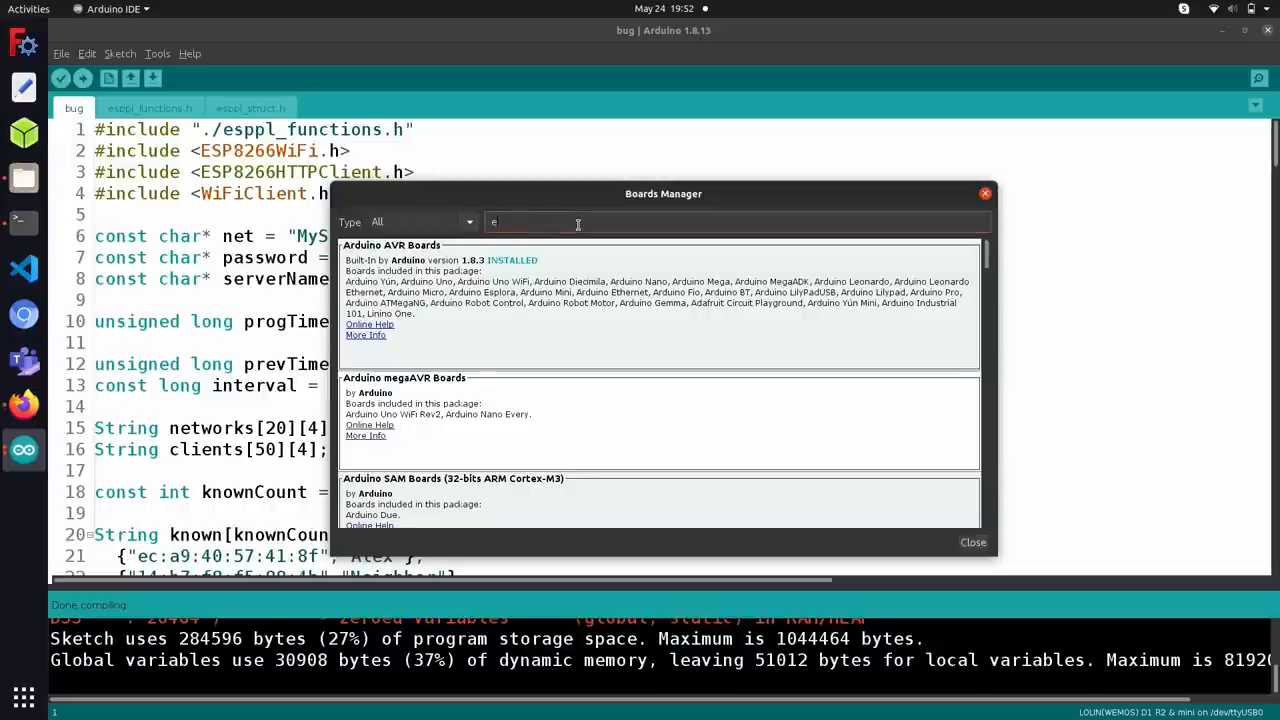
pyautogui.write('sp8266')
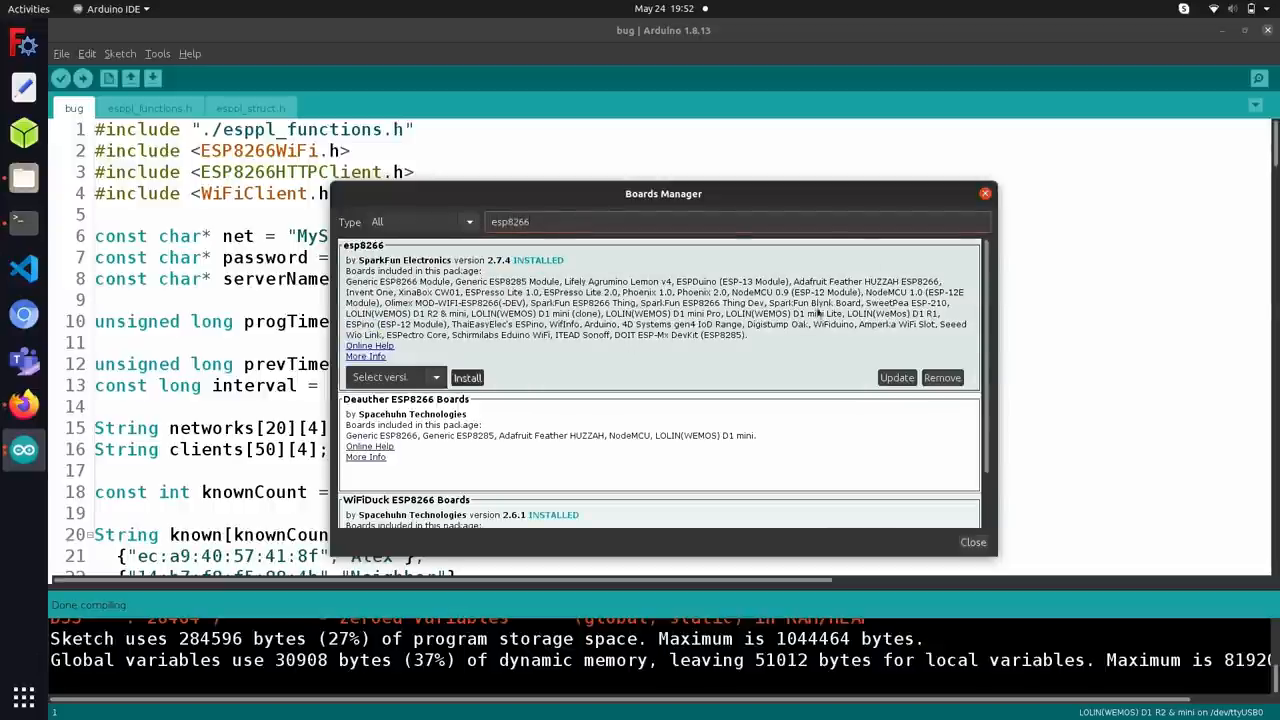
pyautogui.click(973, 542)
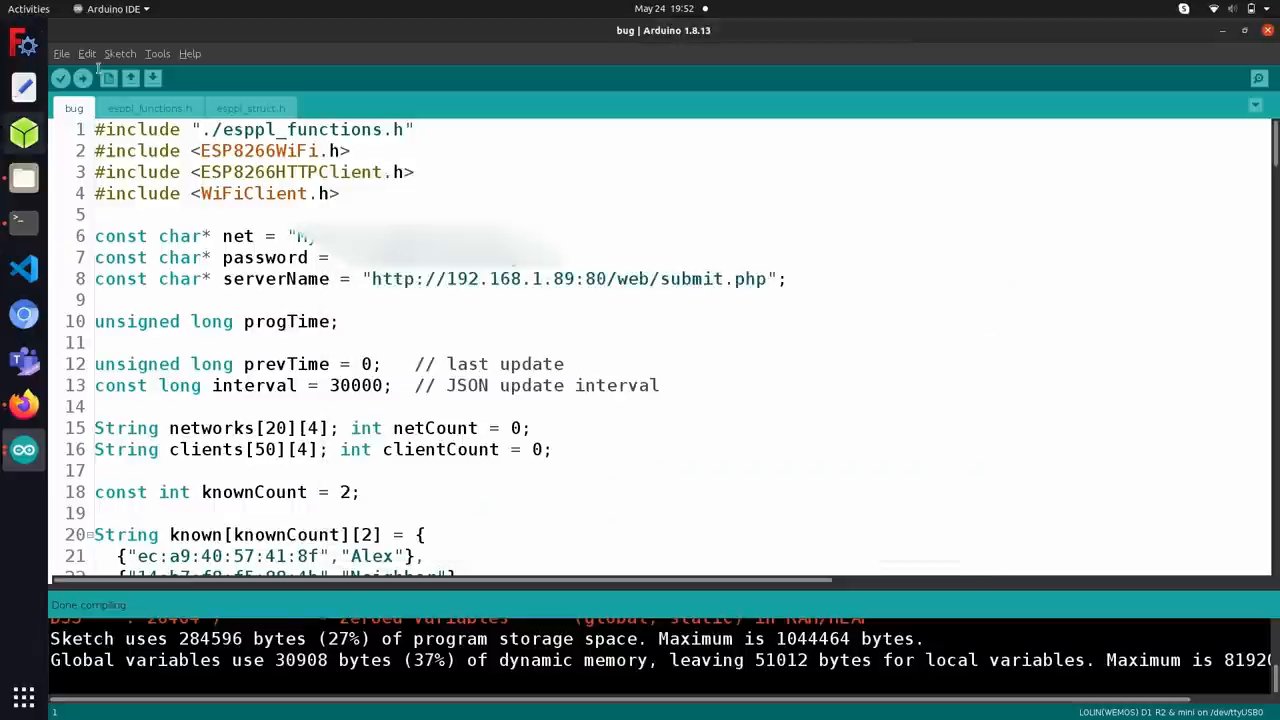
# - Upload the sketch and move the Serial Monitor window aside to watch the board's output
pyautogui.click(83, 78)
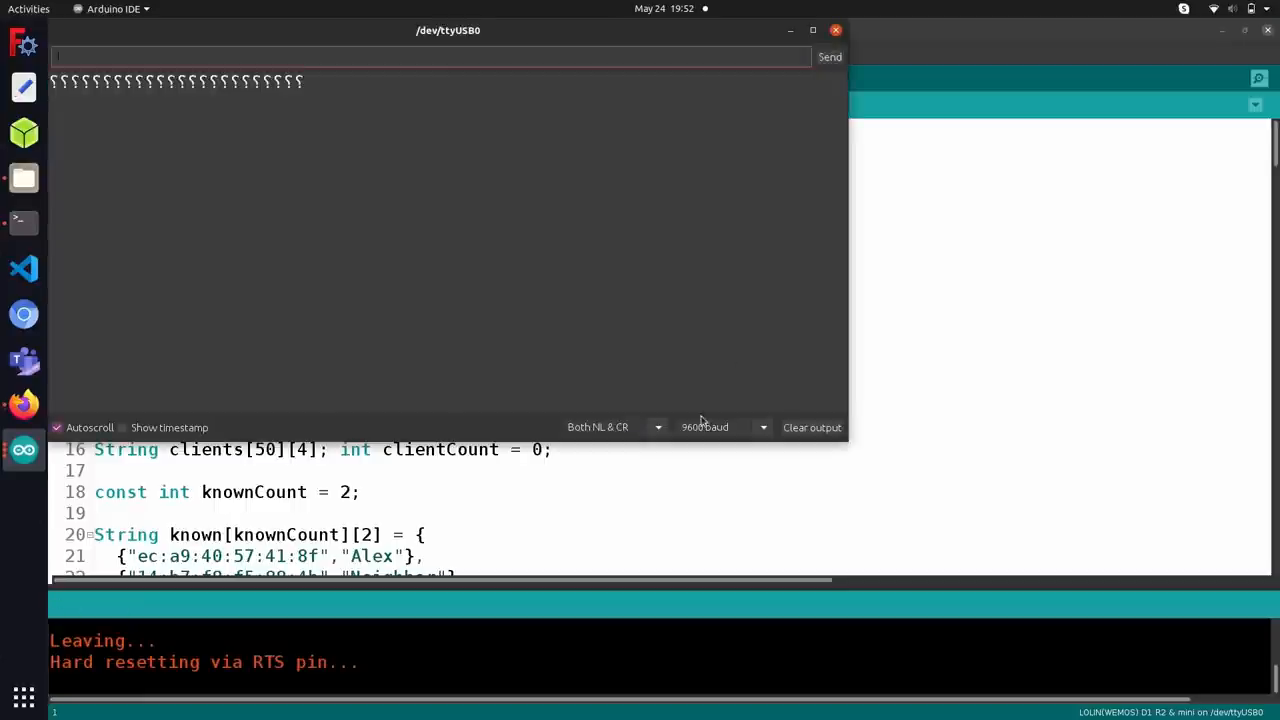
pyautogui.moveTo(715, 275)
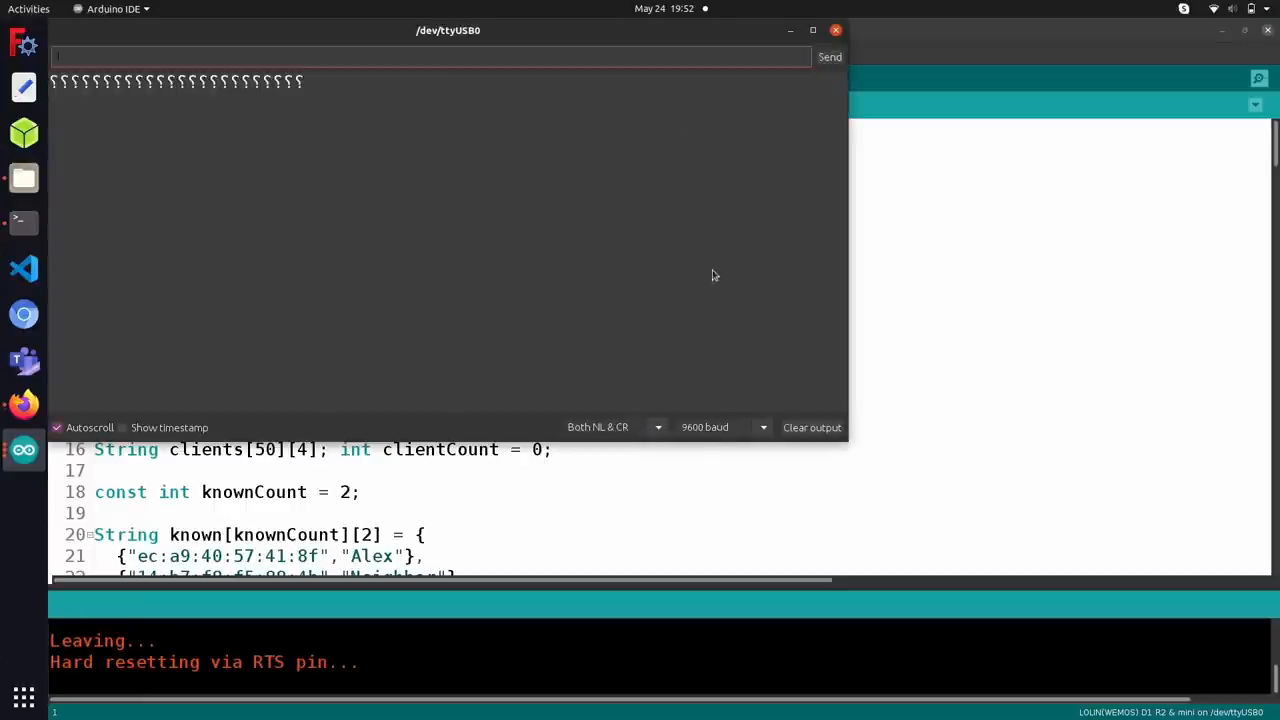
pyautogui.moveTo(448, 30); pyautogui.dragTo(713, 146)
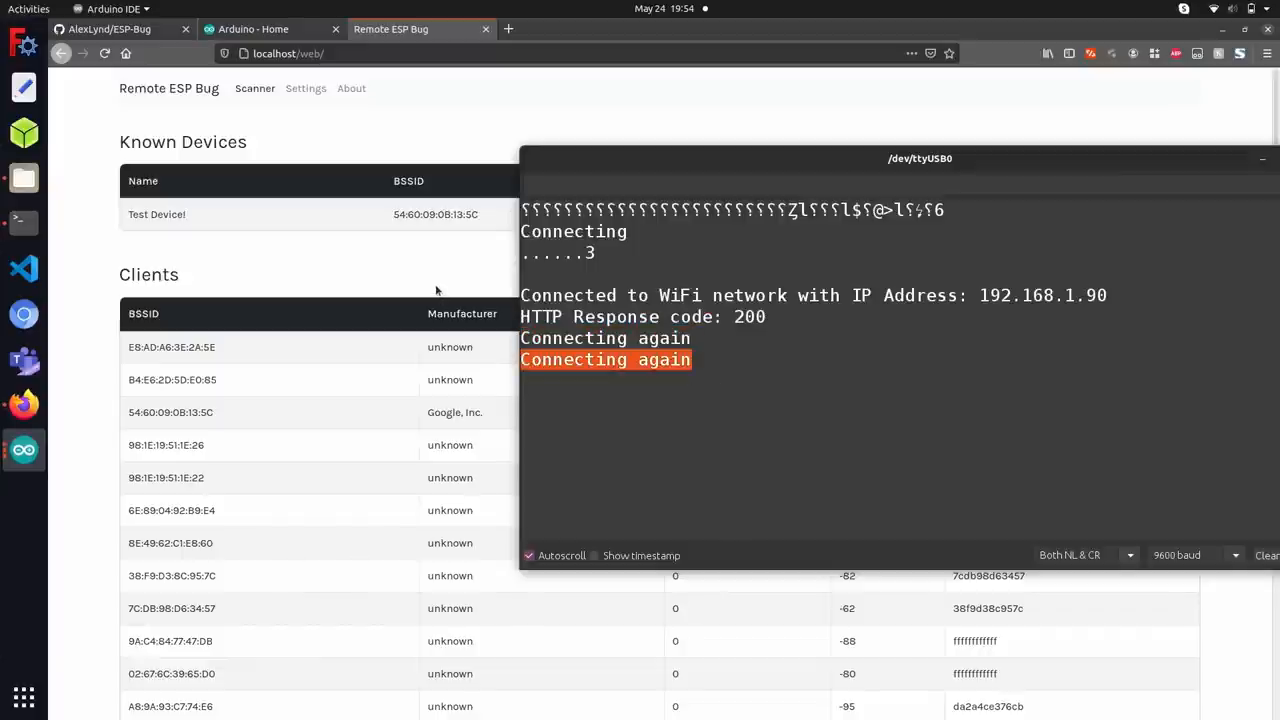
pyautogui.moveTo(475, 251)
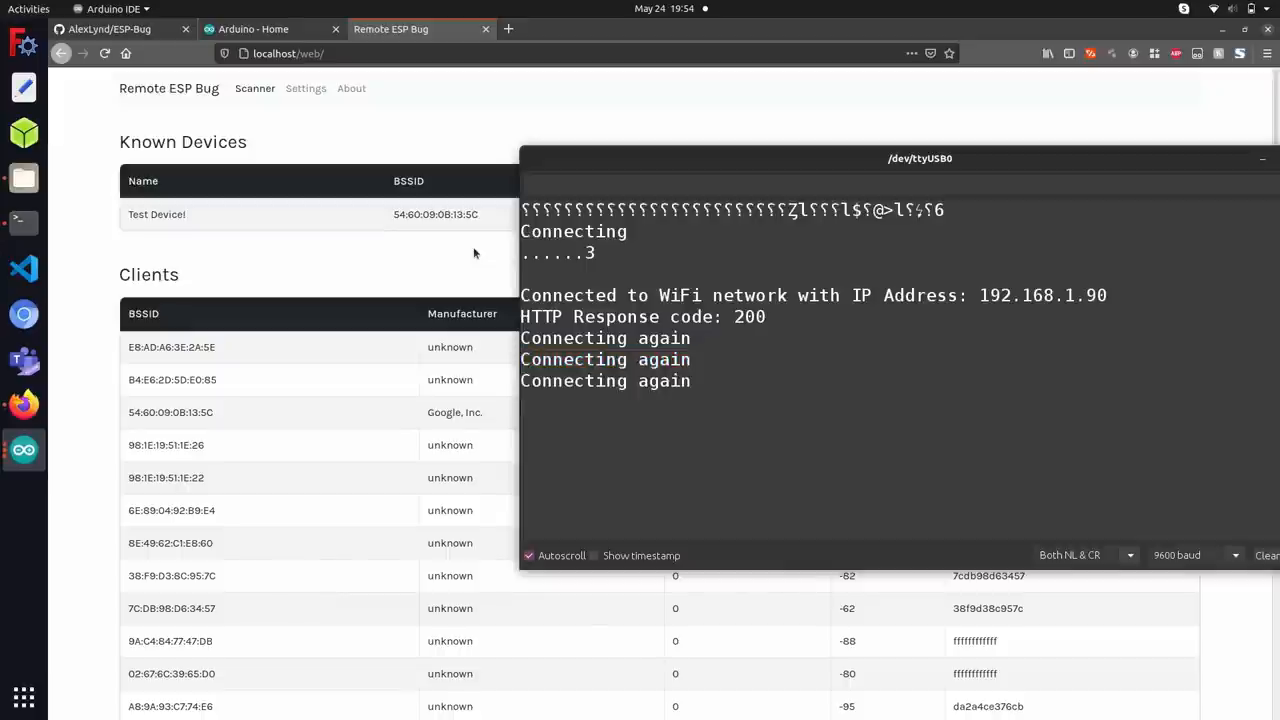
pyautogui.moveTo(435, 278)
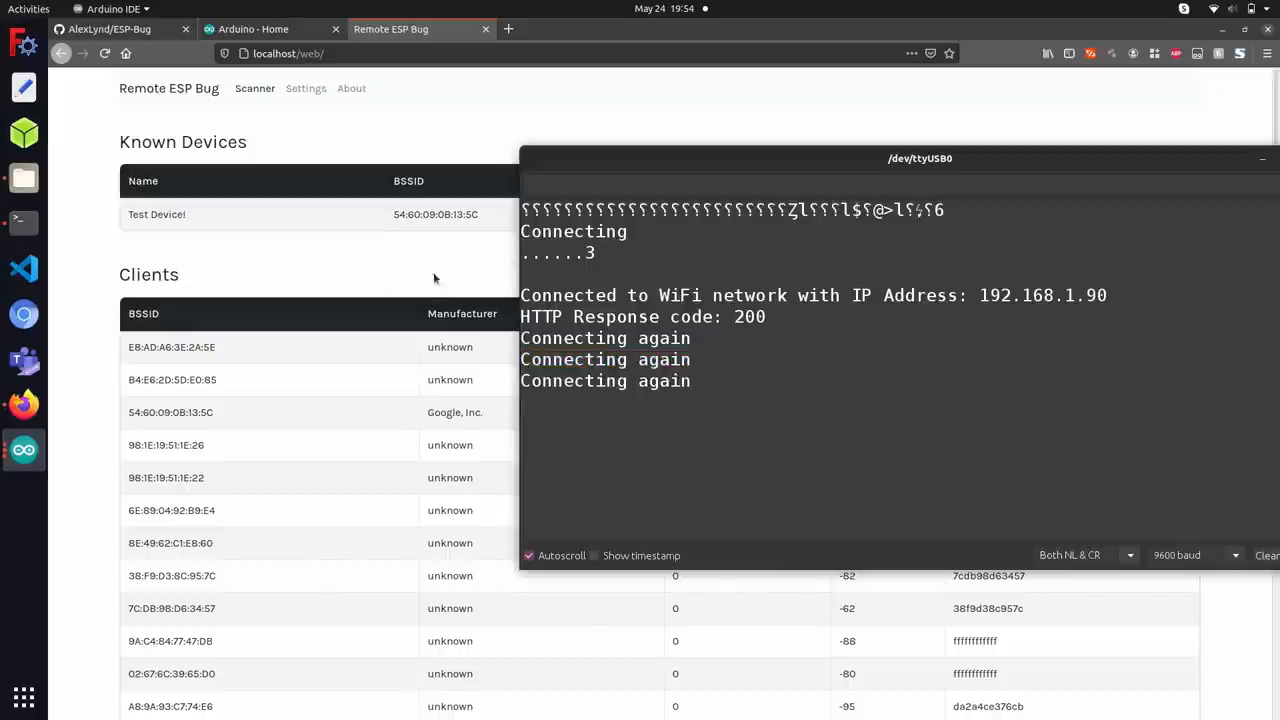
pyautogui.moveTo(421, 288)
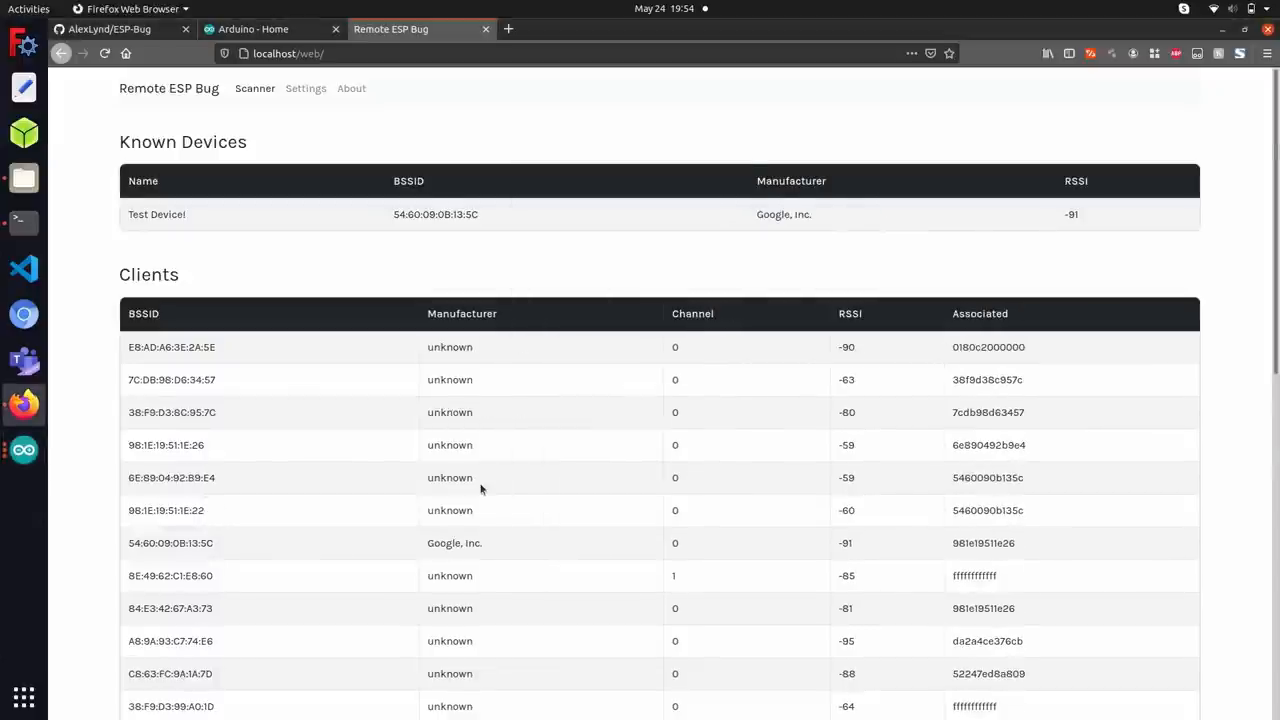
pyautogui.scroll(-3)
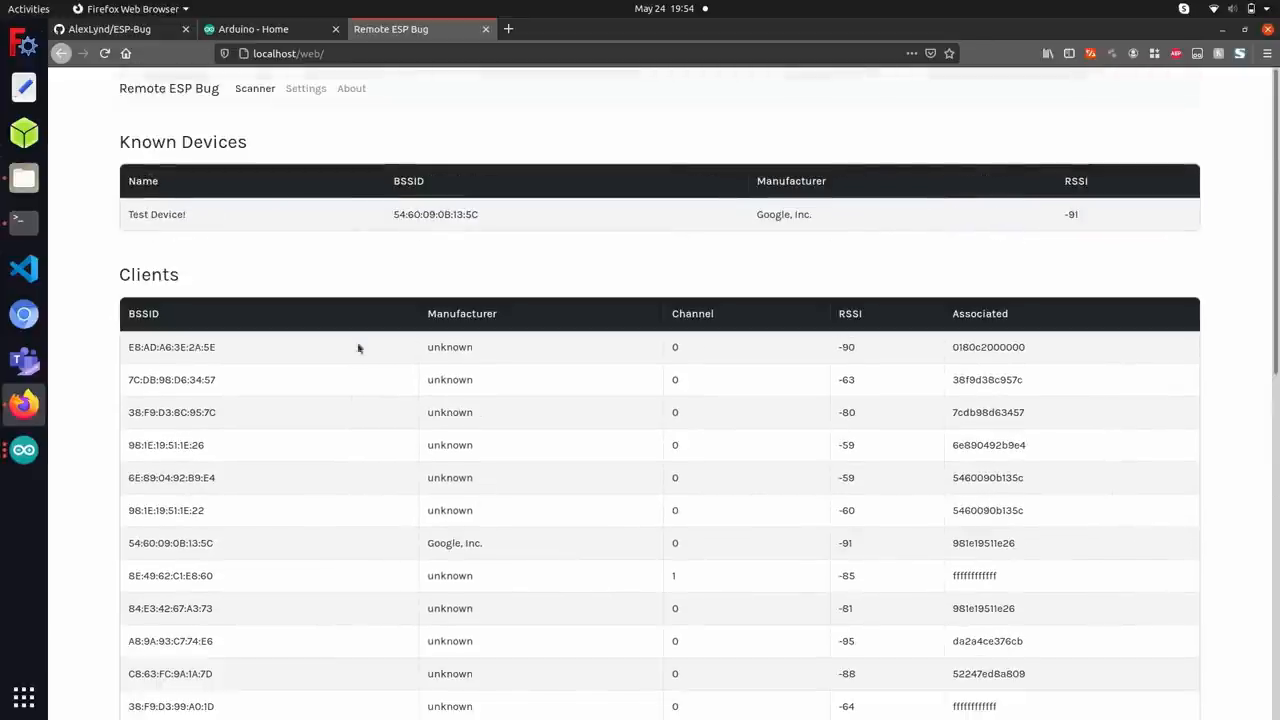
pyautogui.moveTo(256, 197)
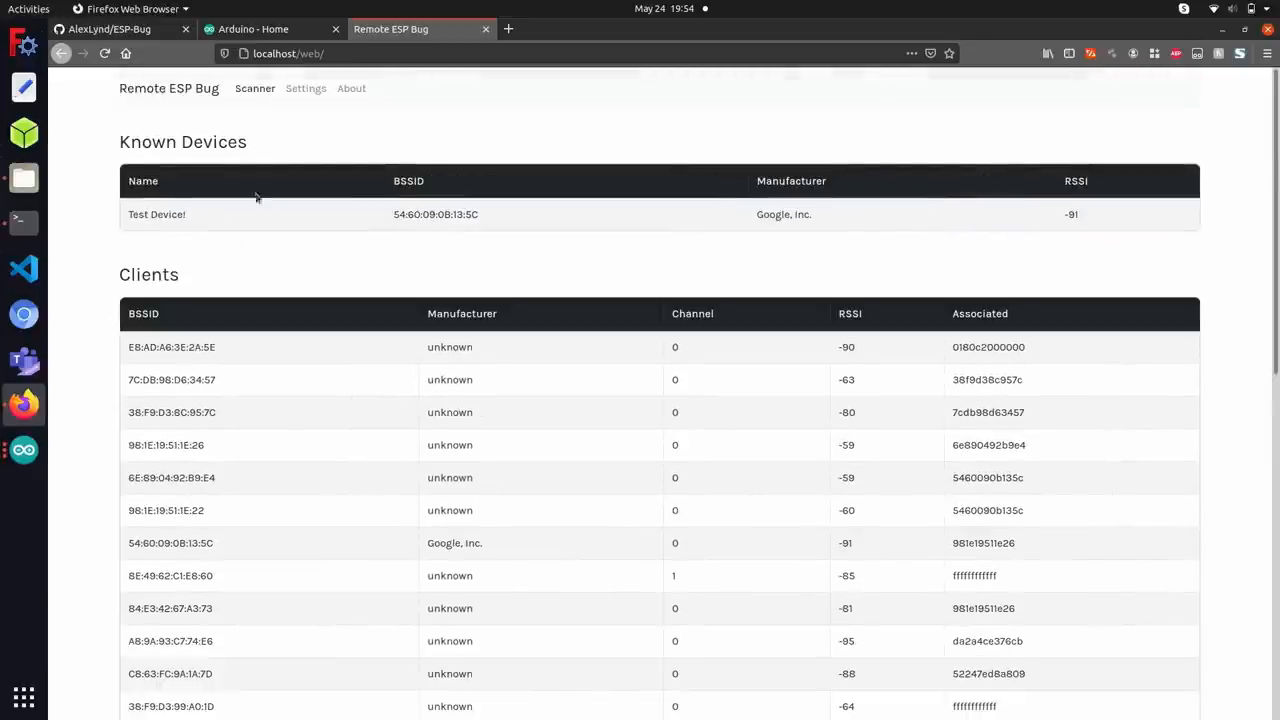
pyautogui.scroll(-3)
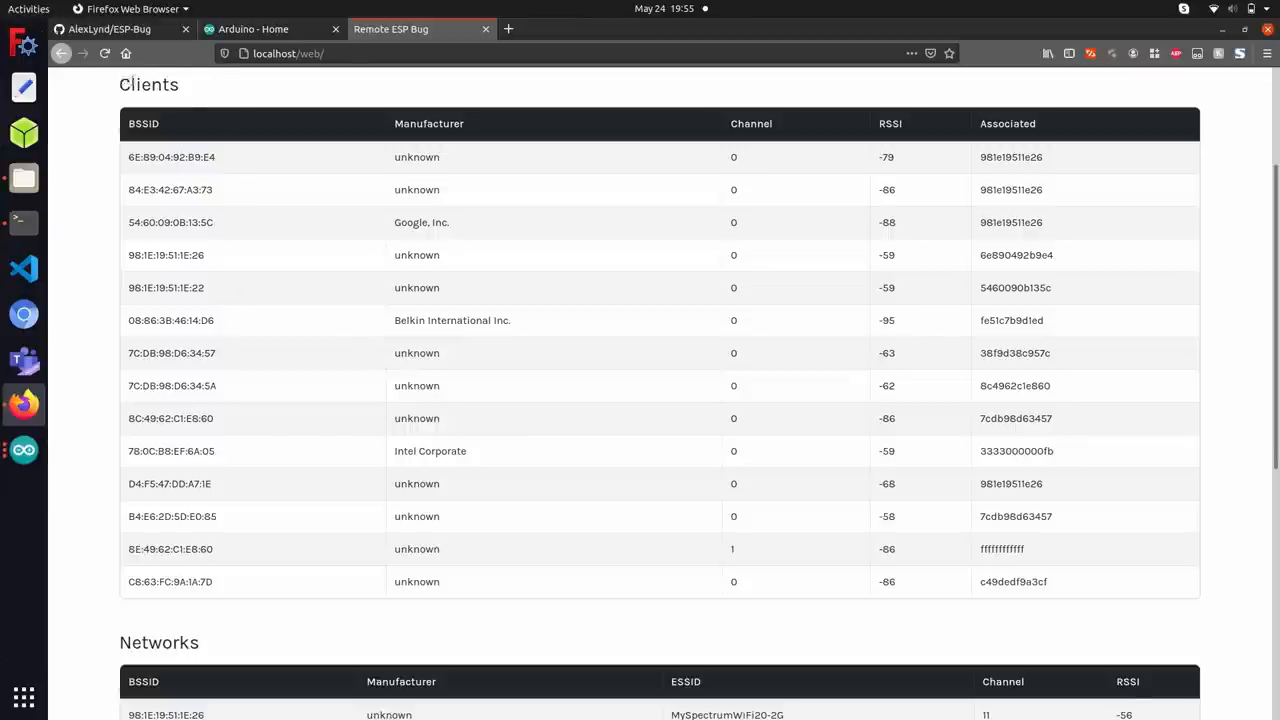
pyautogui.doubleClick(145, 85)
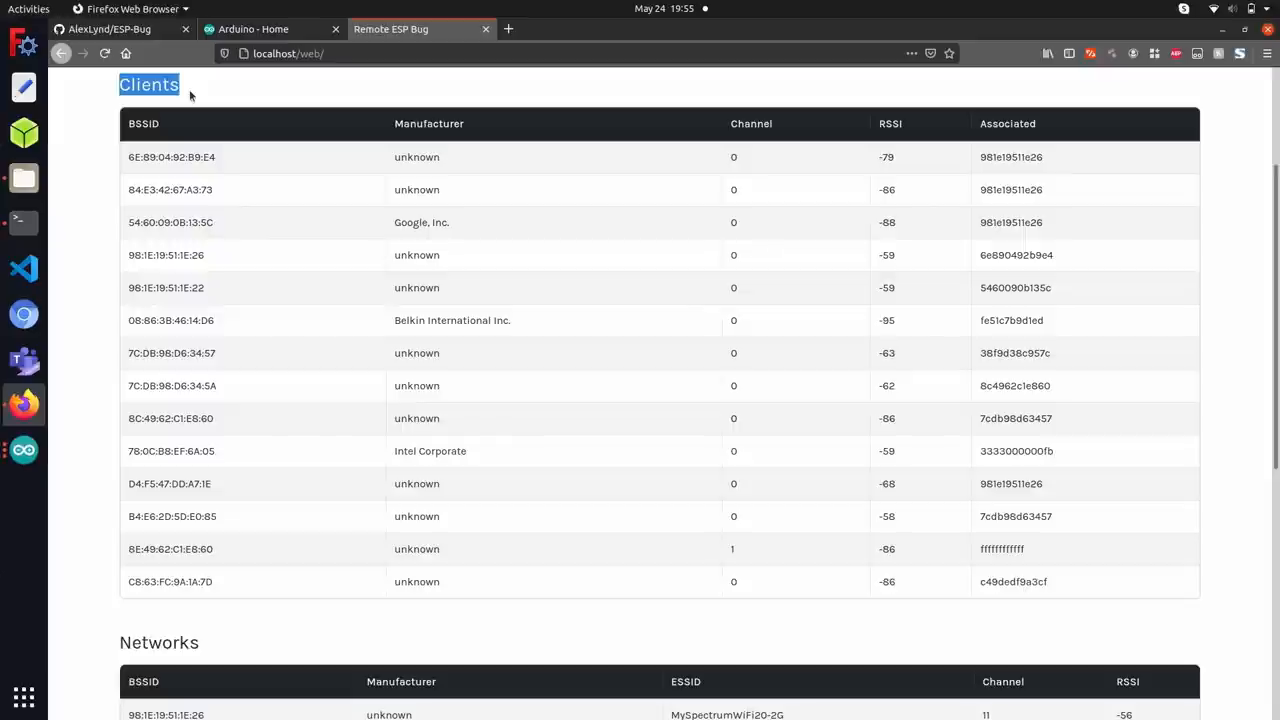
pyautogui.moveTo(293, 370)
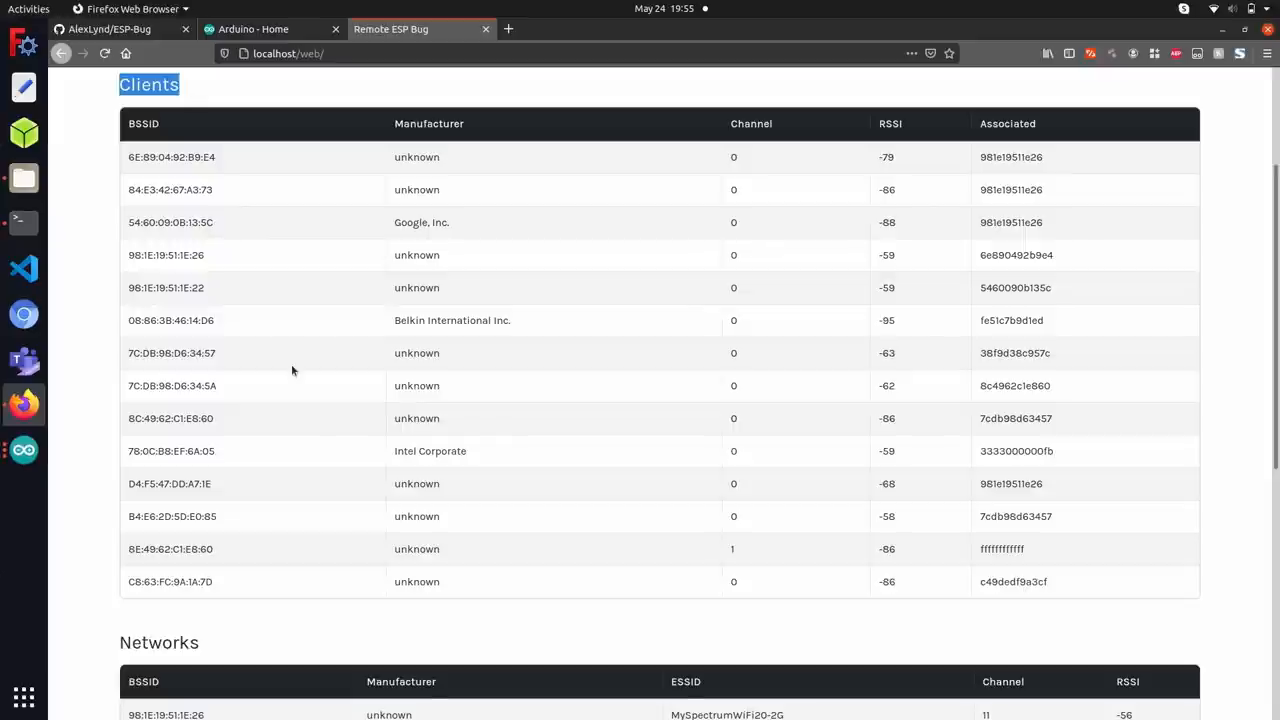
pyautogui.scroll(-3)
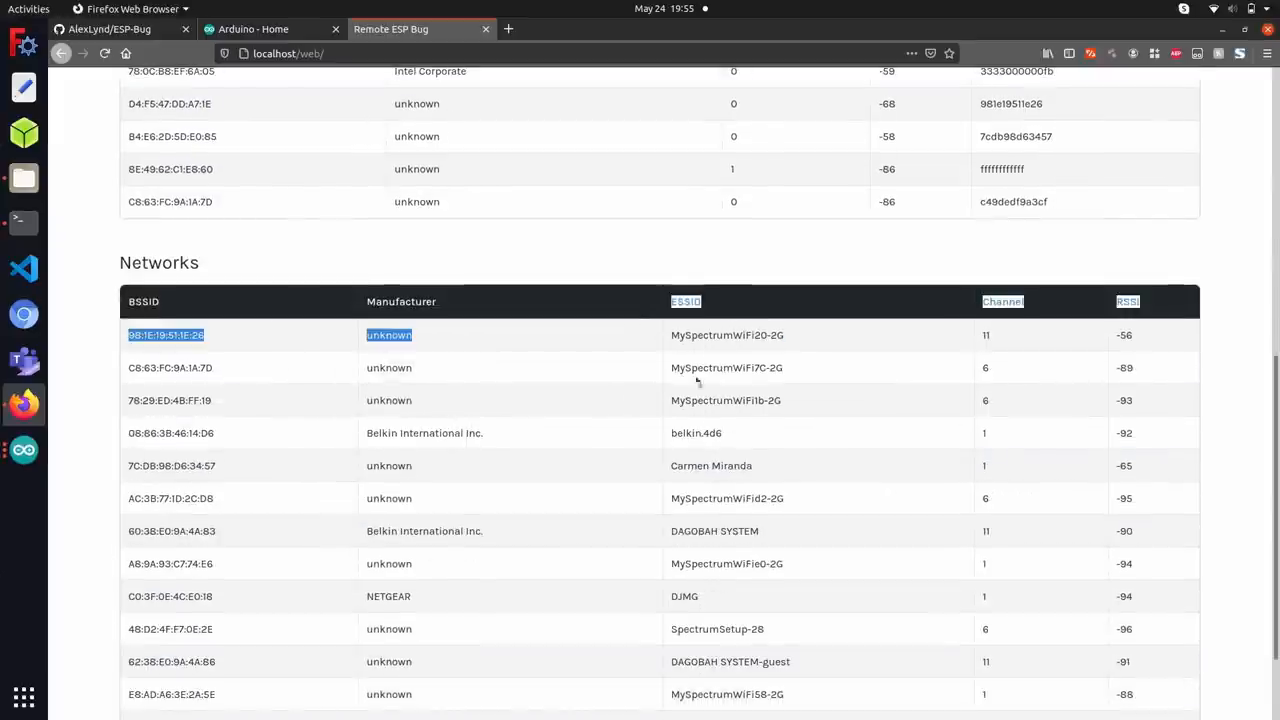
pyautogui.scroll(-3)
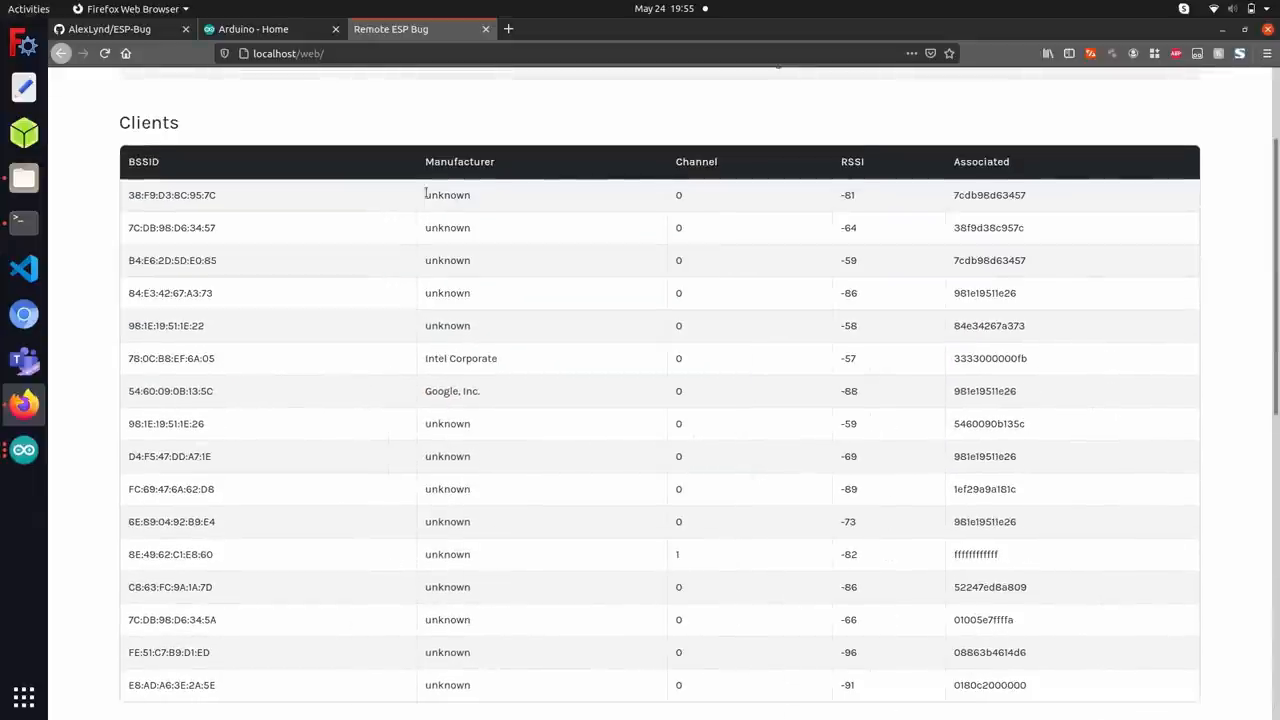
pyautogui.moveTo(422, 150)
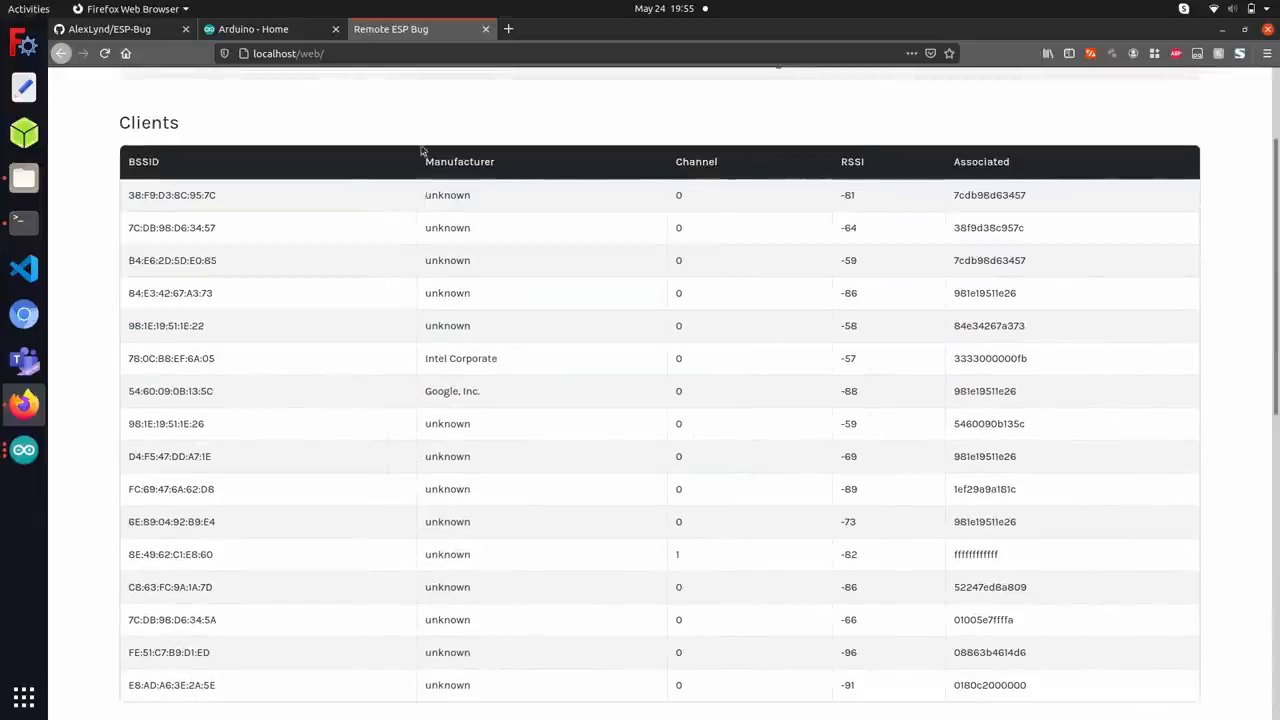
pyautogui.doubleClick(437, 195)
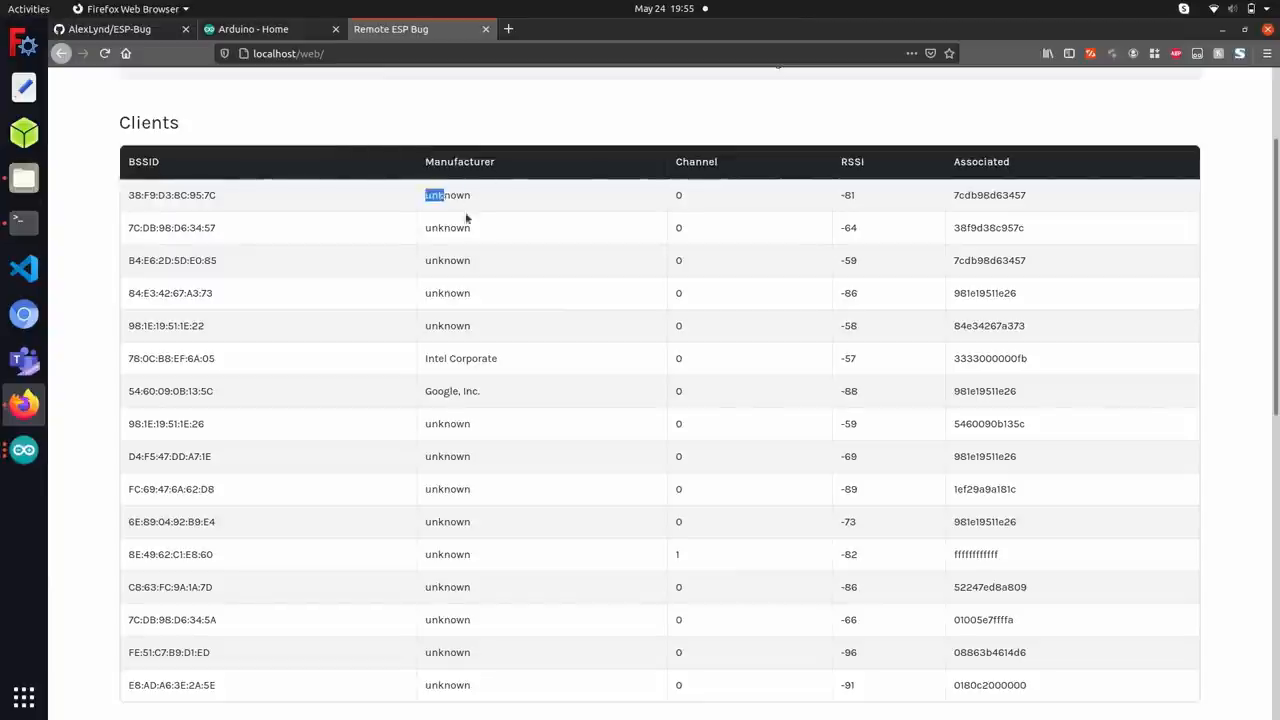
pyautogui.doubleClick(447, 195)
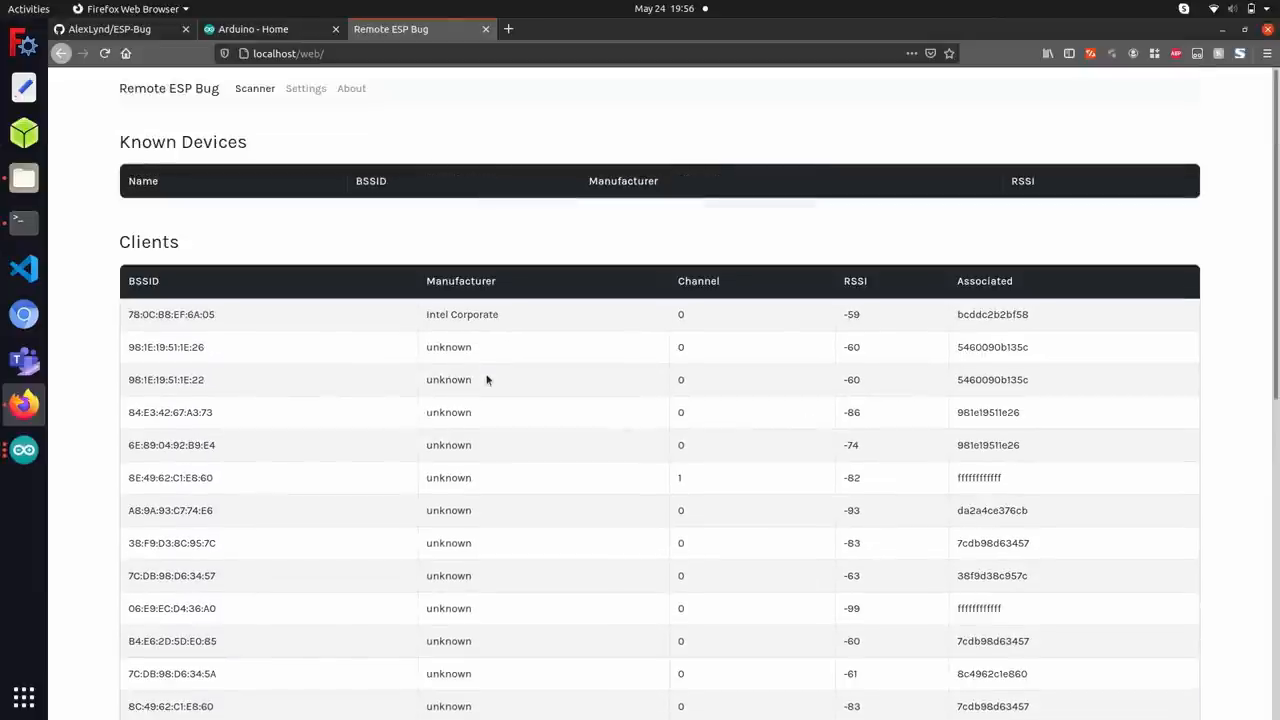
pyautogui.scroll(-3)
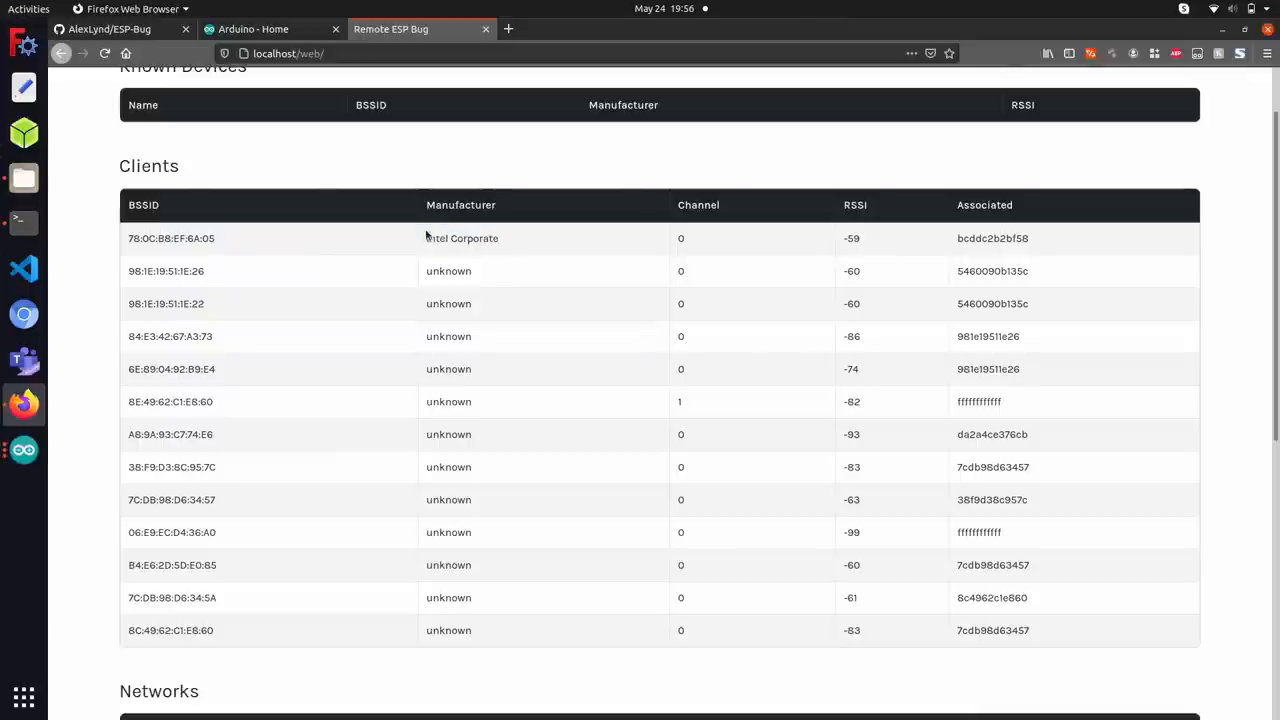
pyautogui.scroll(-3)
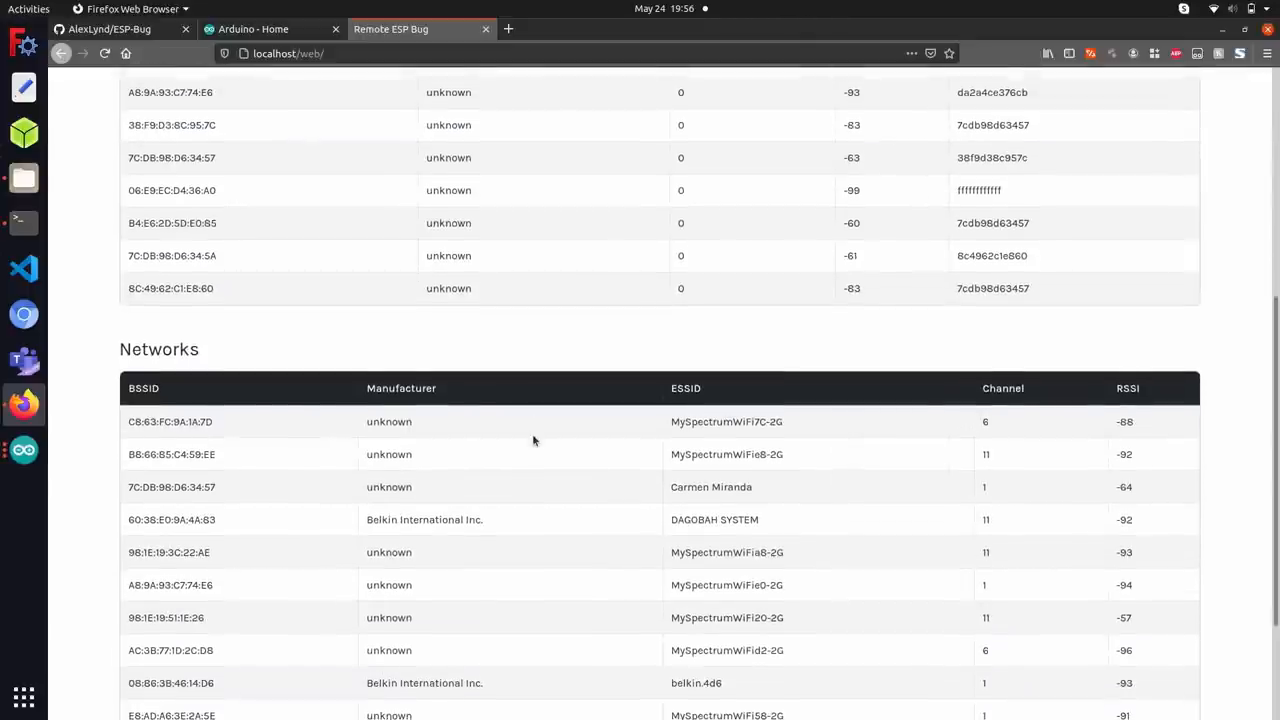
pyautogui.scroll(-3)
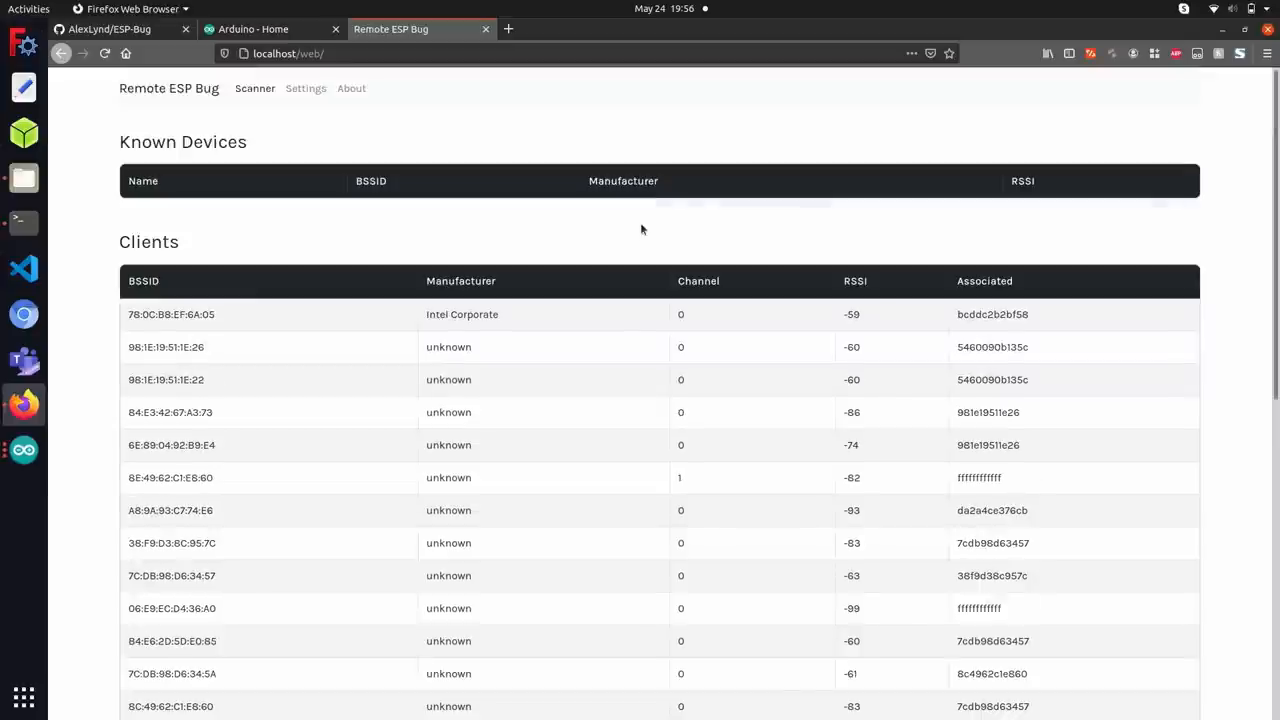
pyautogui.moveTo(198, 290)
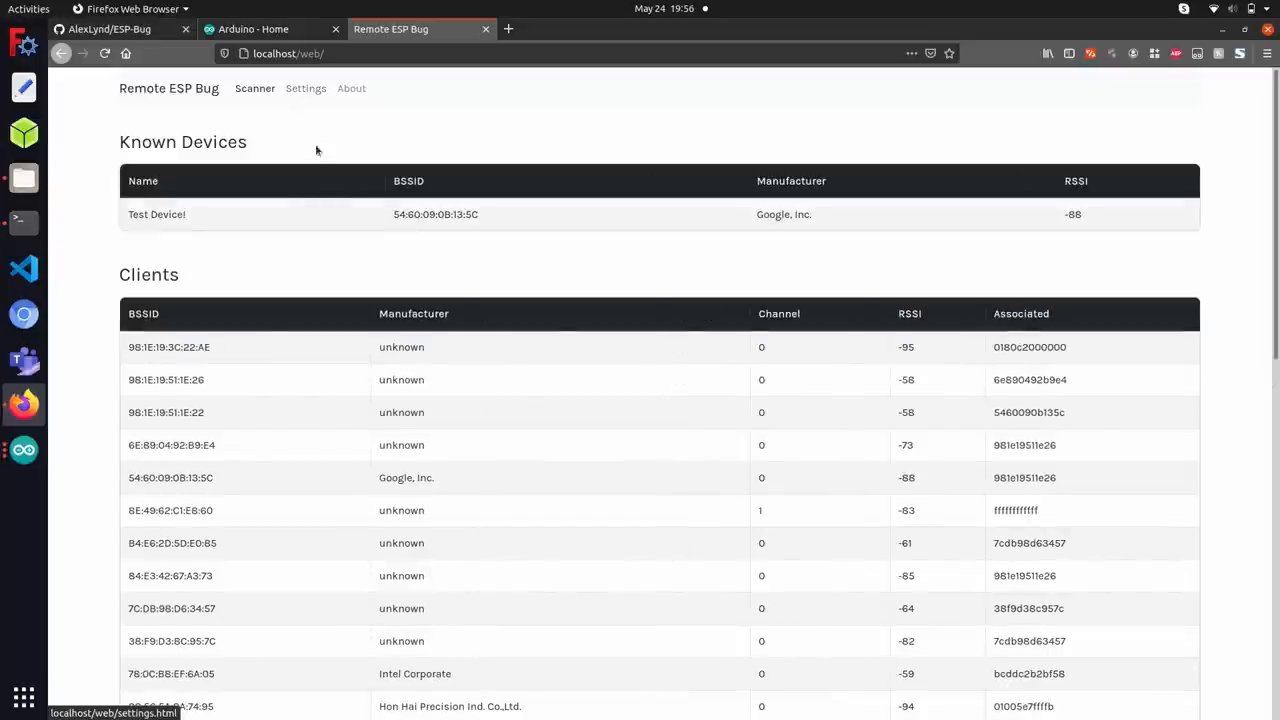
pyautogui.click(306, 88)
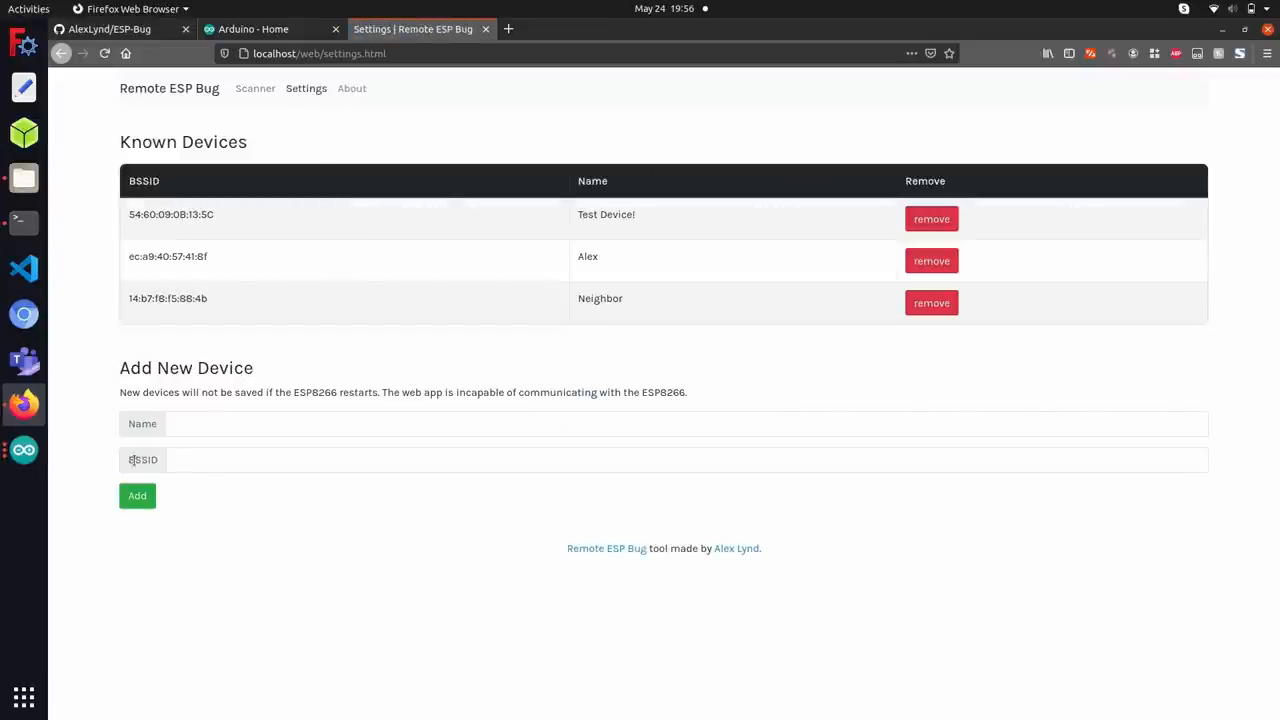
# - Add known device Sp00ky with BSSID 78:0C:B8:EF:6A:05
pyautogui.click(213, 461)
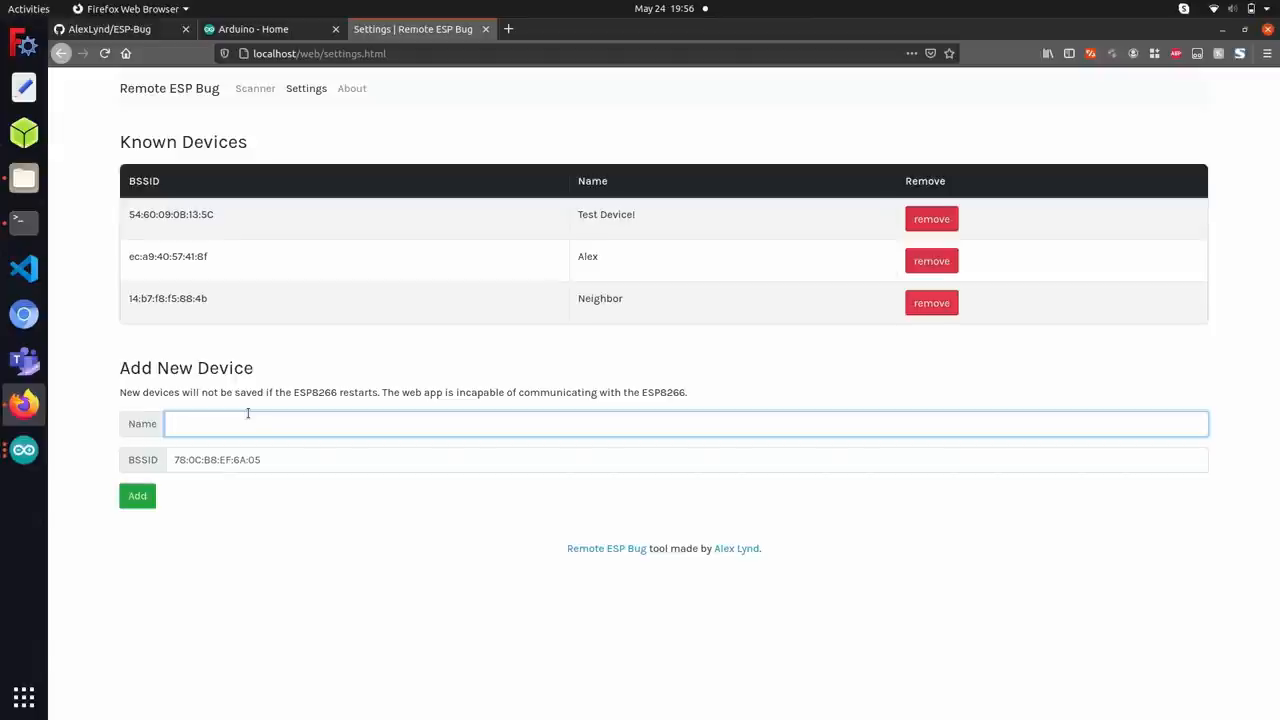
pyautogui.write('Sp00ky')
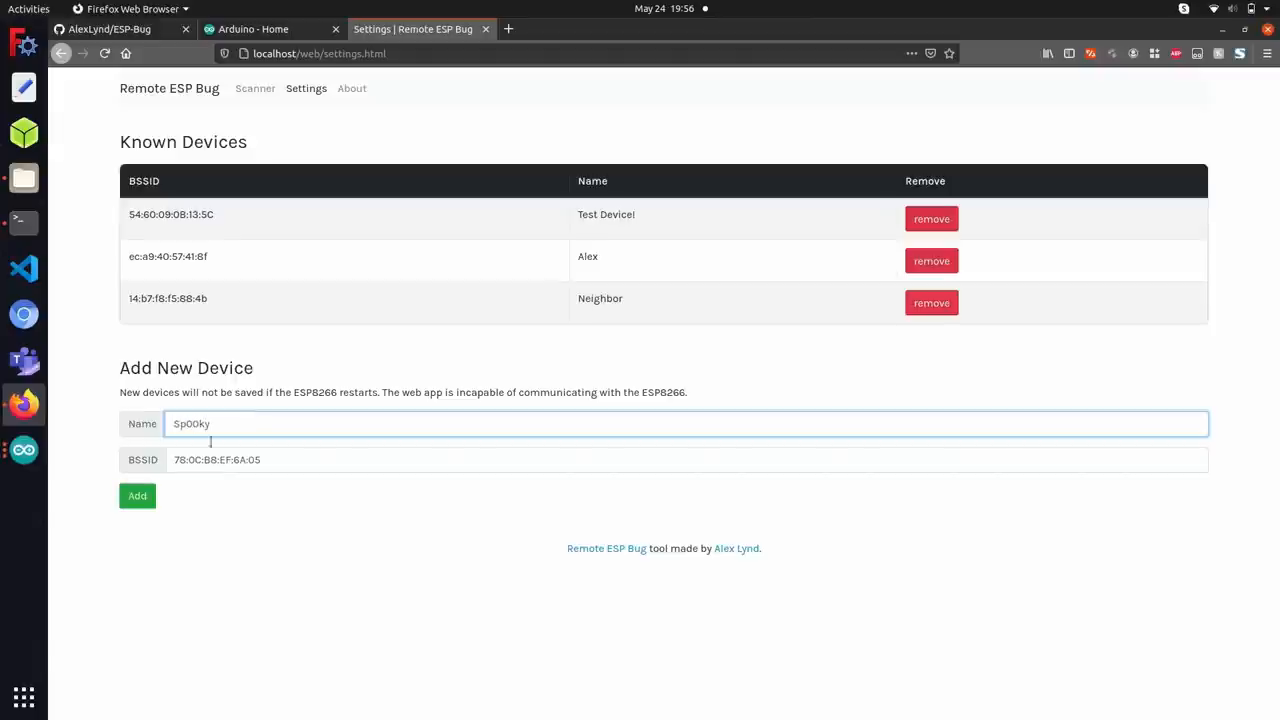
pyautogui.click(137, 495)
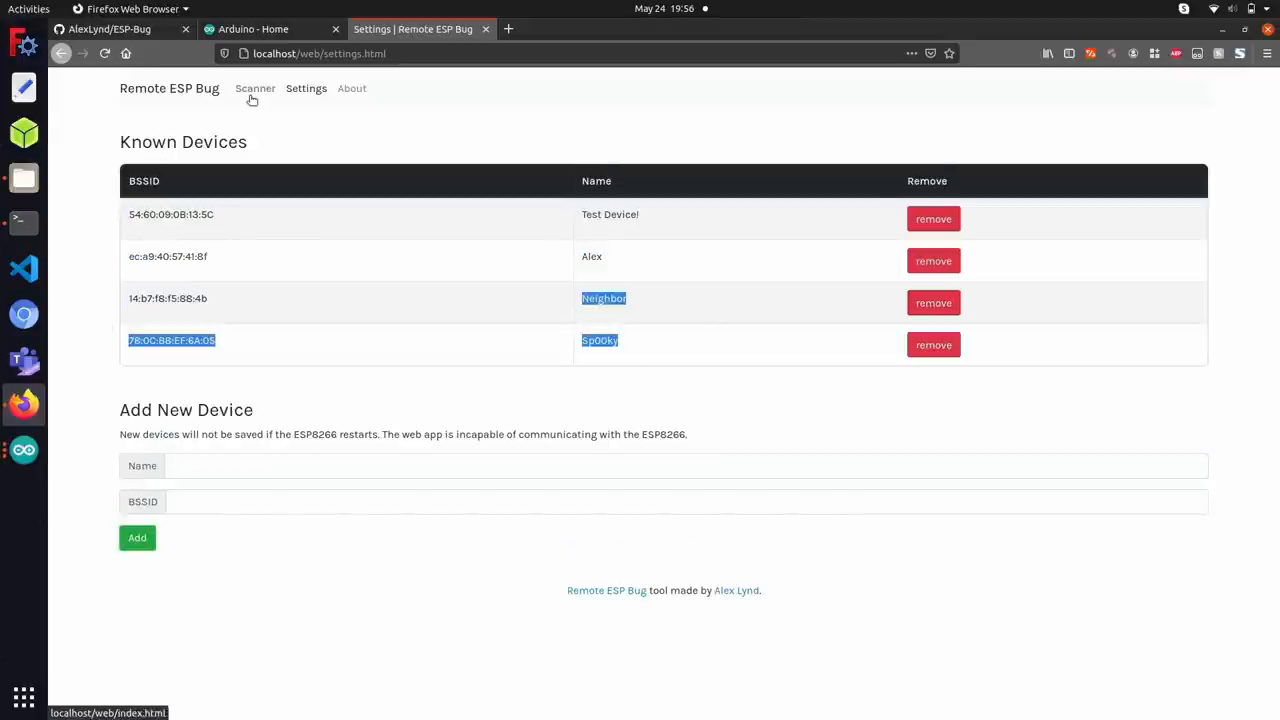
# - Return to the Scanner page and highlight the Known Devices row for Sp00ky (Intel Corporate, -59)
pyautogui.click(254, 88)
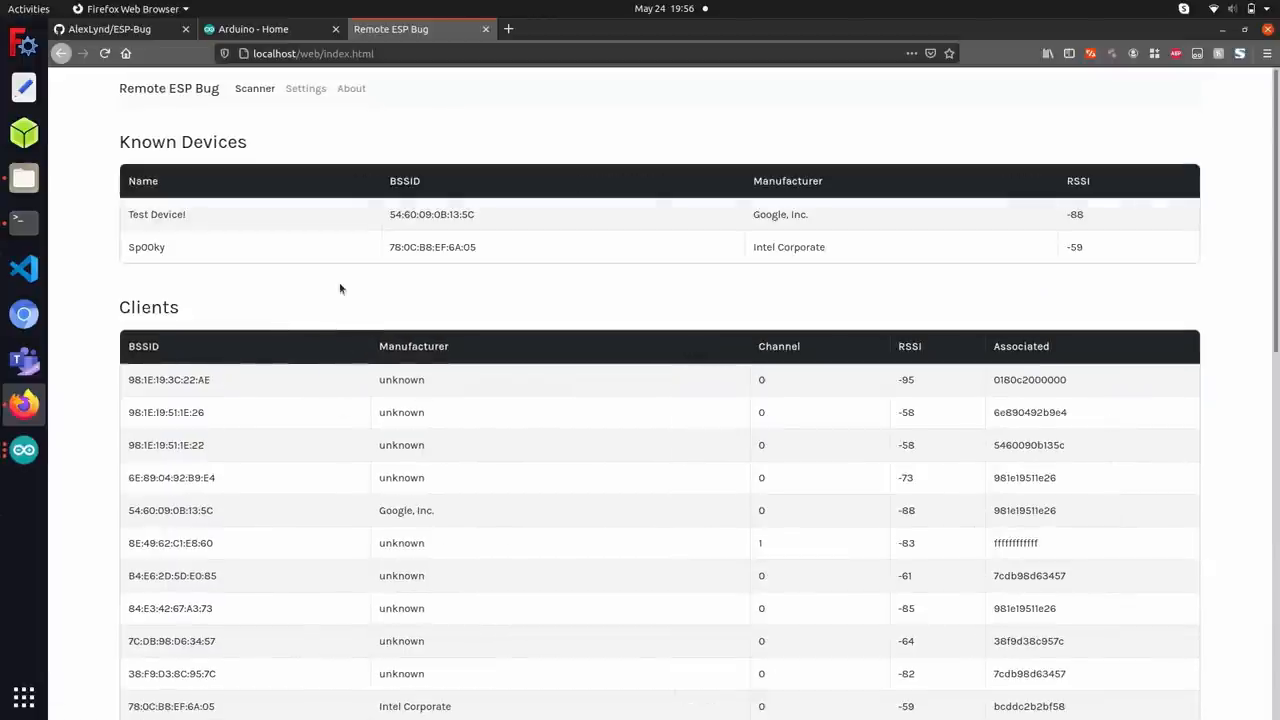
pyautogui.moveTo(129, 214); pyautogui.dragTo(828, 247)
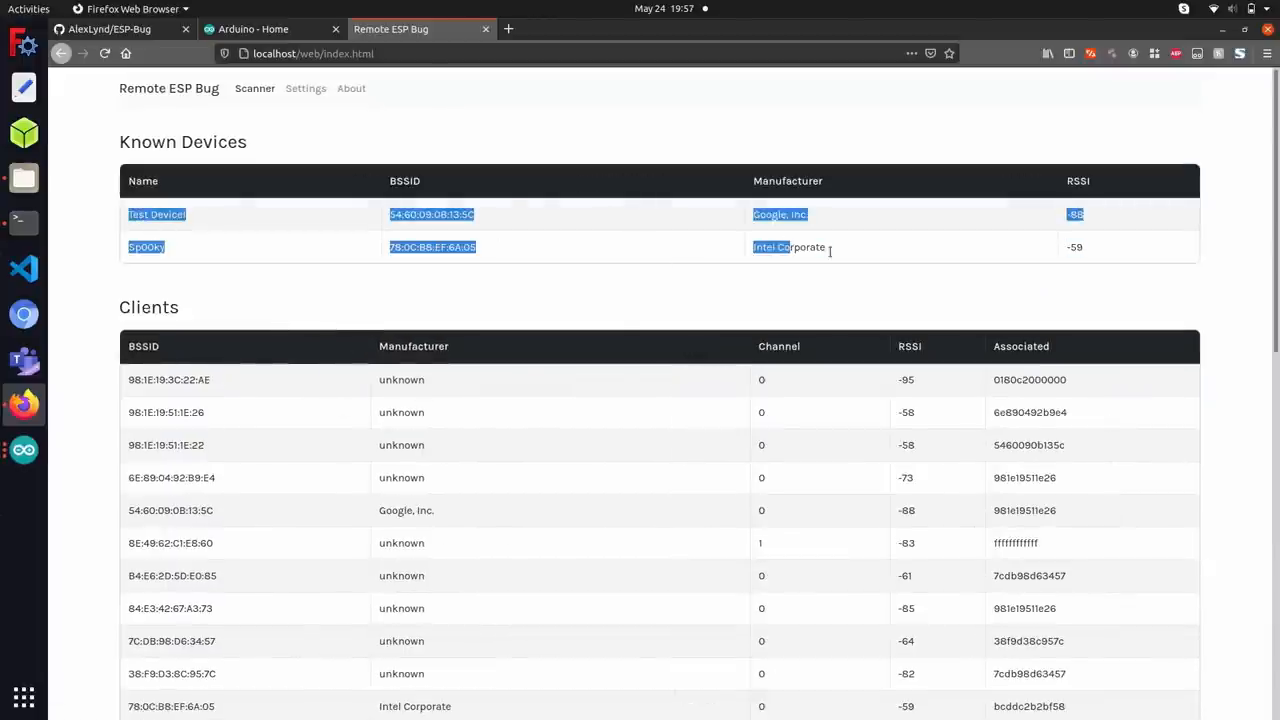
pyautogui.click(1122, 247)
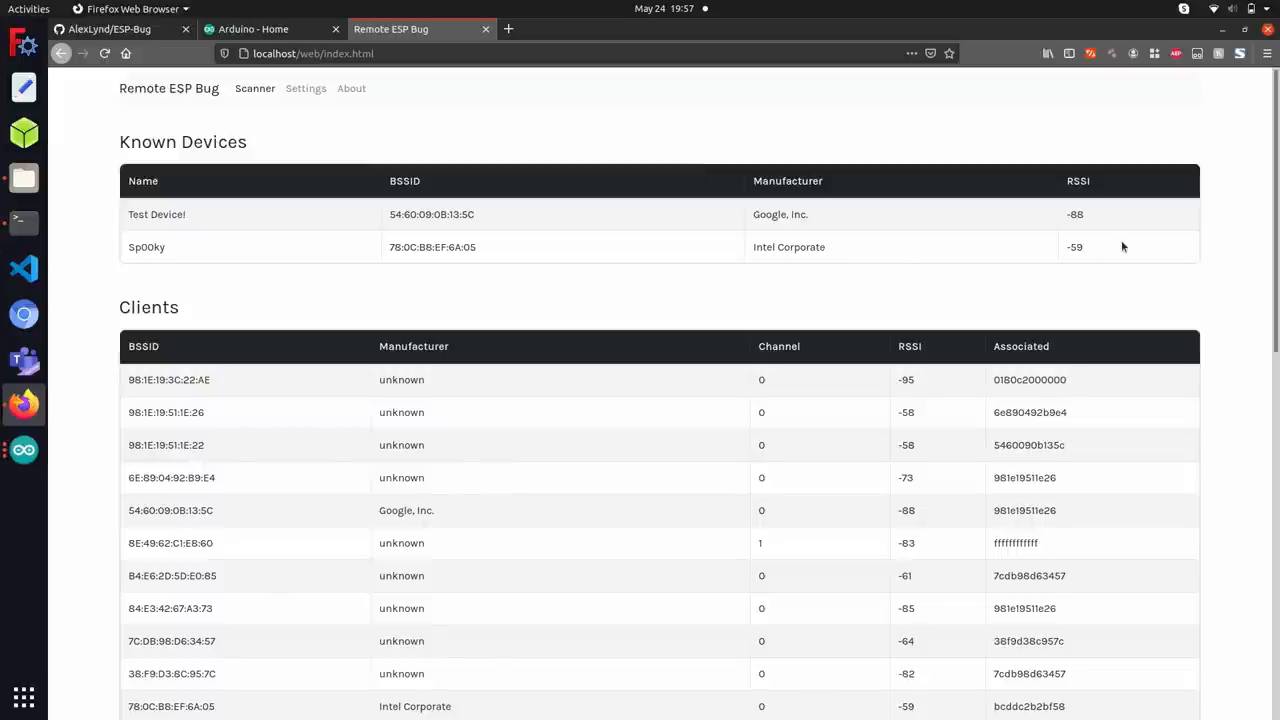